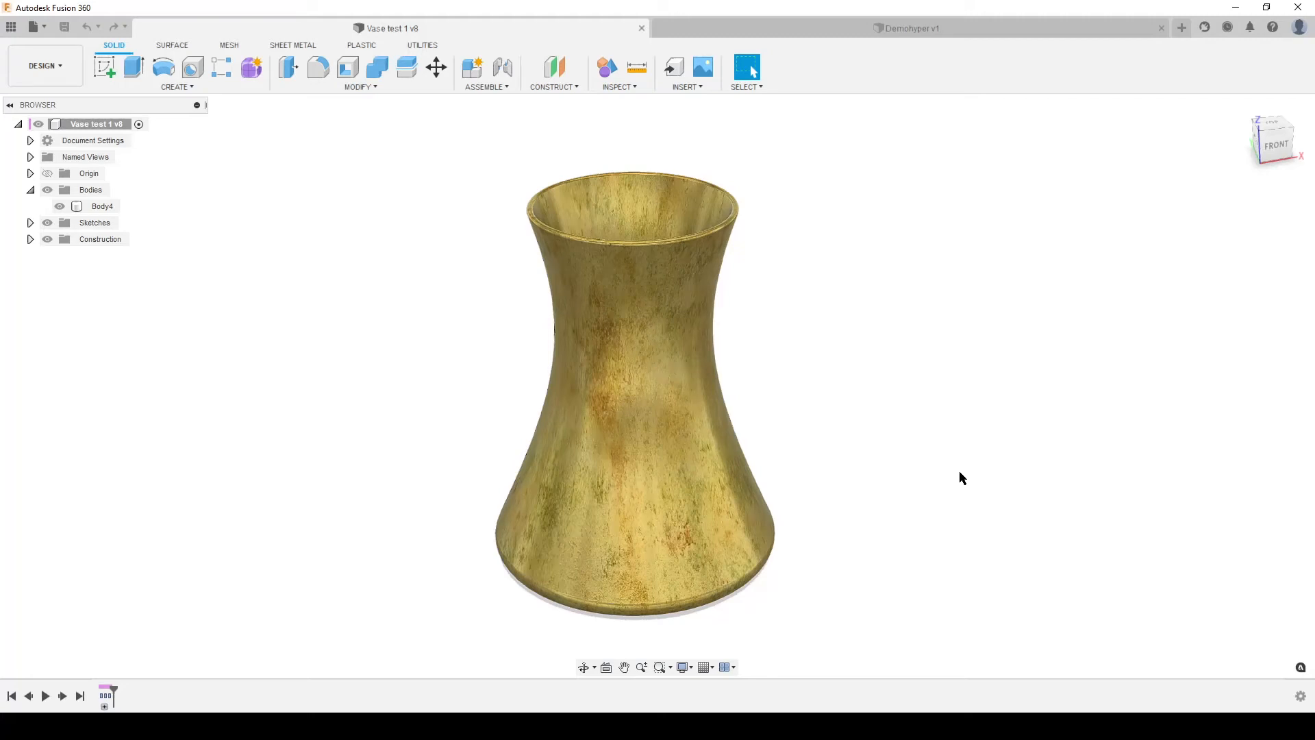
mouse_move(954, 464)
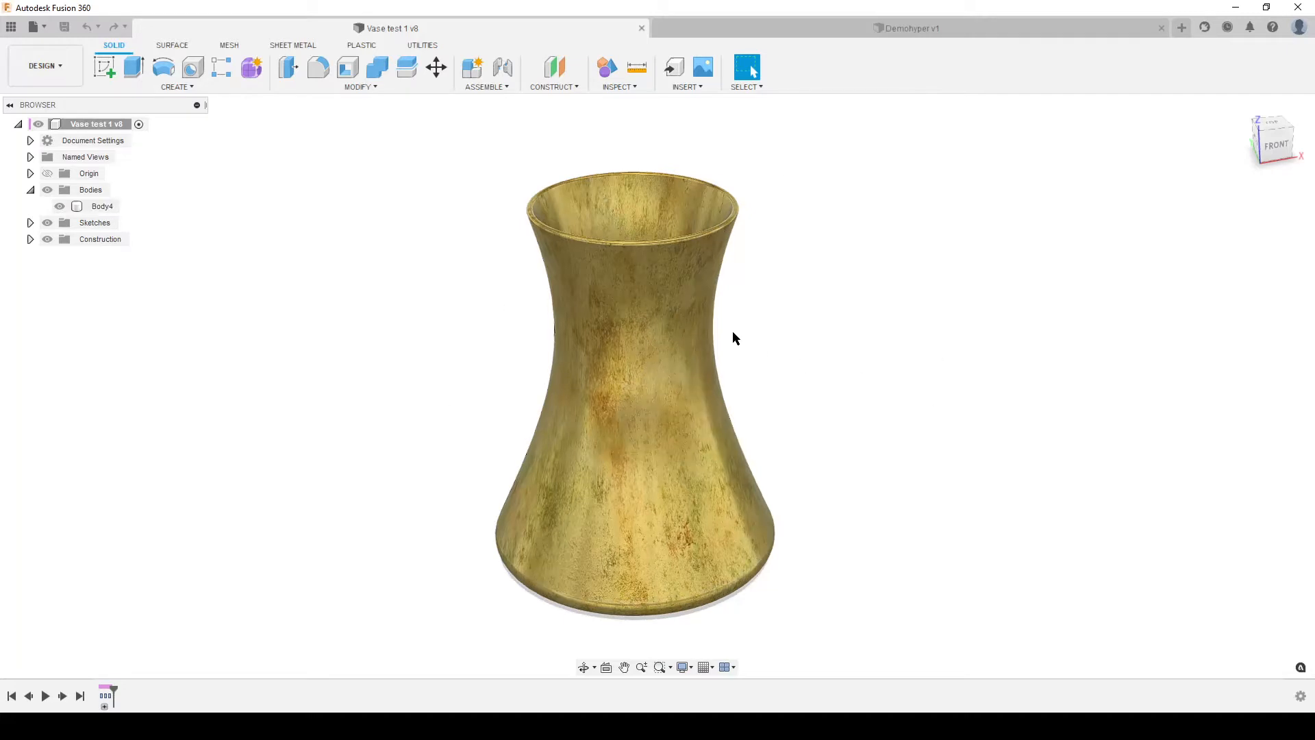
mouse_move(911, 450)
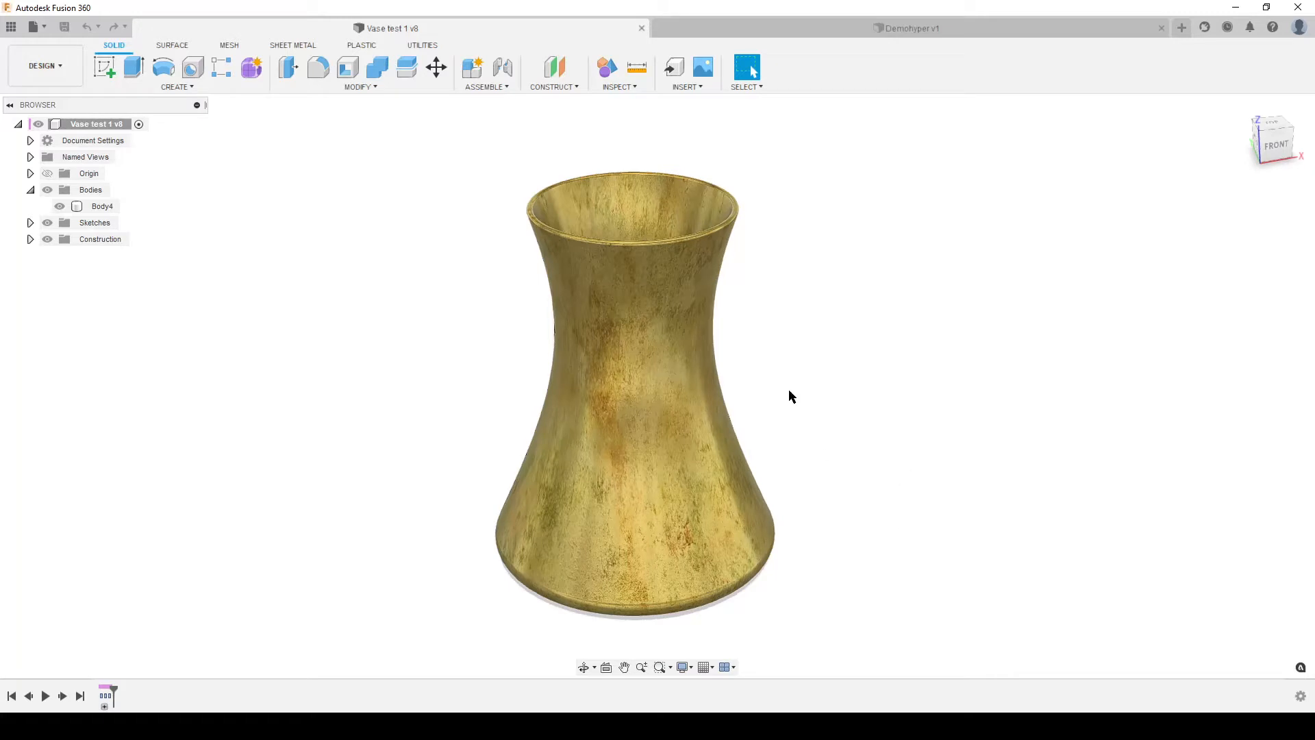
mouse_move(910, 516)
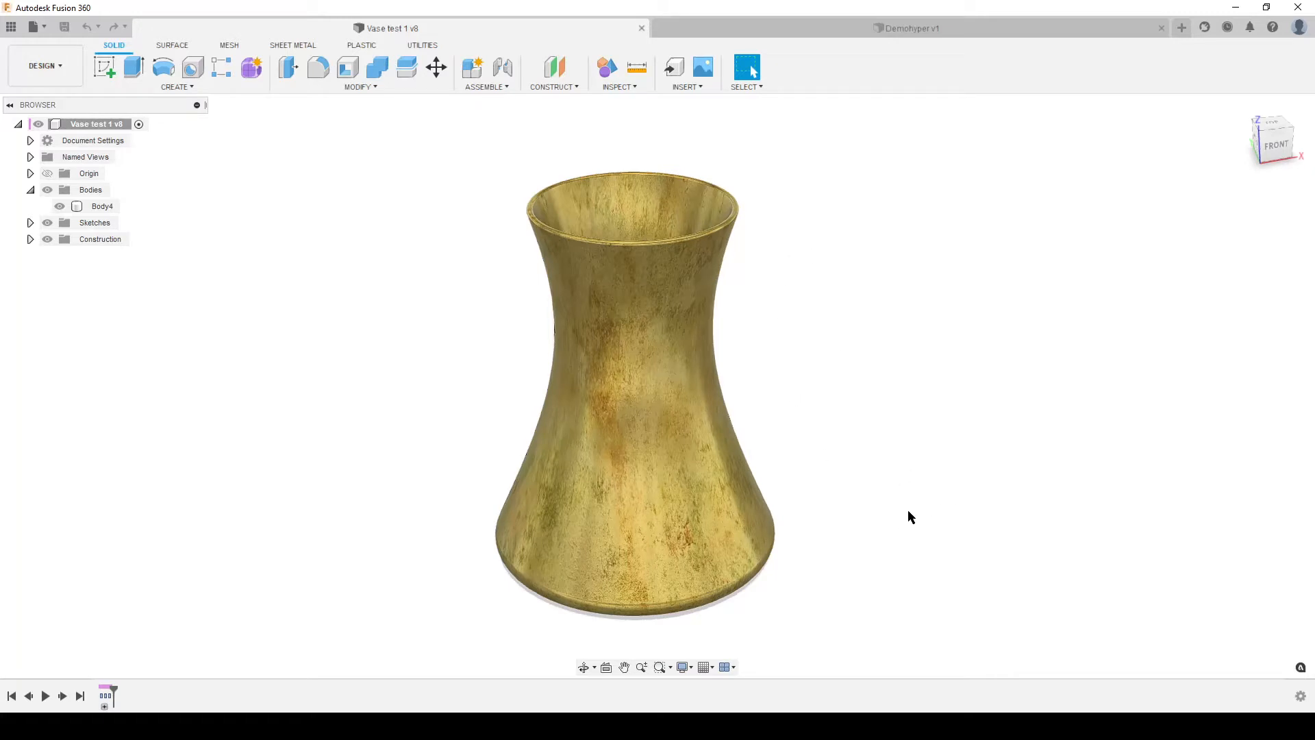
mouse_move(855, 388)
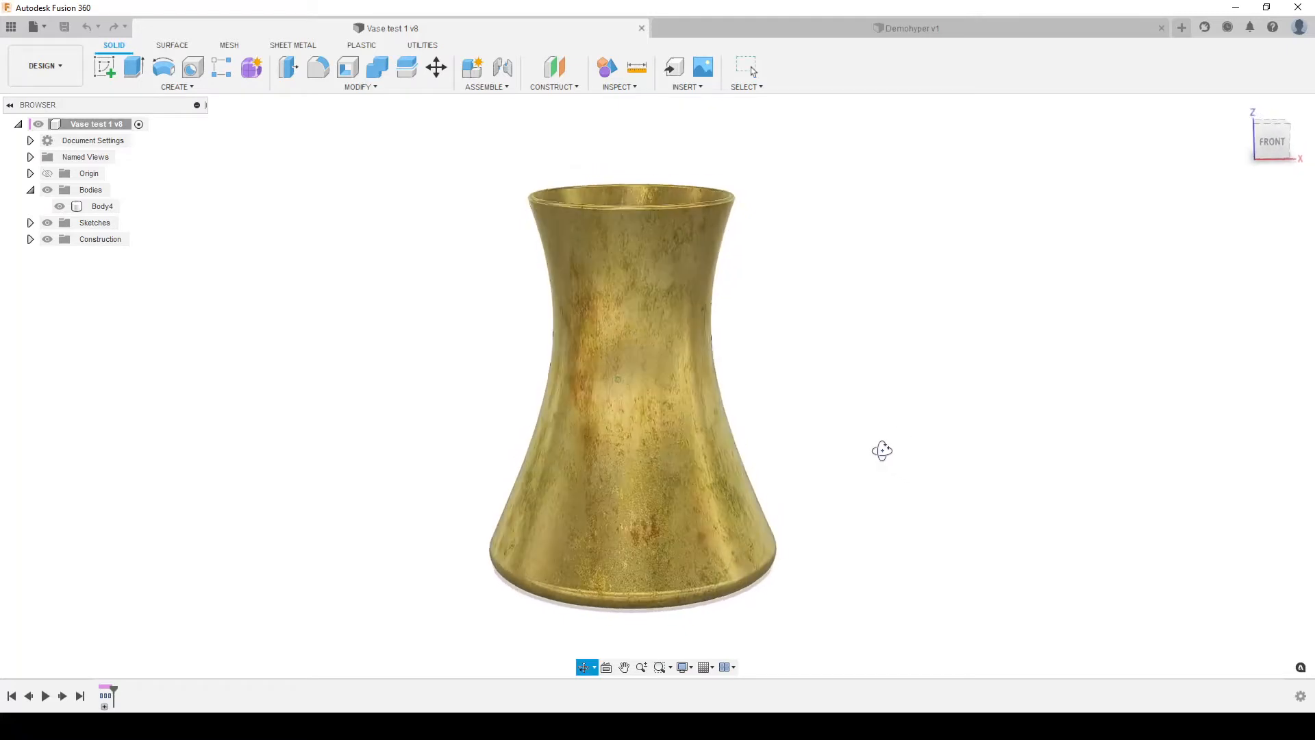
Step: Review the tower reference page, then show Wikipedia's Hyperboloid structure article and its gallery
left_click_drag(881, 451, 914, 437)
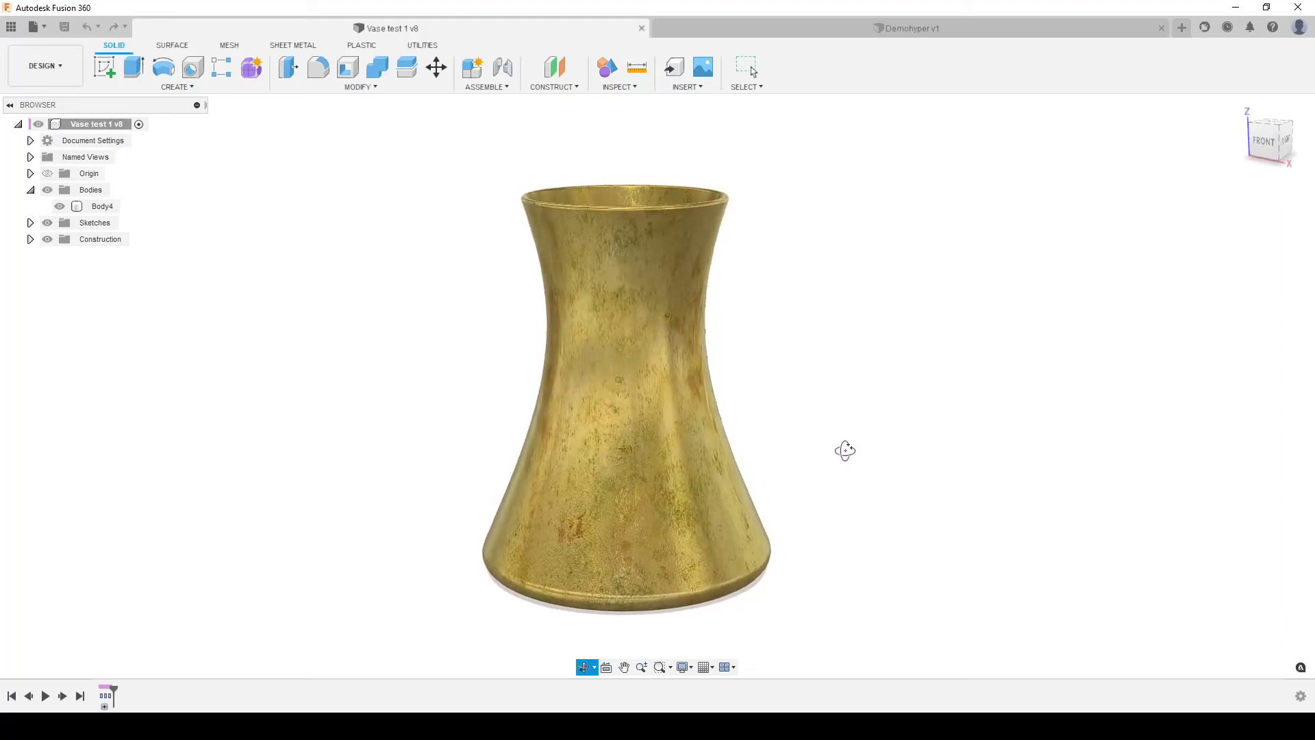
left_click_drag(845, 450, 870, 452)
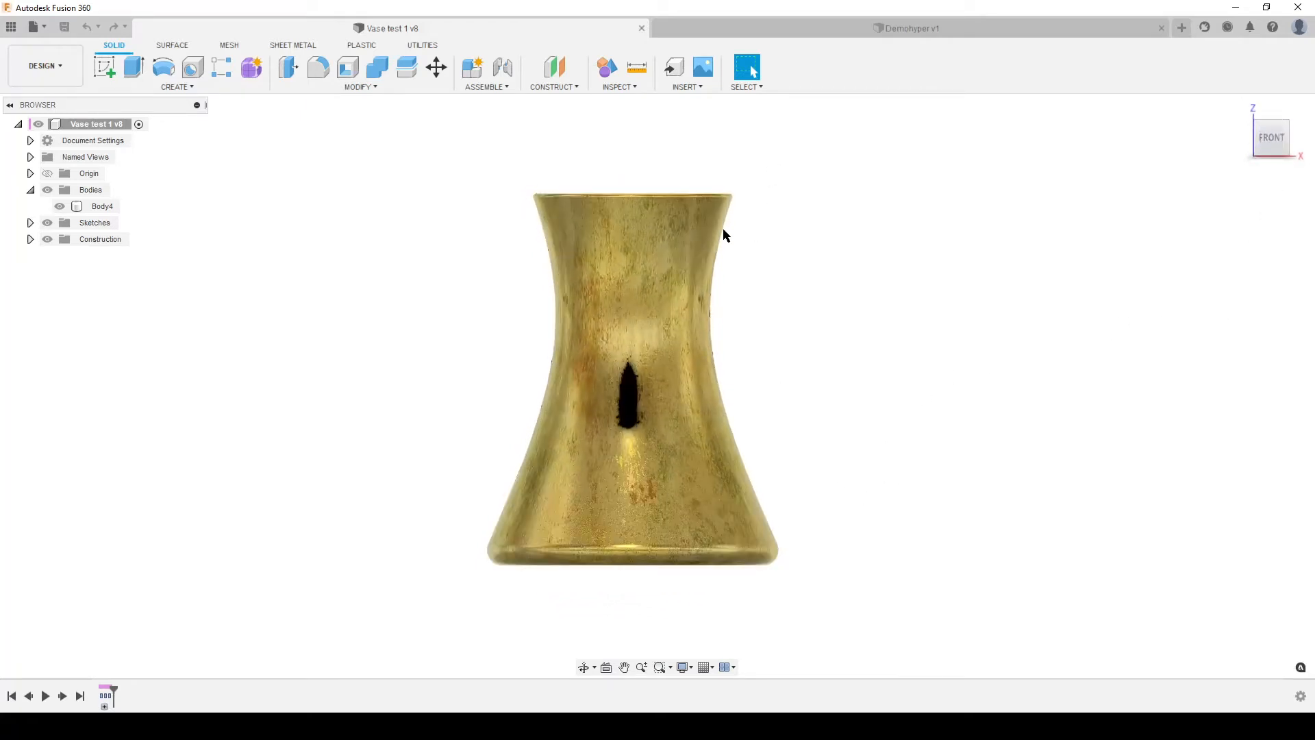
mouse_move(985, 388)
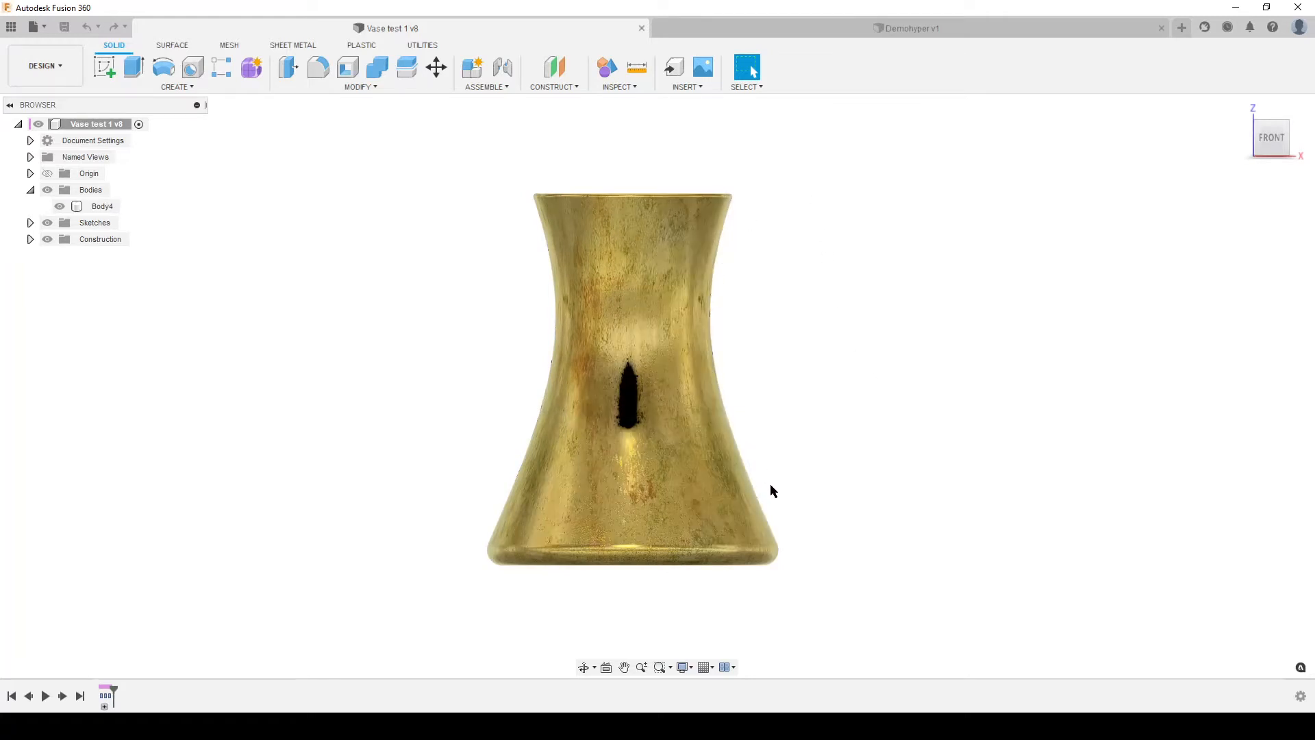
mouse_move(747, 428)
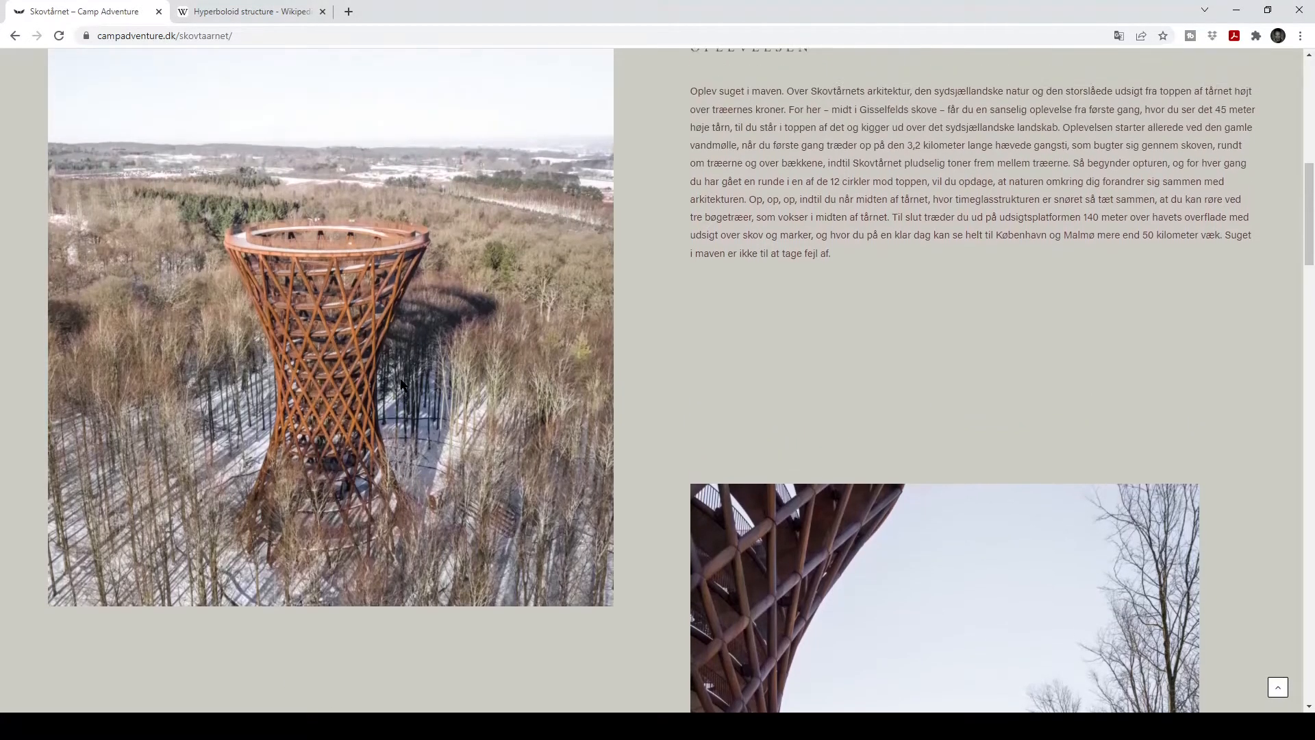
scroll("down", 3)
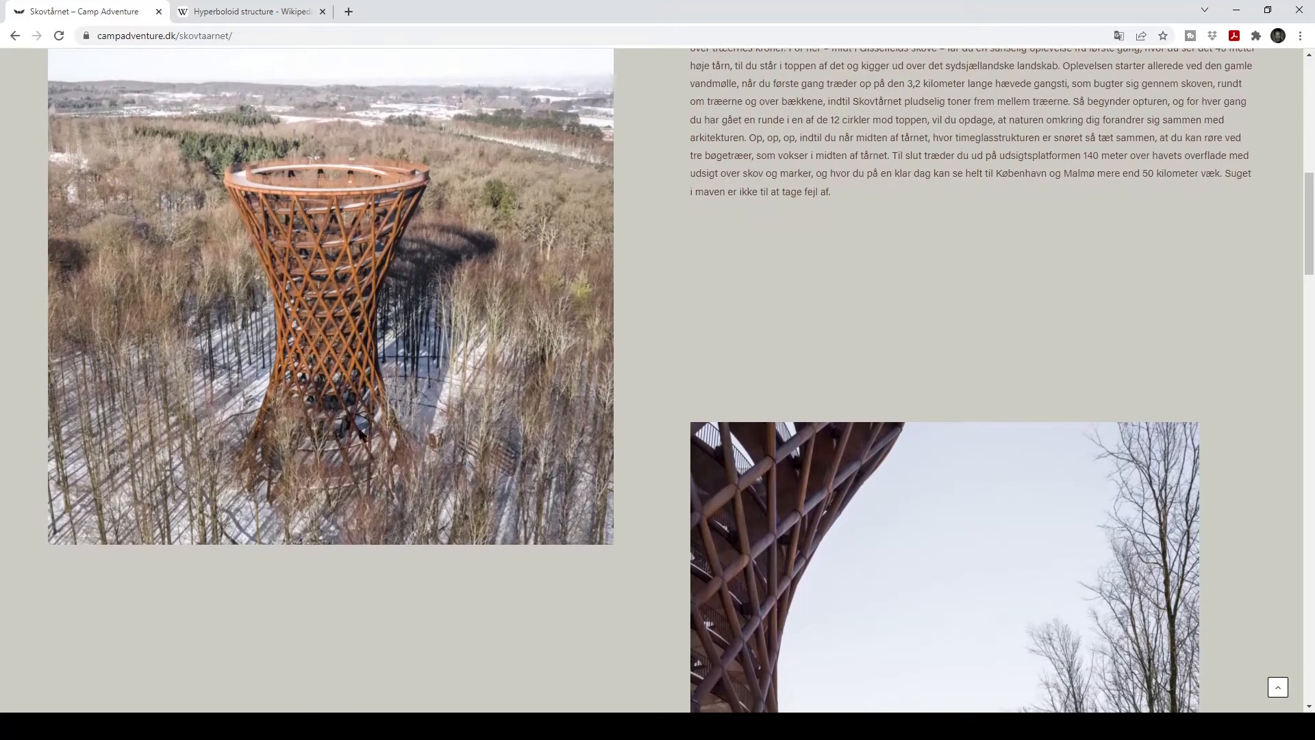
mouse_move(193, 363)
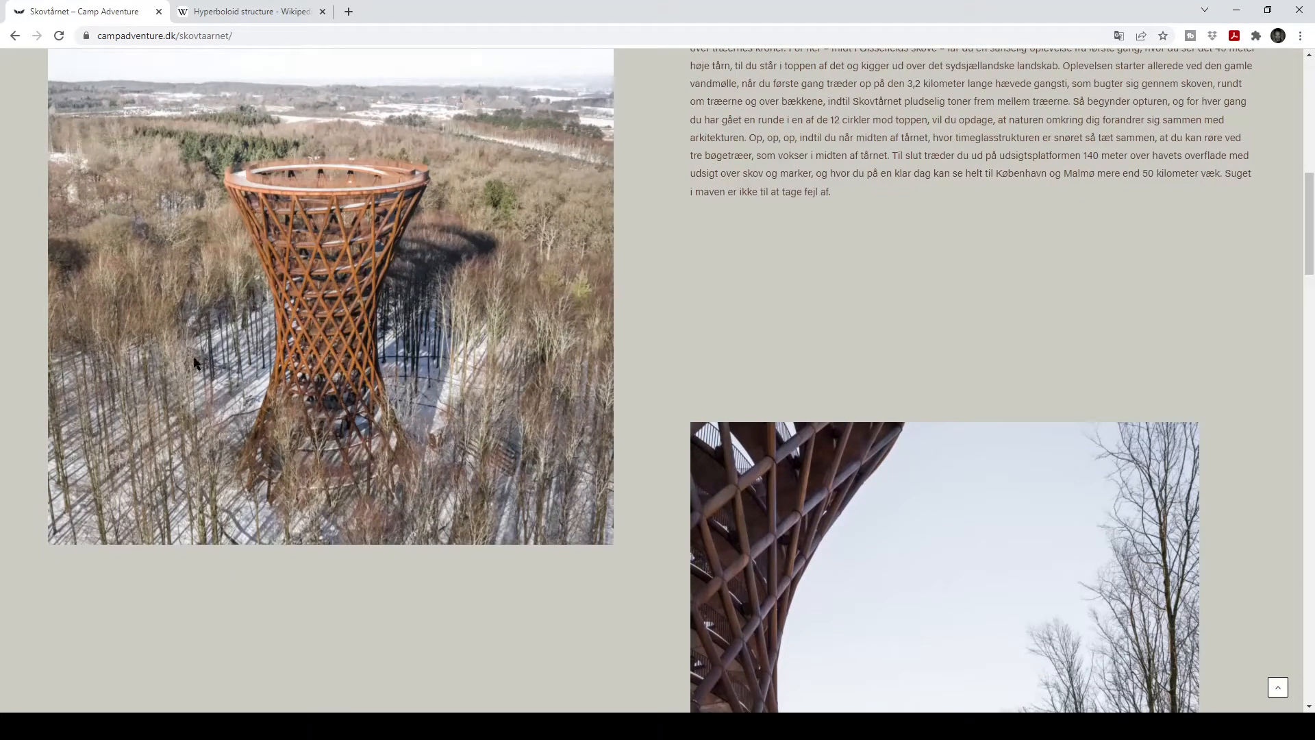
mouse_move(353, 204)
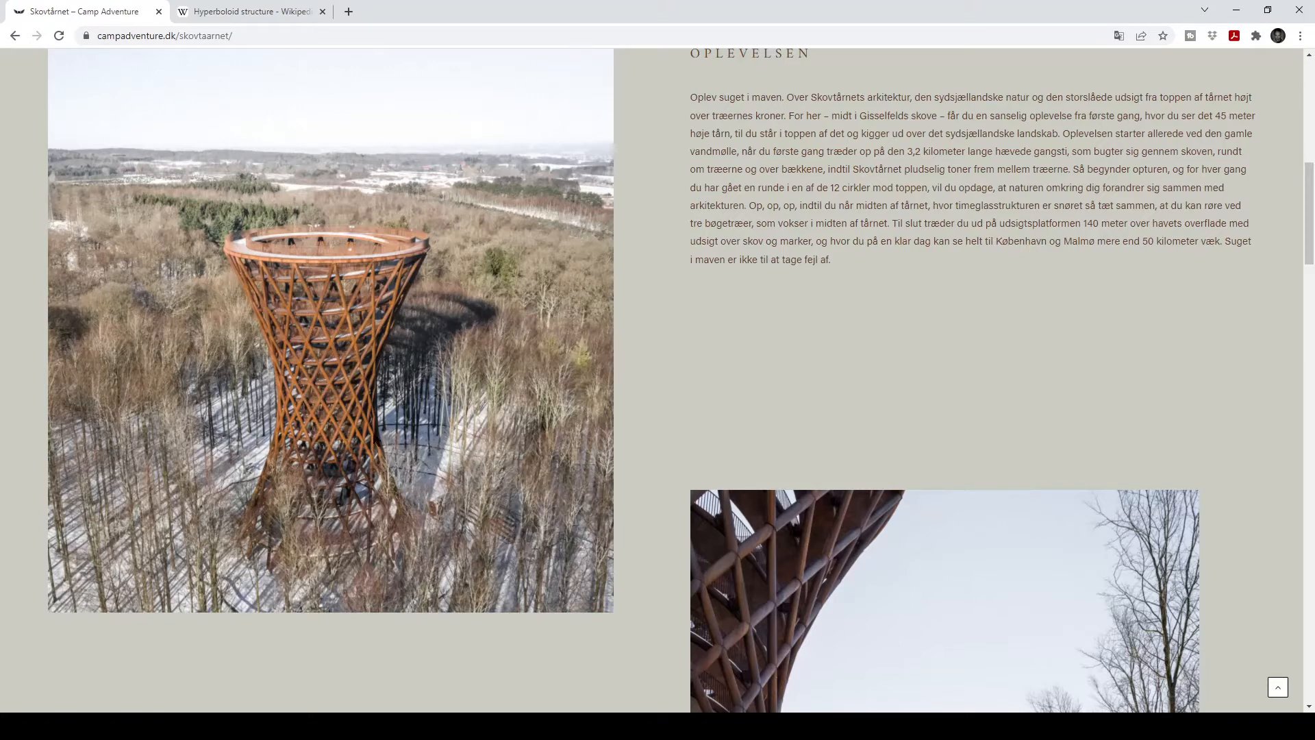
mouse_move(282, 514)
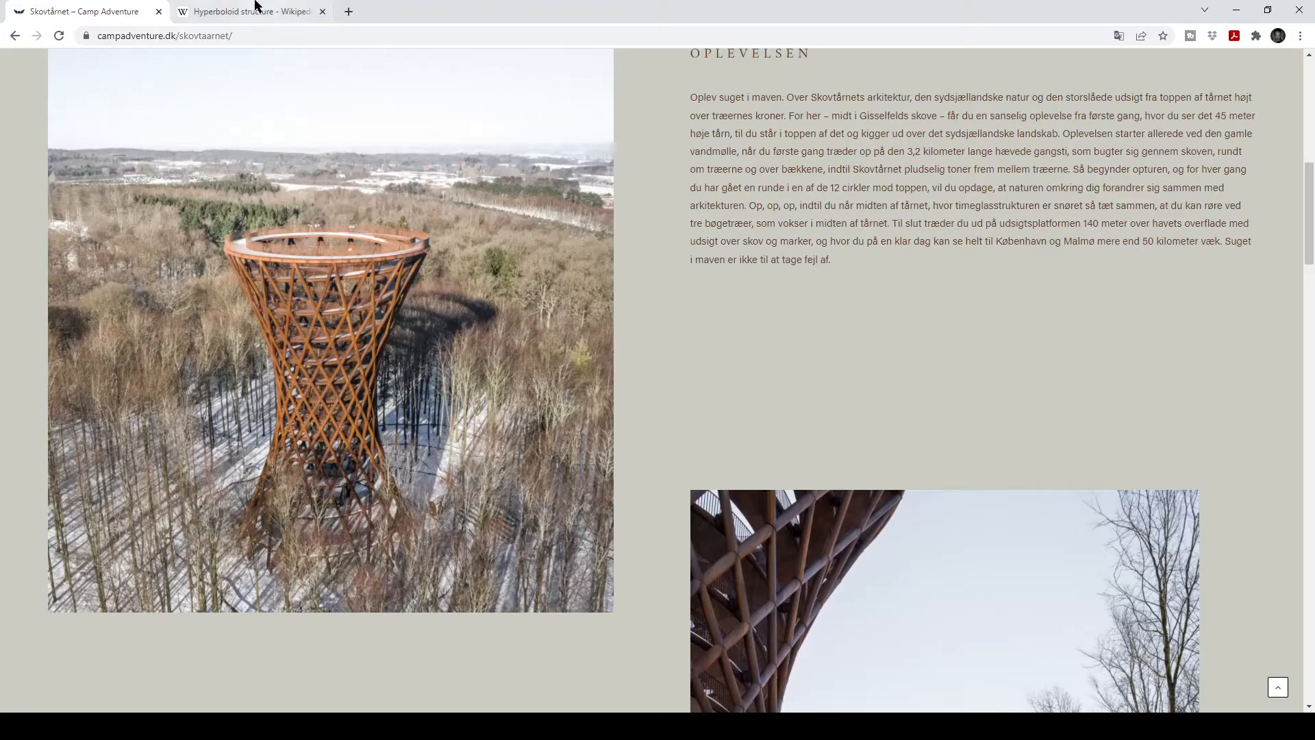
left_click(250, 11)
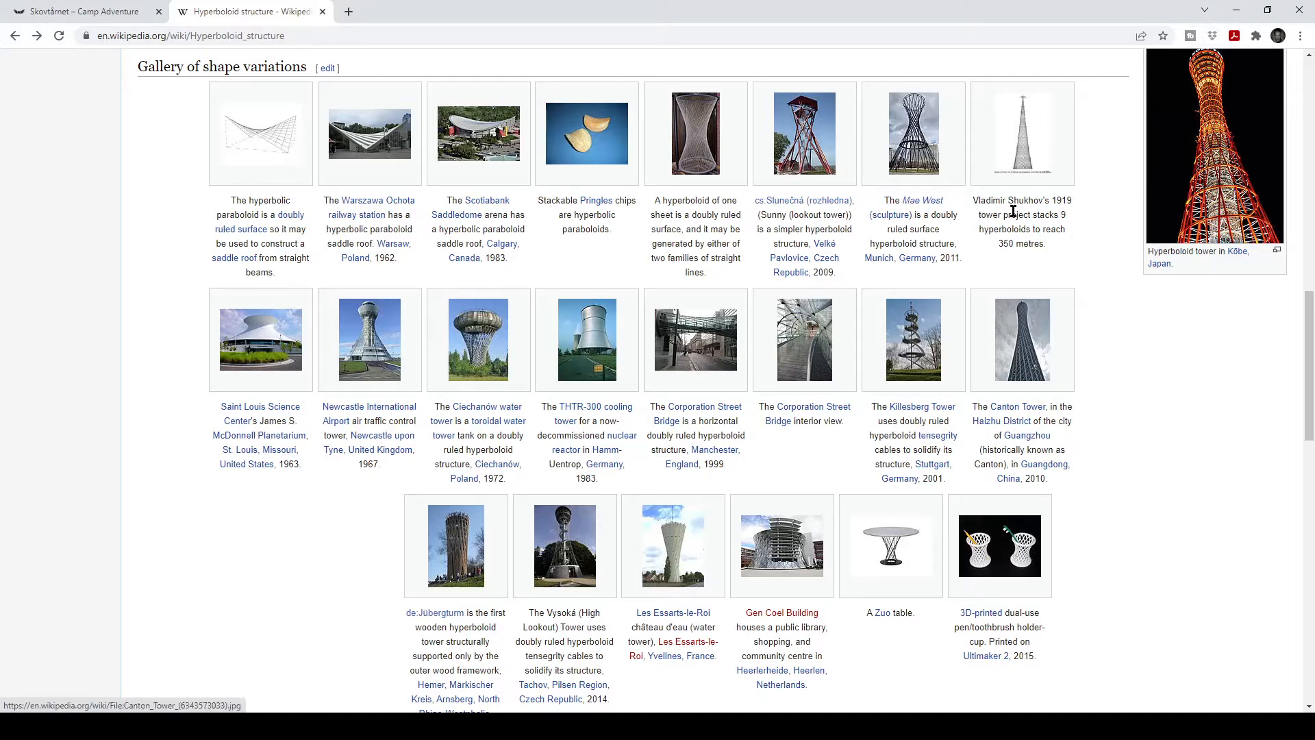
mouse_move(646, 191)
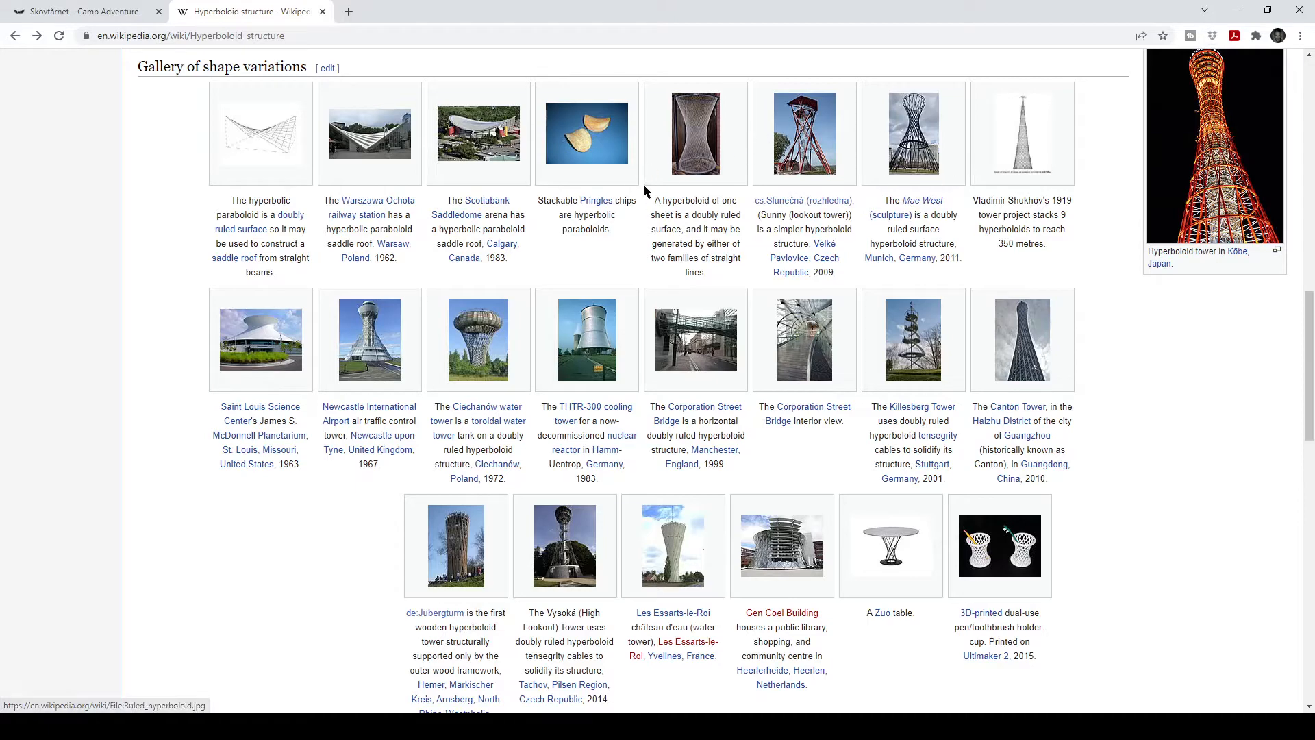
mouse_move(394, 412)
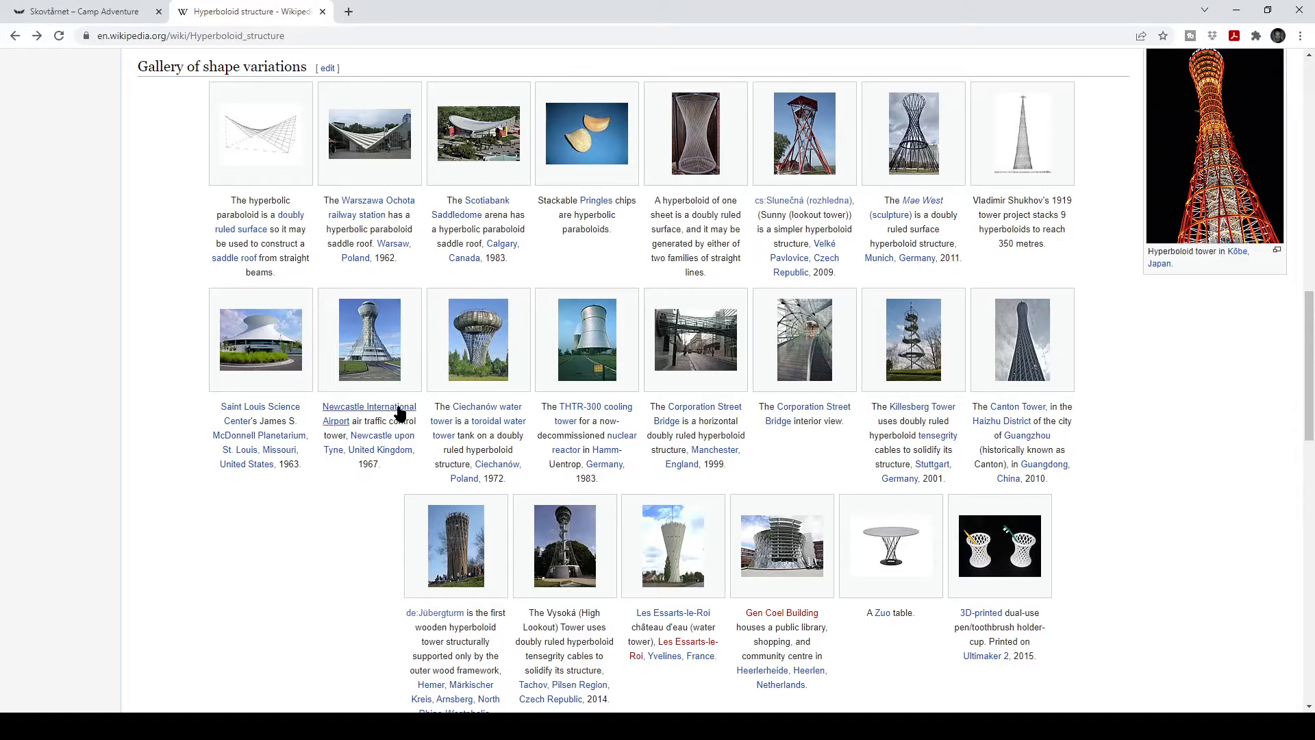
mouse_move(1236, 250)
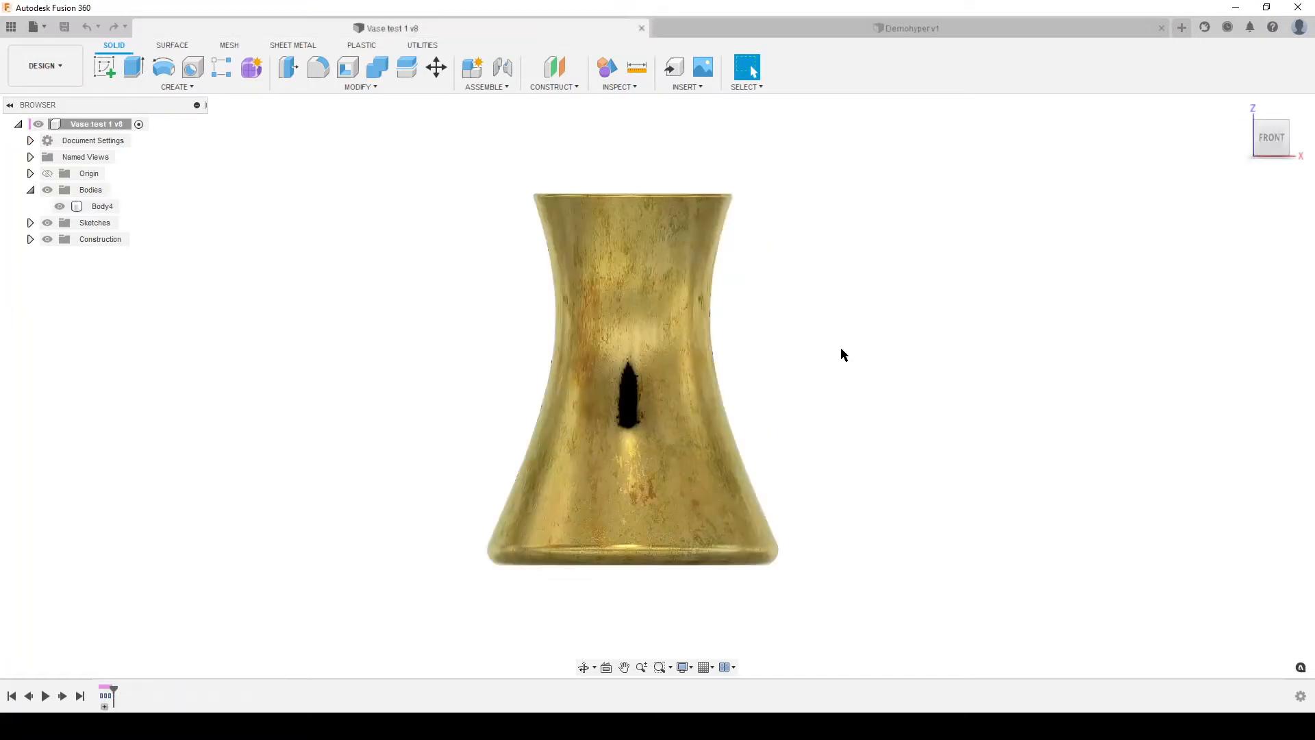
Step: Switch to the Demohyper v1 design and orbit the slanted rod lattice from a few viewpoints
left_click(907, 28)
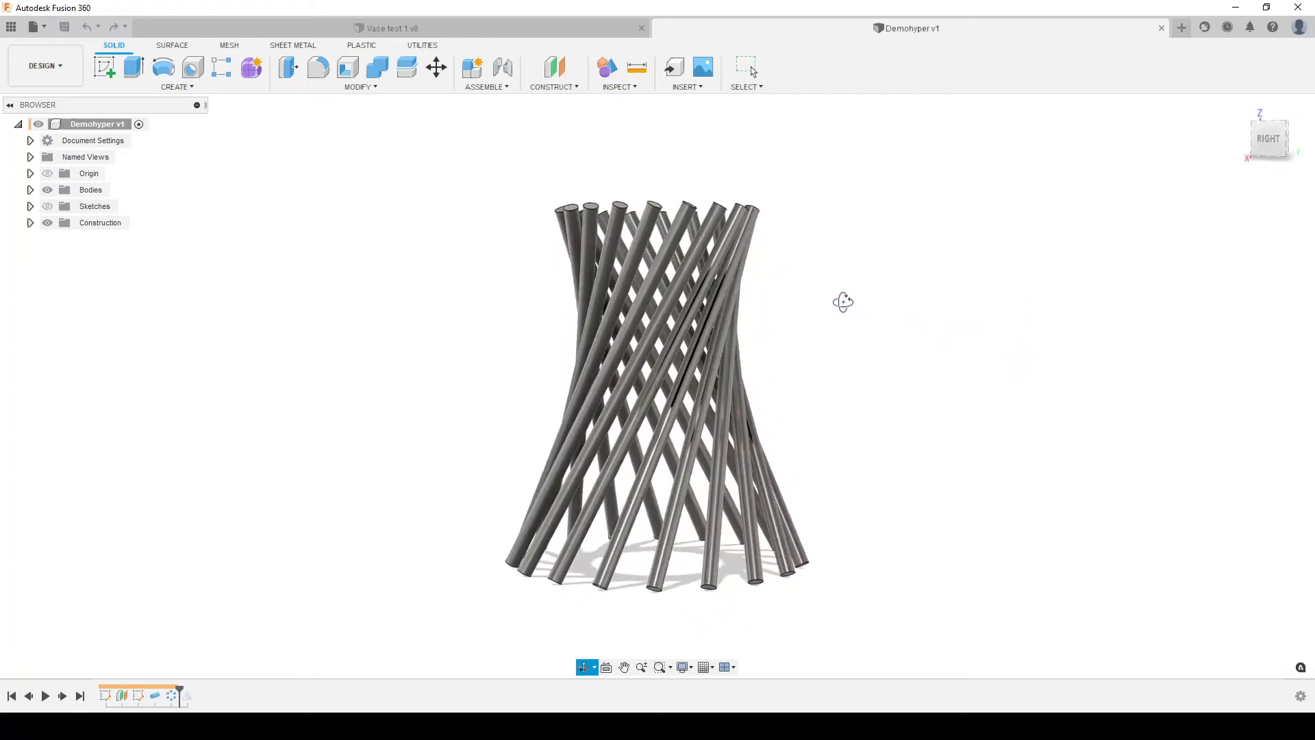
left_click_drag(843, 302, 944, 376)
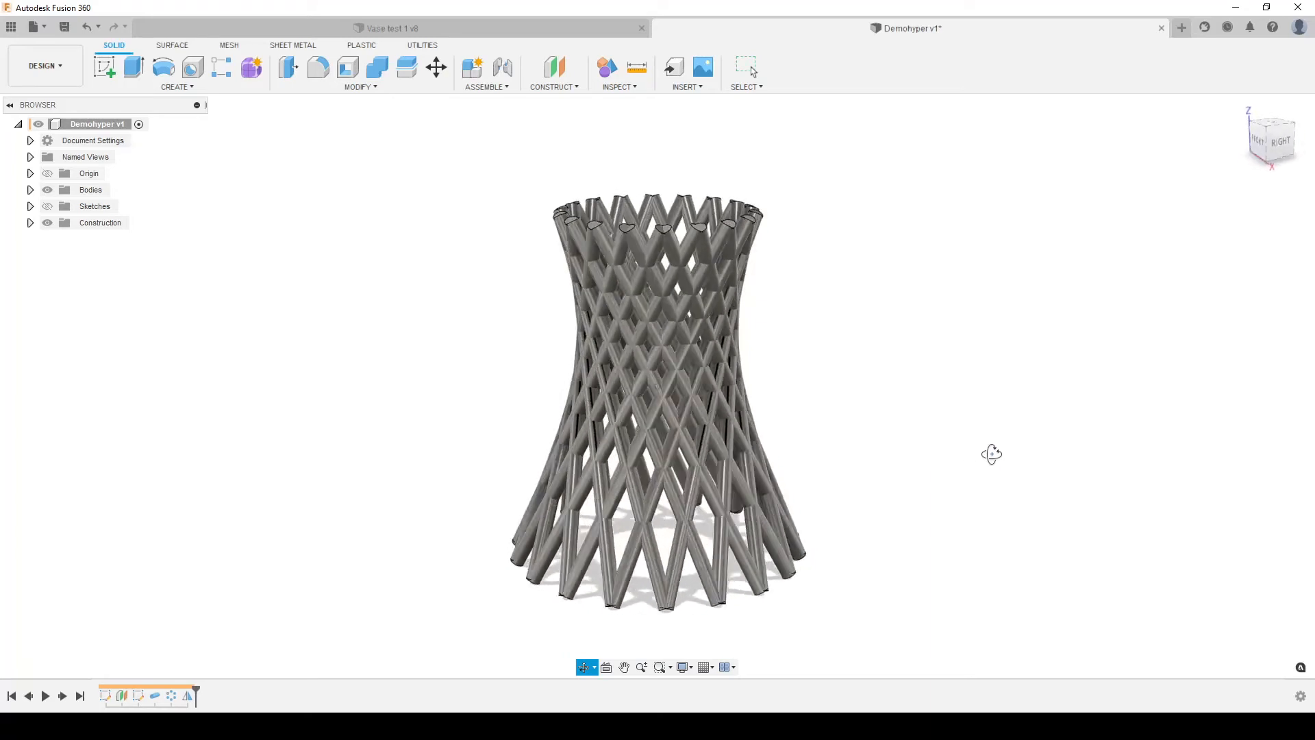
left_click_drag(992, 454, 922, 491)
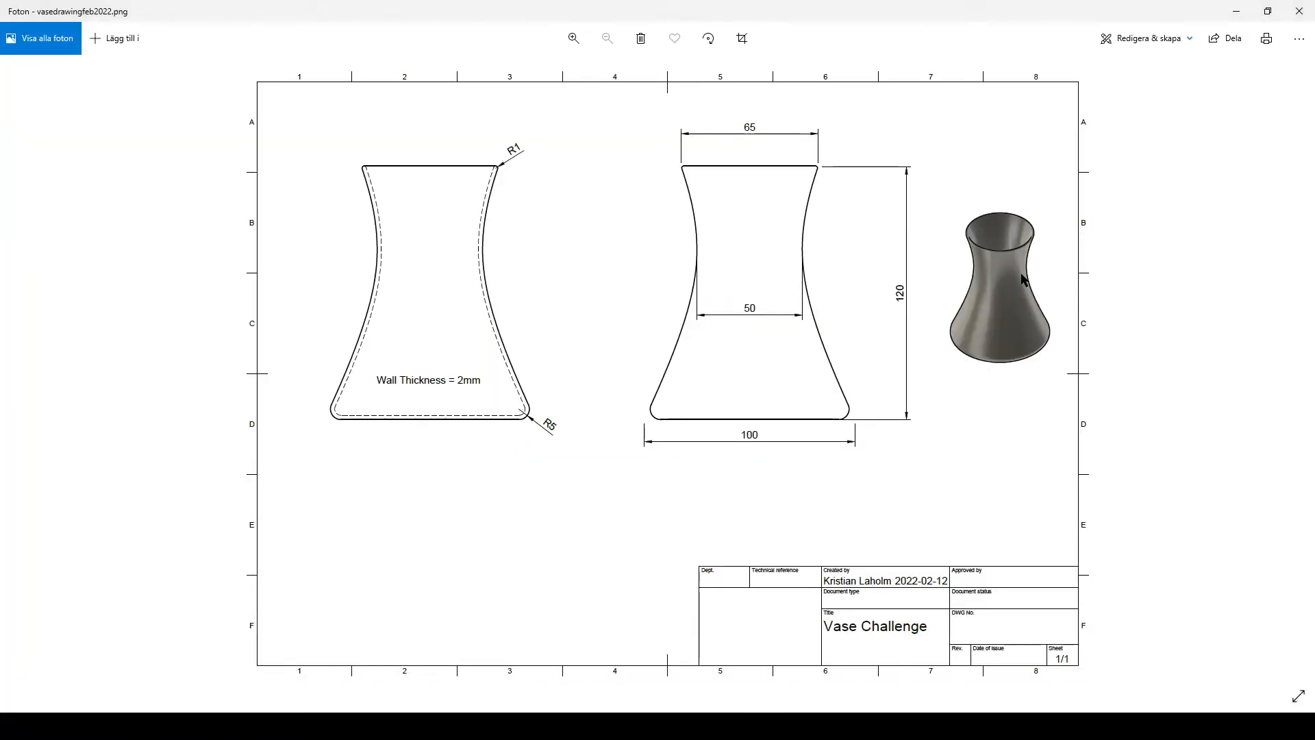
mouse_move(852, 422)
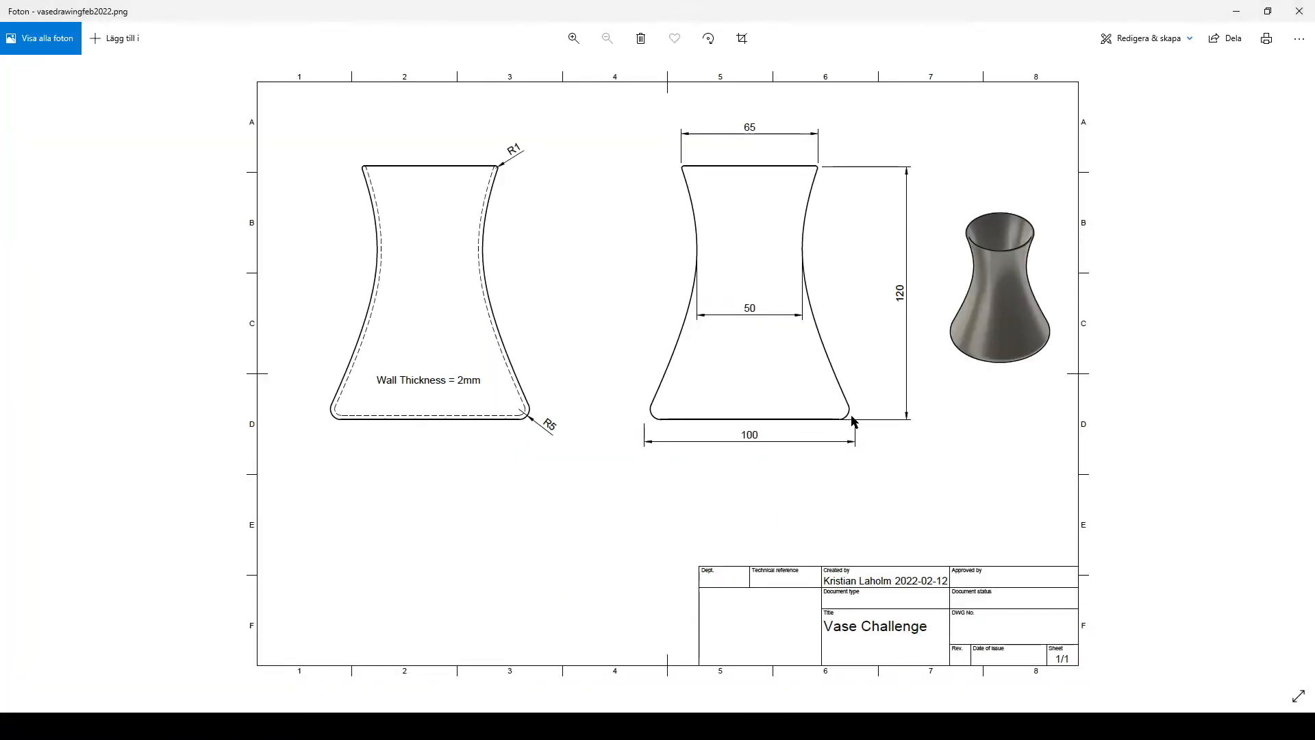
mouse_move(780, 123)
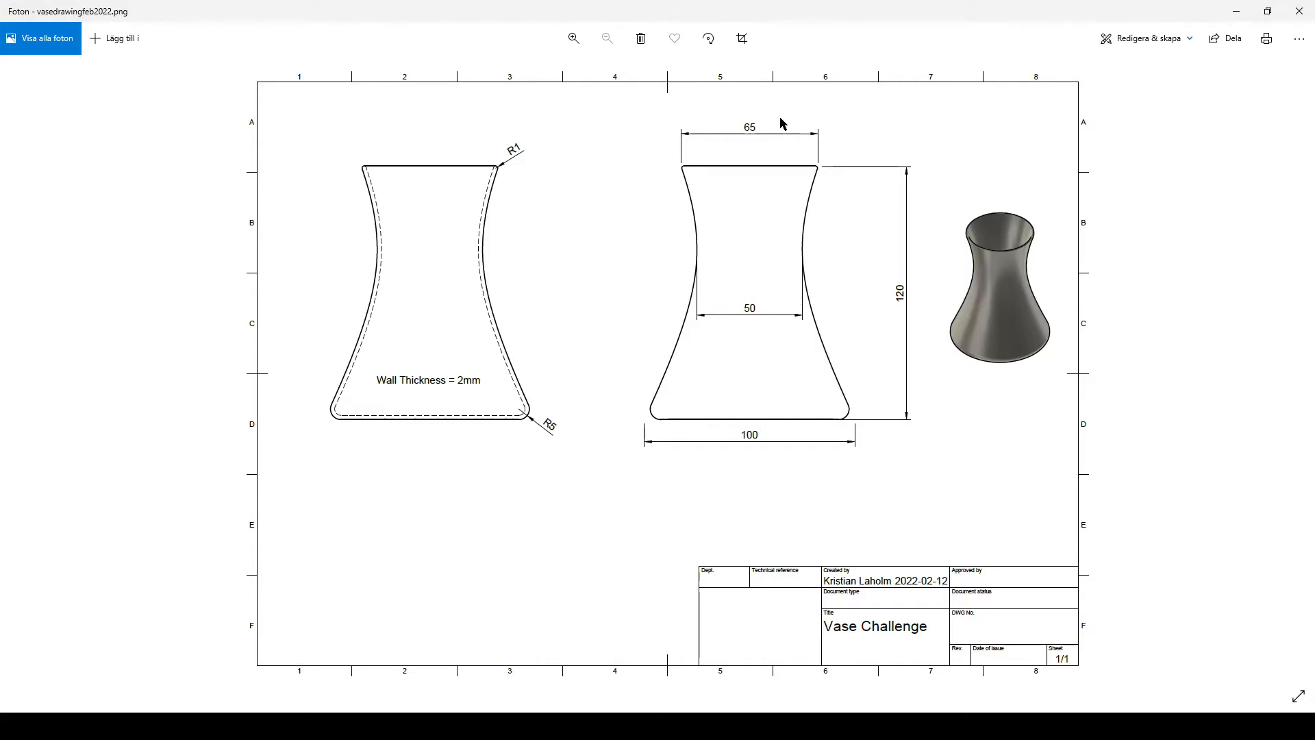
mouse_move(918, 173)
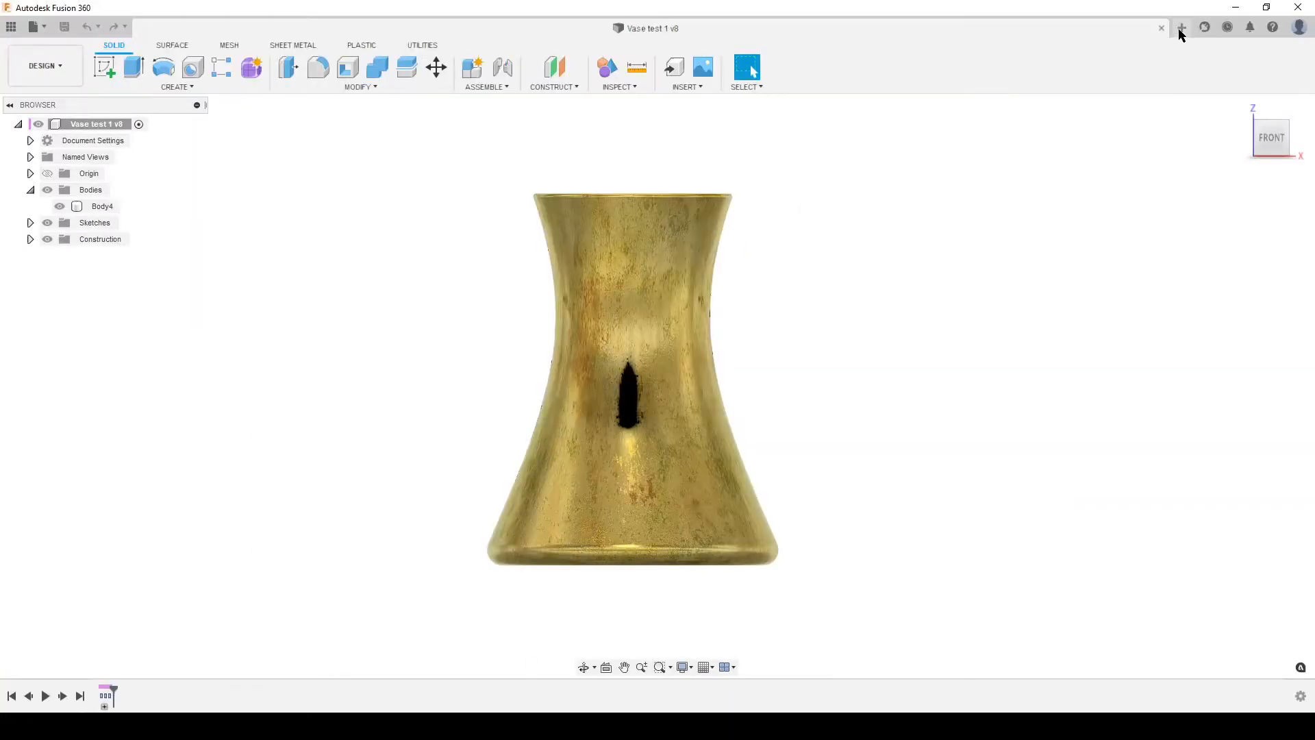
Step: Start a new design with a top-plane sketch of concentric circles dimensioned Ø100, Ø65 and Ø50
left_click(1181, 27)
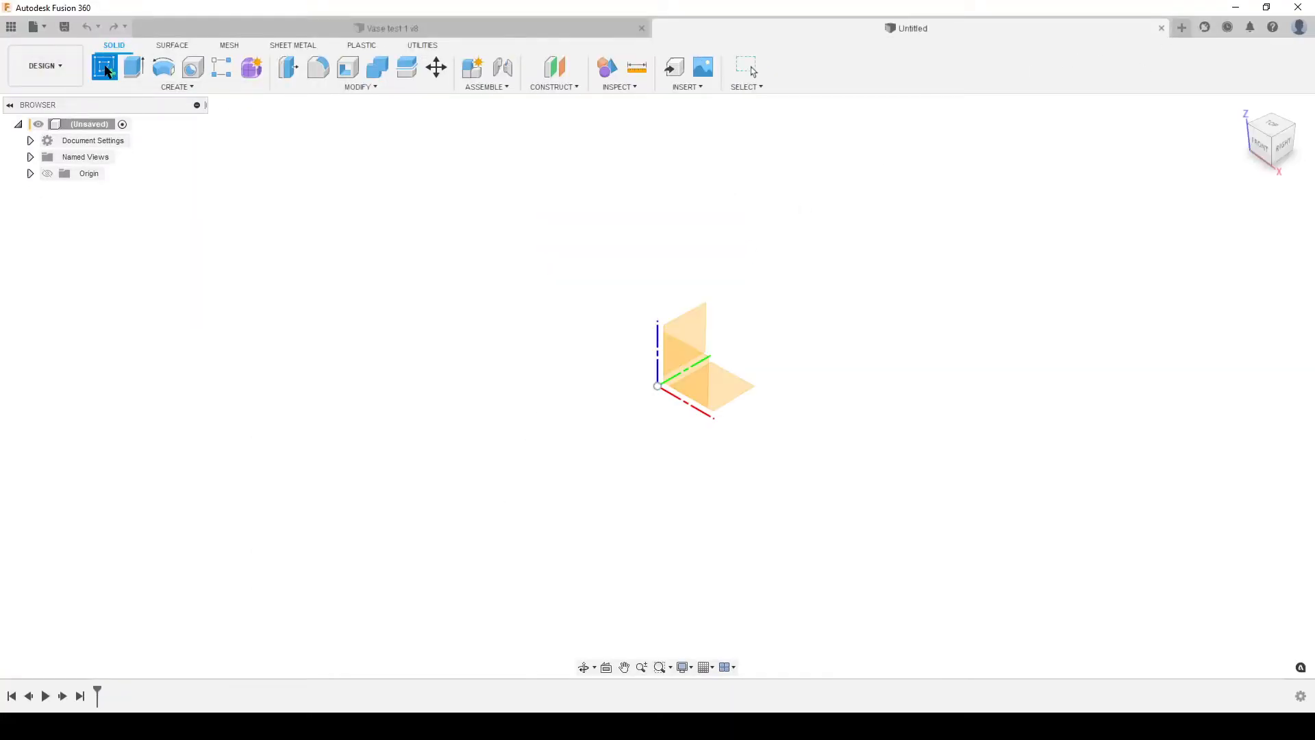
left_click(104, 67)
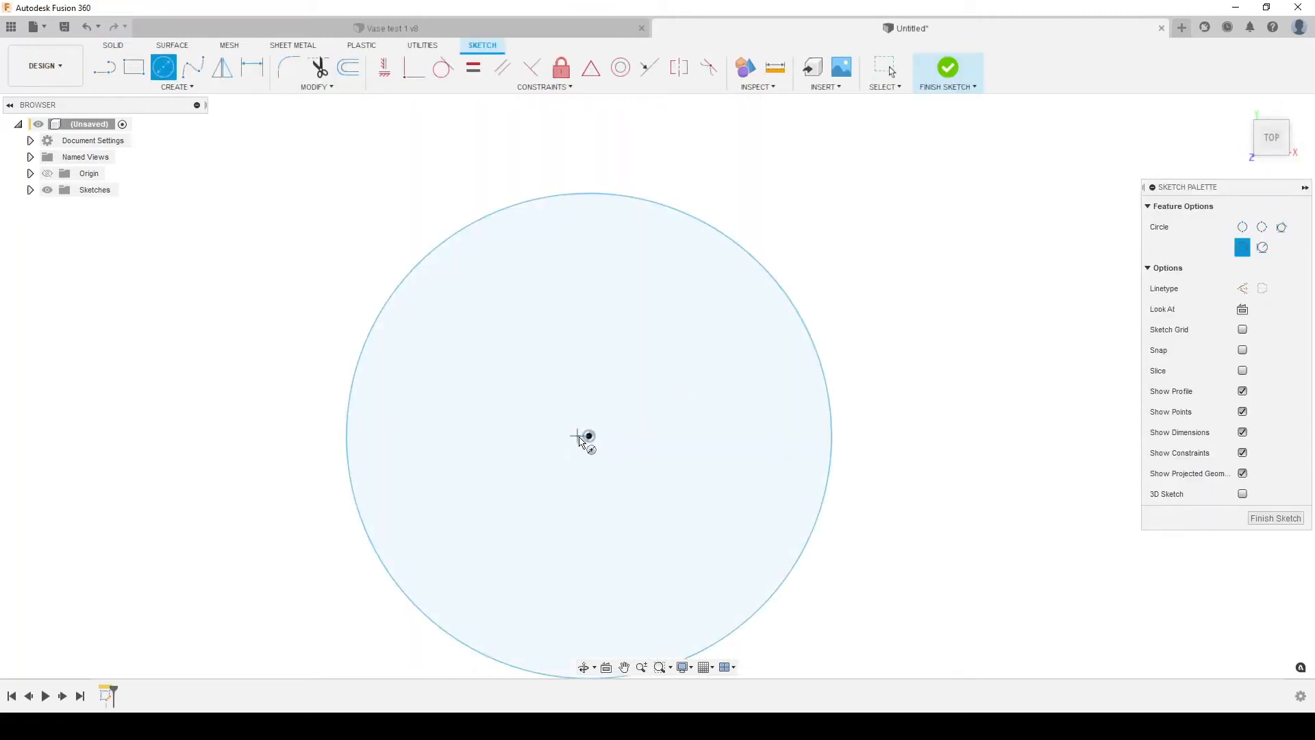
left_click(616, 434)
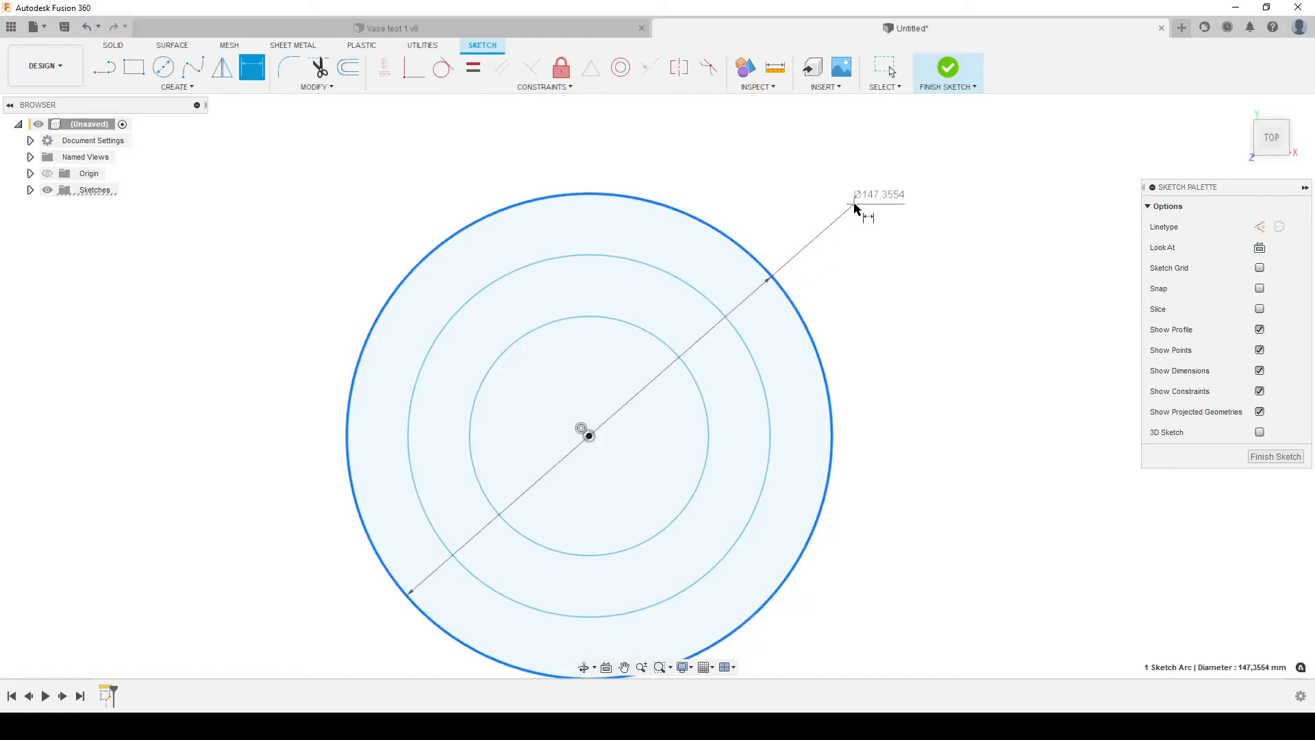
type("100,00")
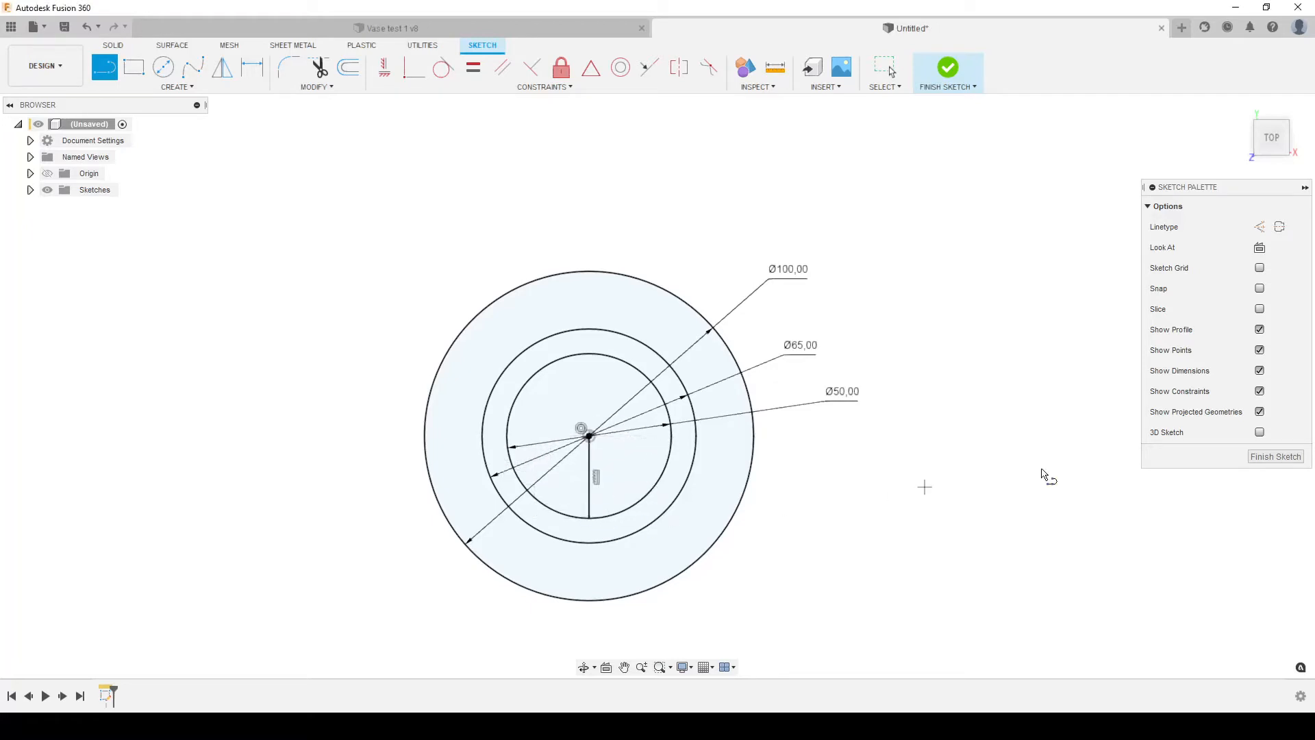
Step: Create an offset construction plane 'To Object' through the inner-circle point and start a sketch on it
left_click(948, 67)
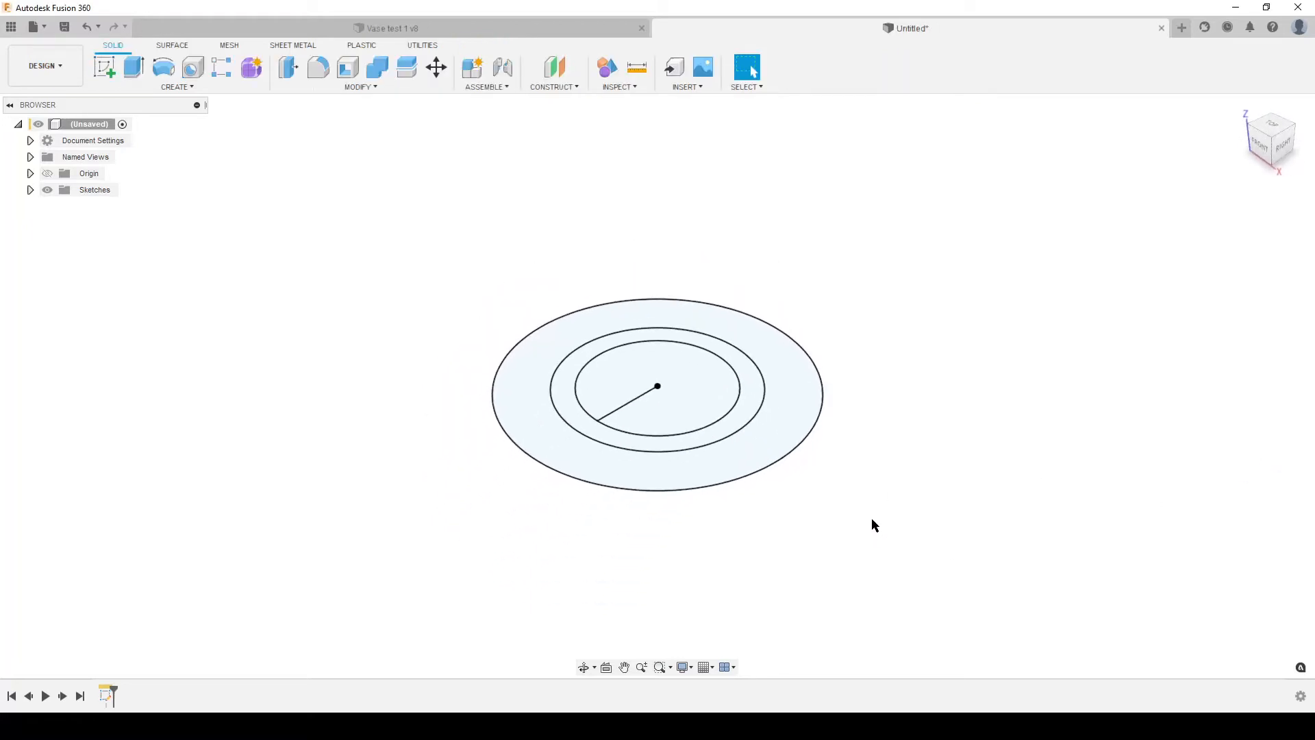
mouse_move(553, 67)
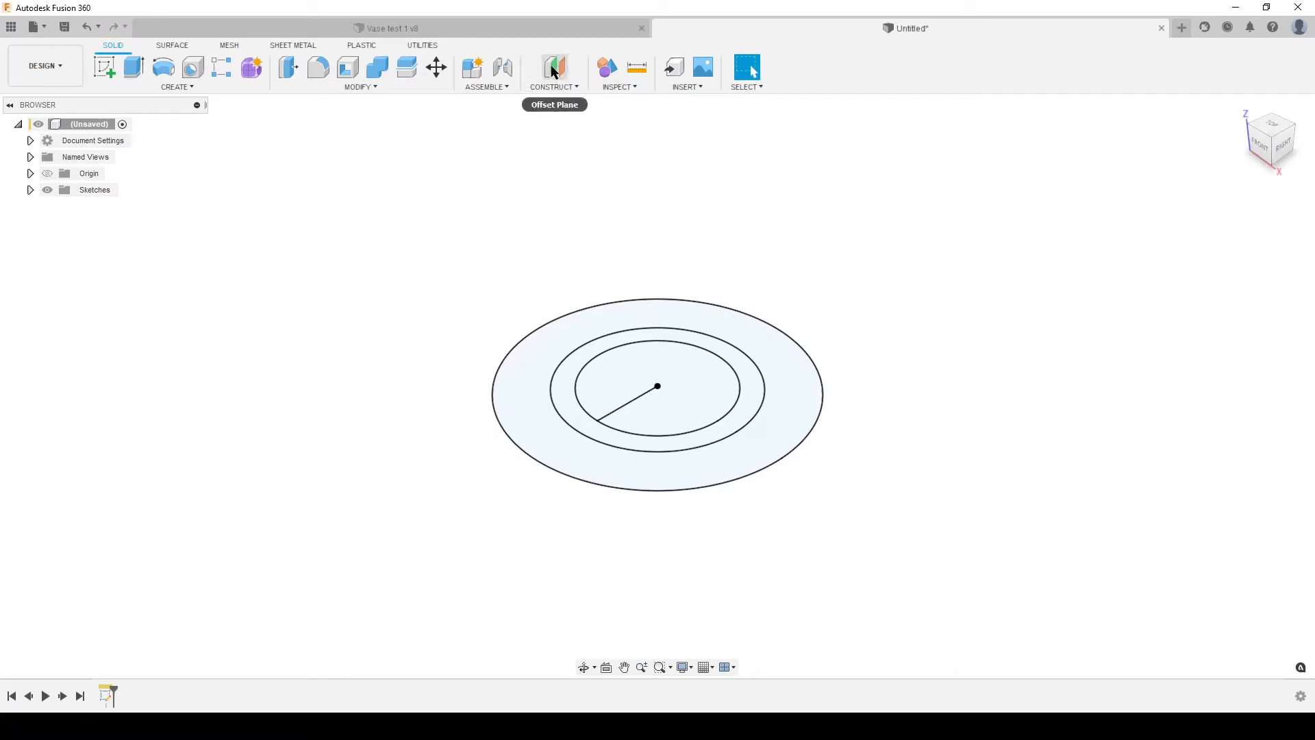
left_click(553, 67)
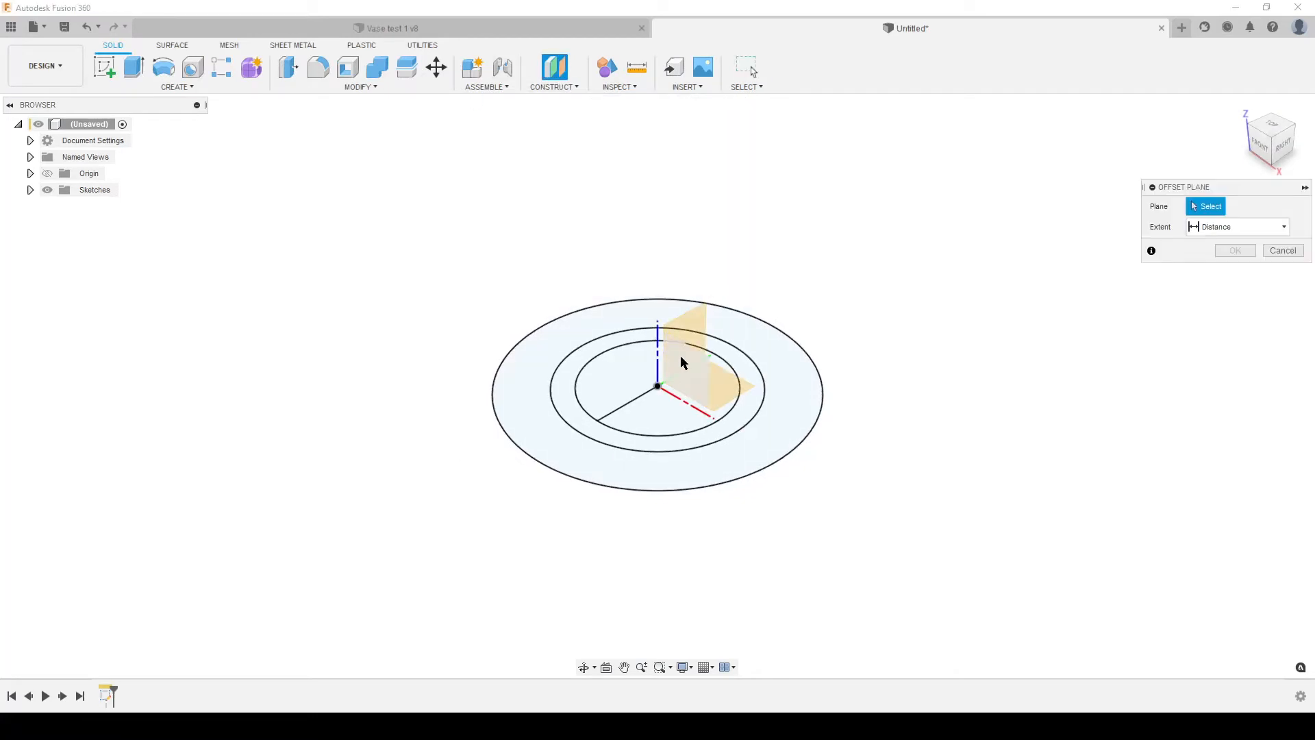
left_click(683, 364)
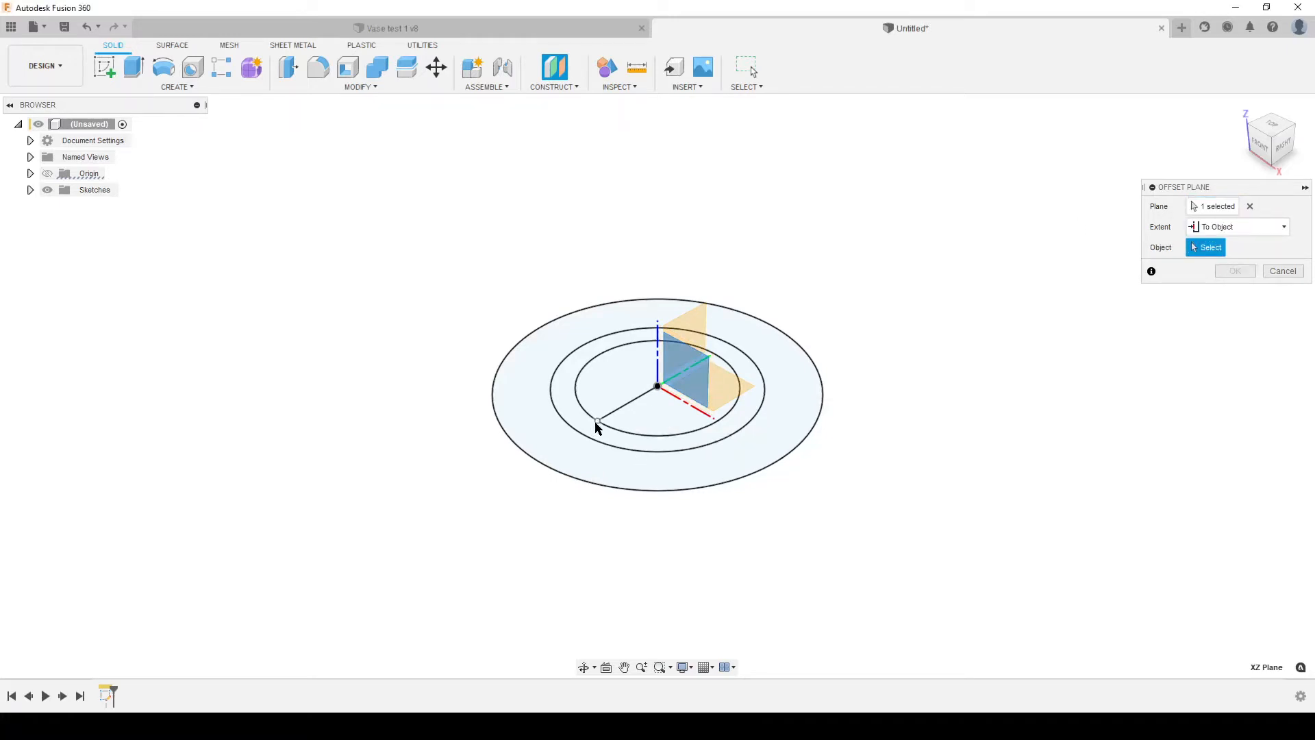
left_click(597, 421)
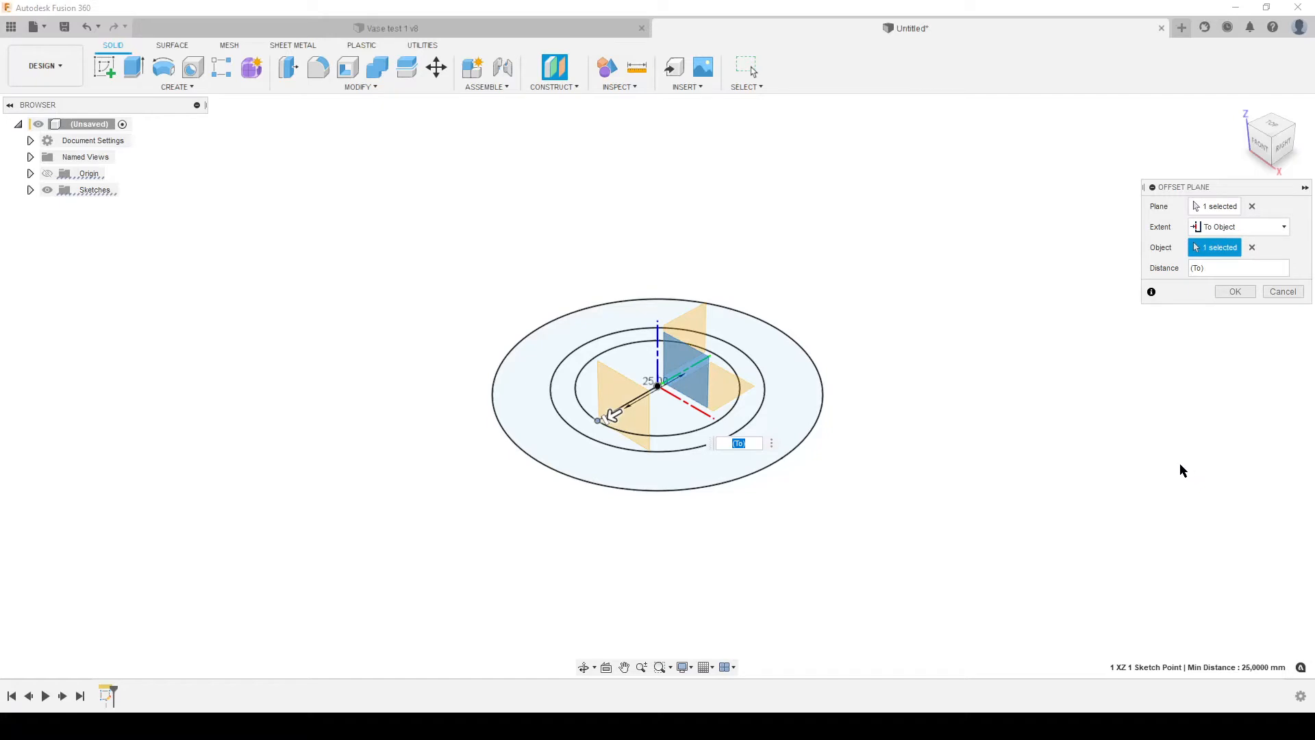
mouse_move(859, 236)
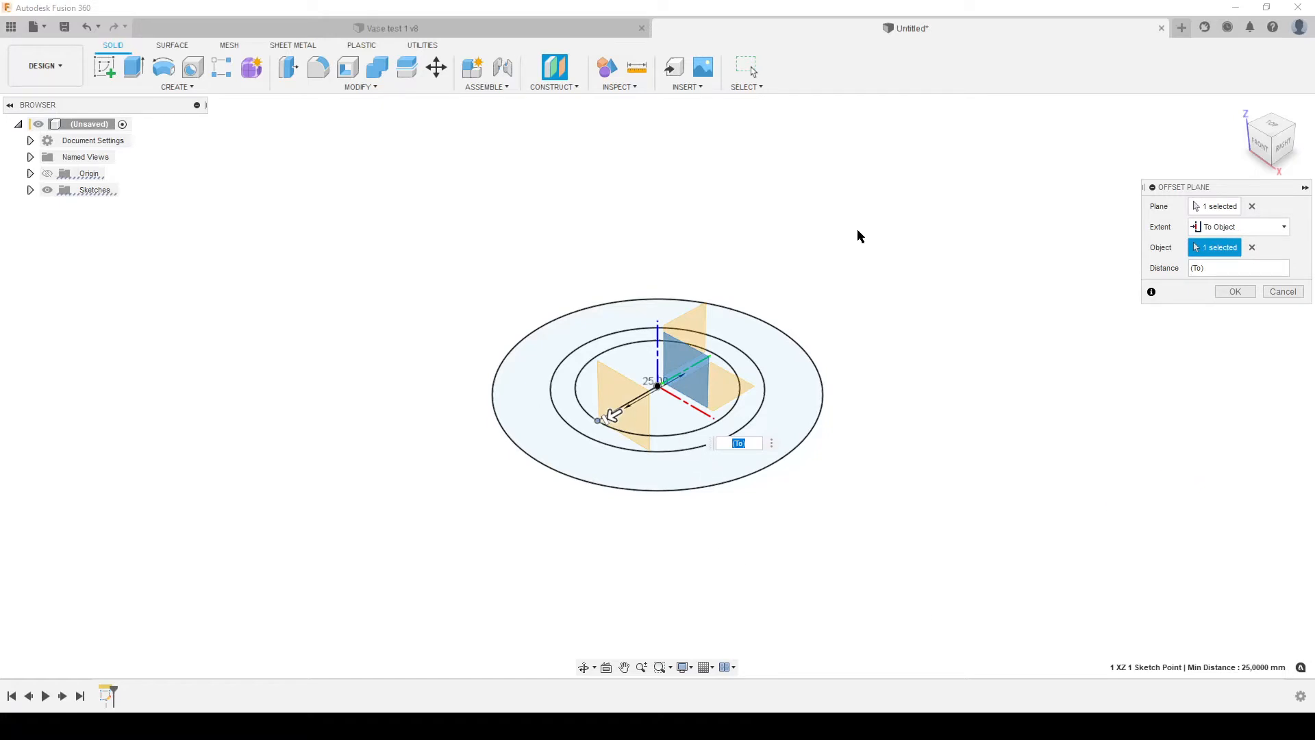
left_click(1233, 290)
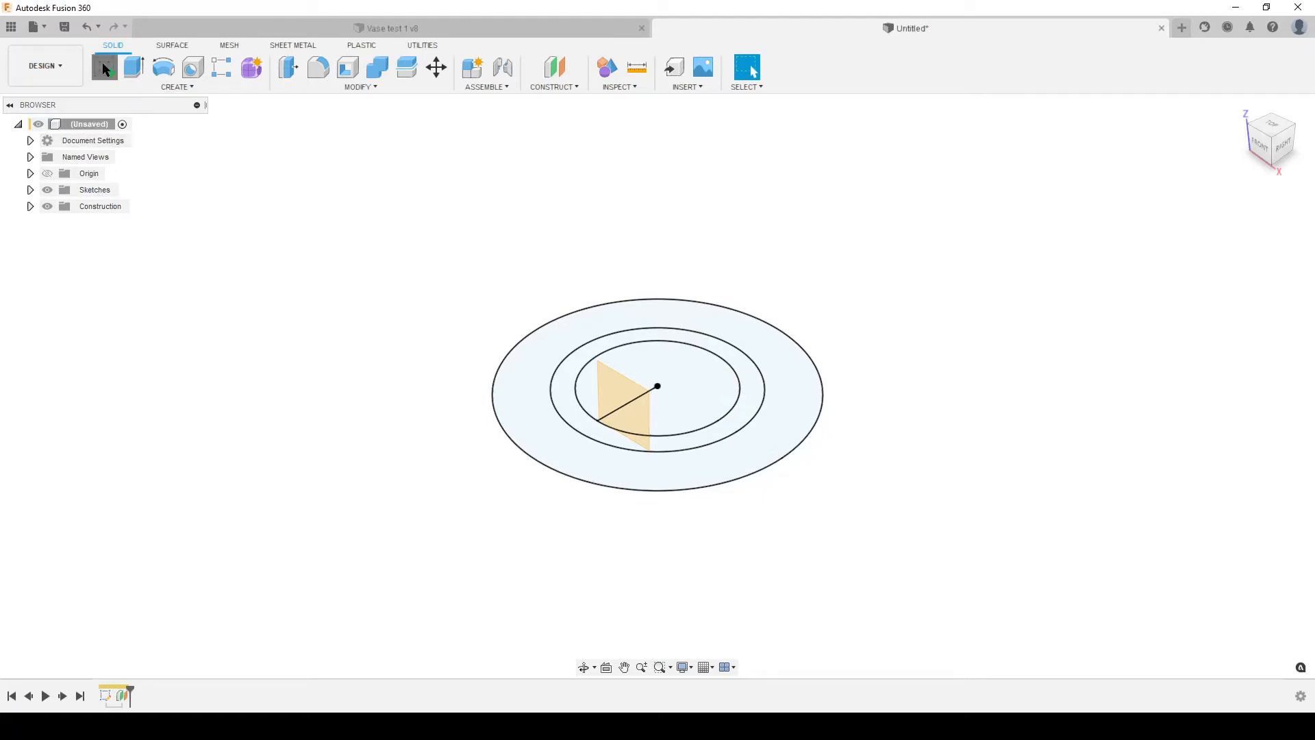
left_click(105, 67)
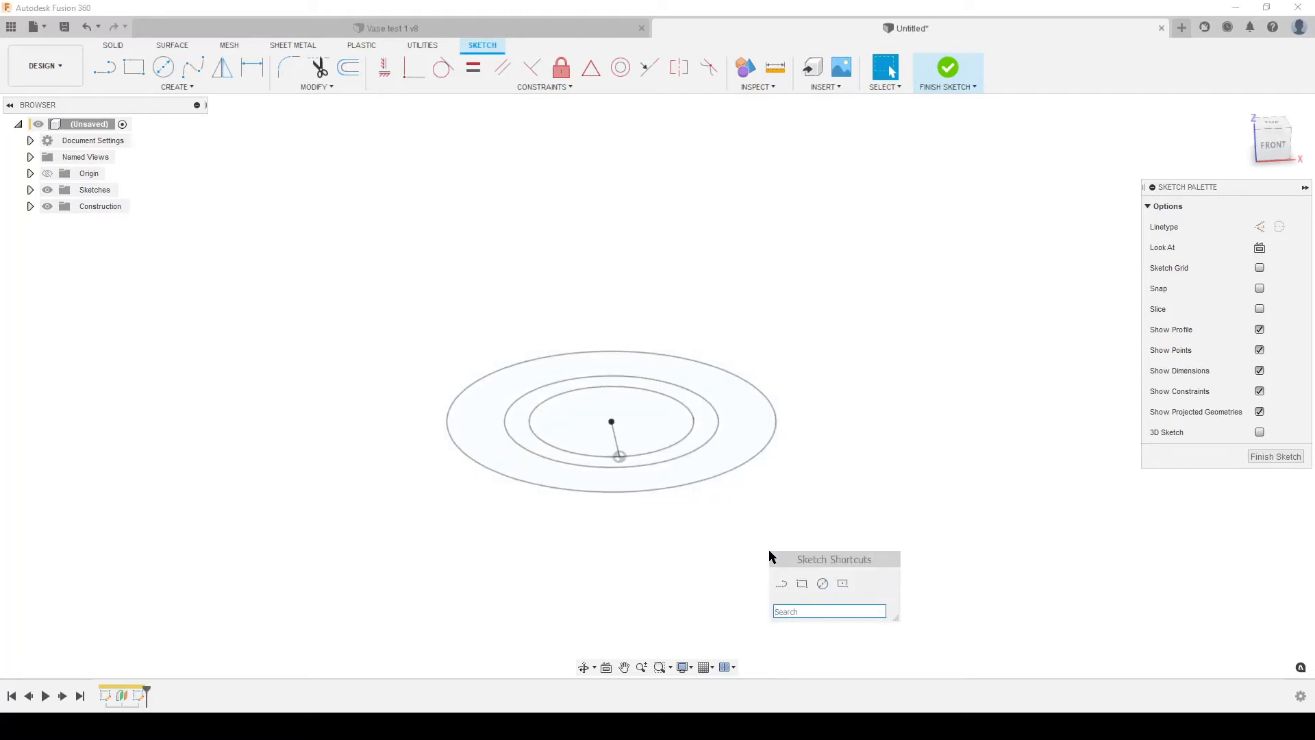
Step: Intersect the outer and middle circles with the sketch plane, then show Plane1 and both sketches in the browser
type("intr")
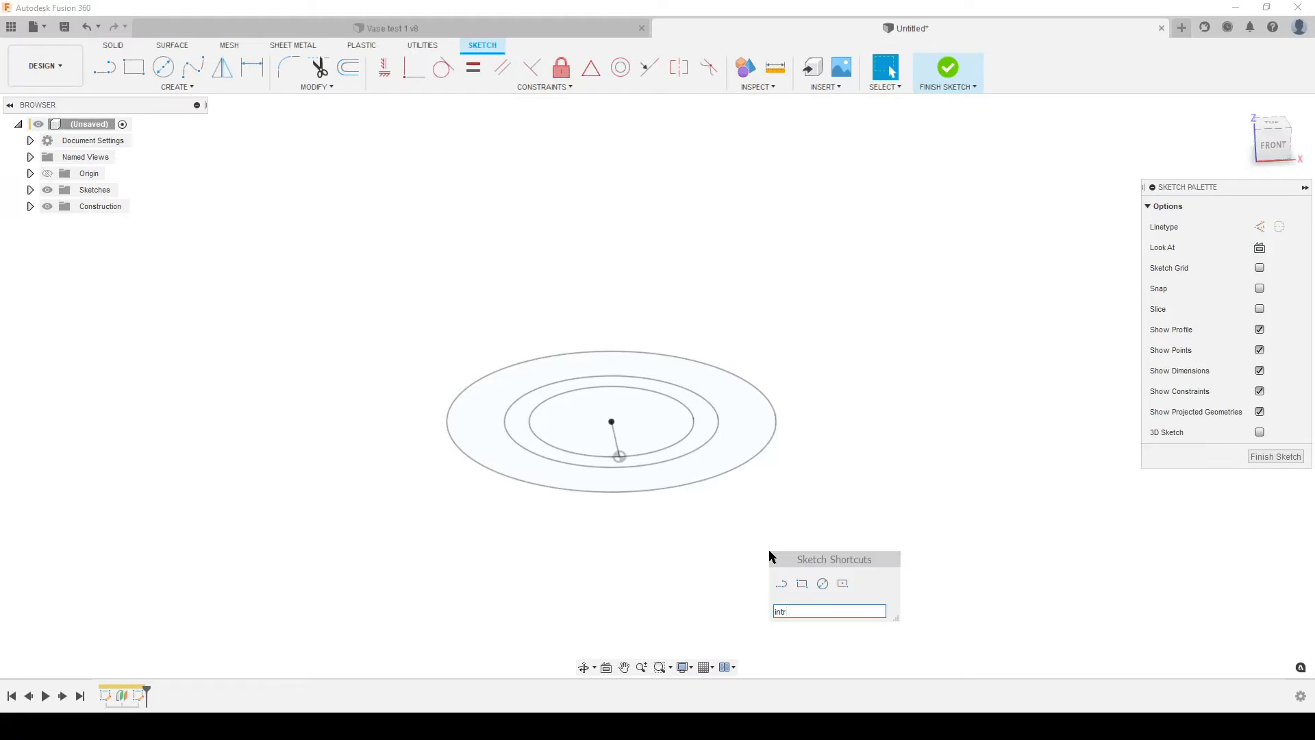
type("er")
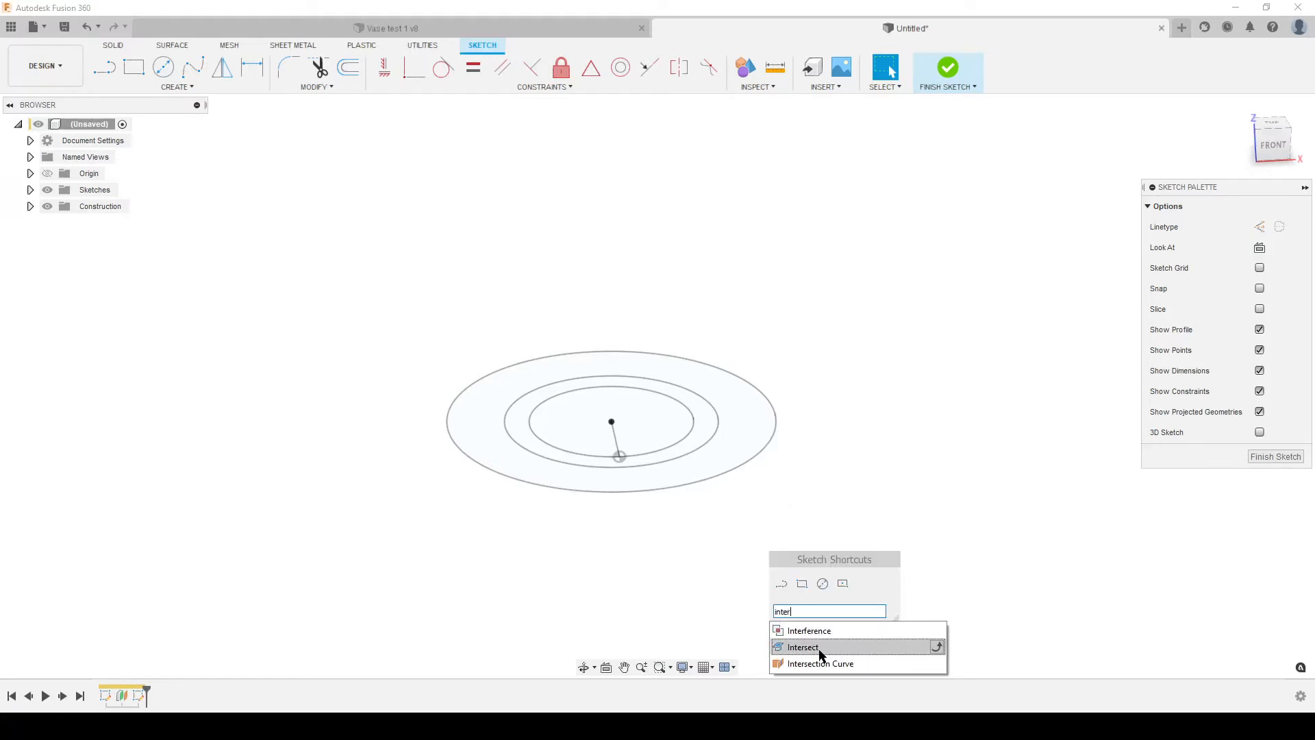
left_click(801, 647)
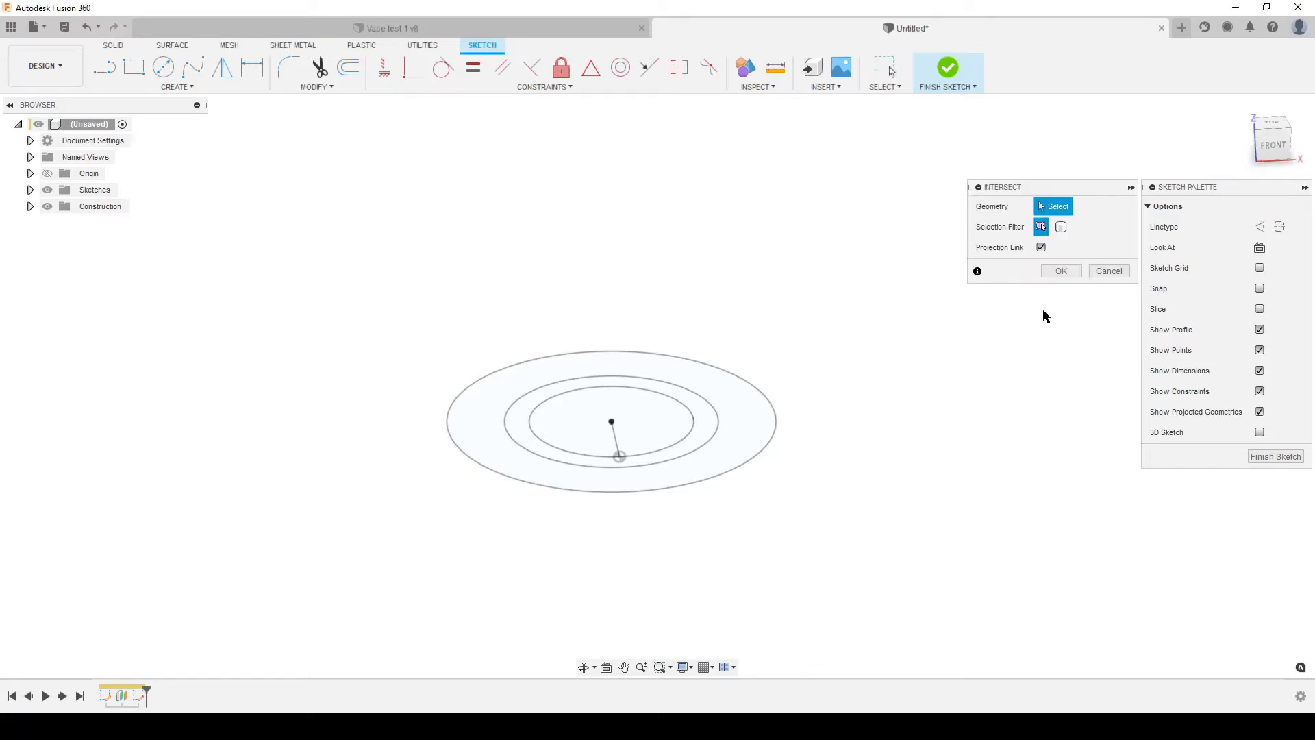
mouse_move(819, 655)
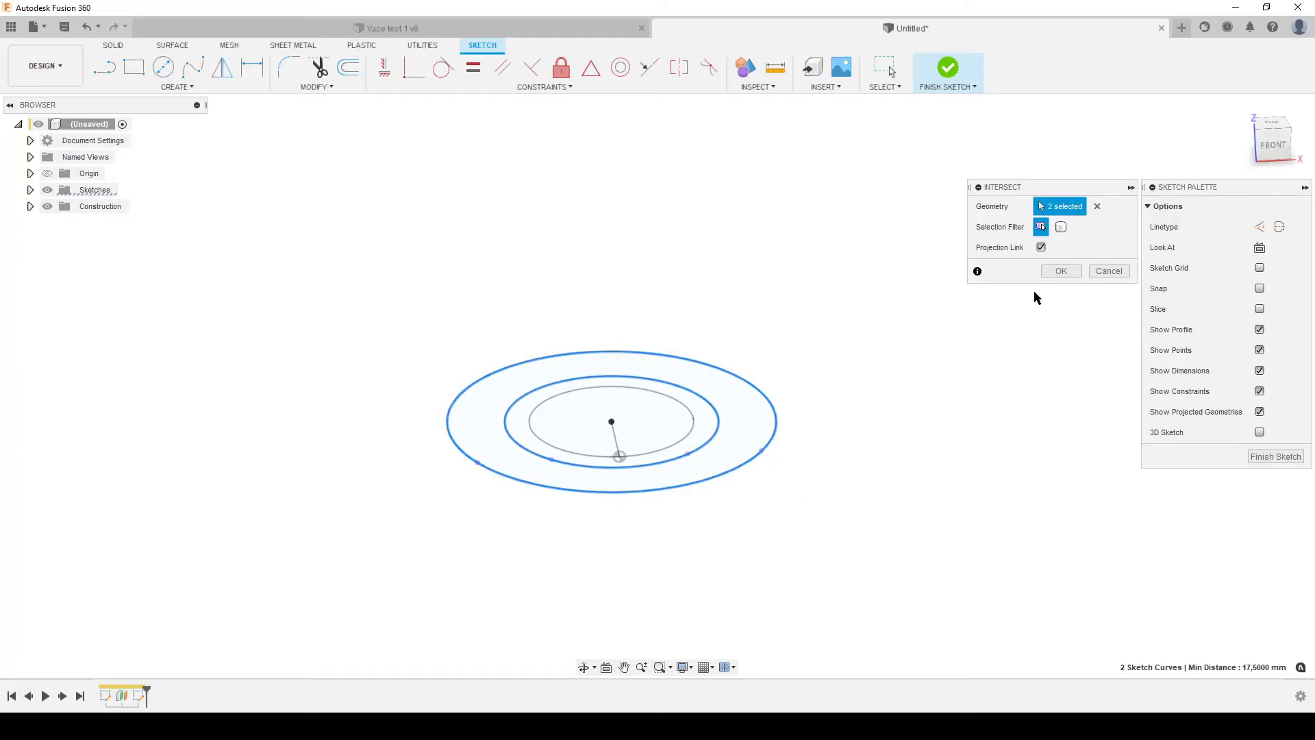
left_click(1060, 269)
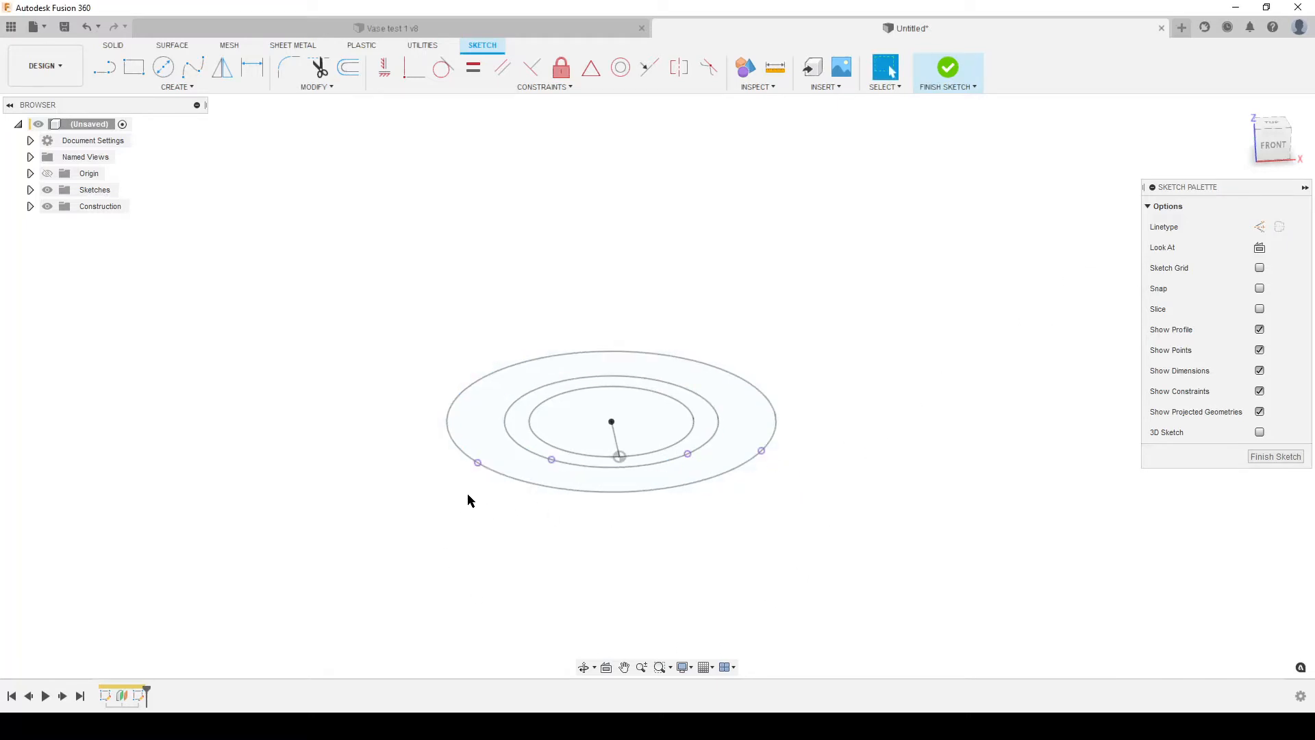
left_click(30, 207)
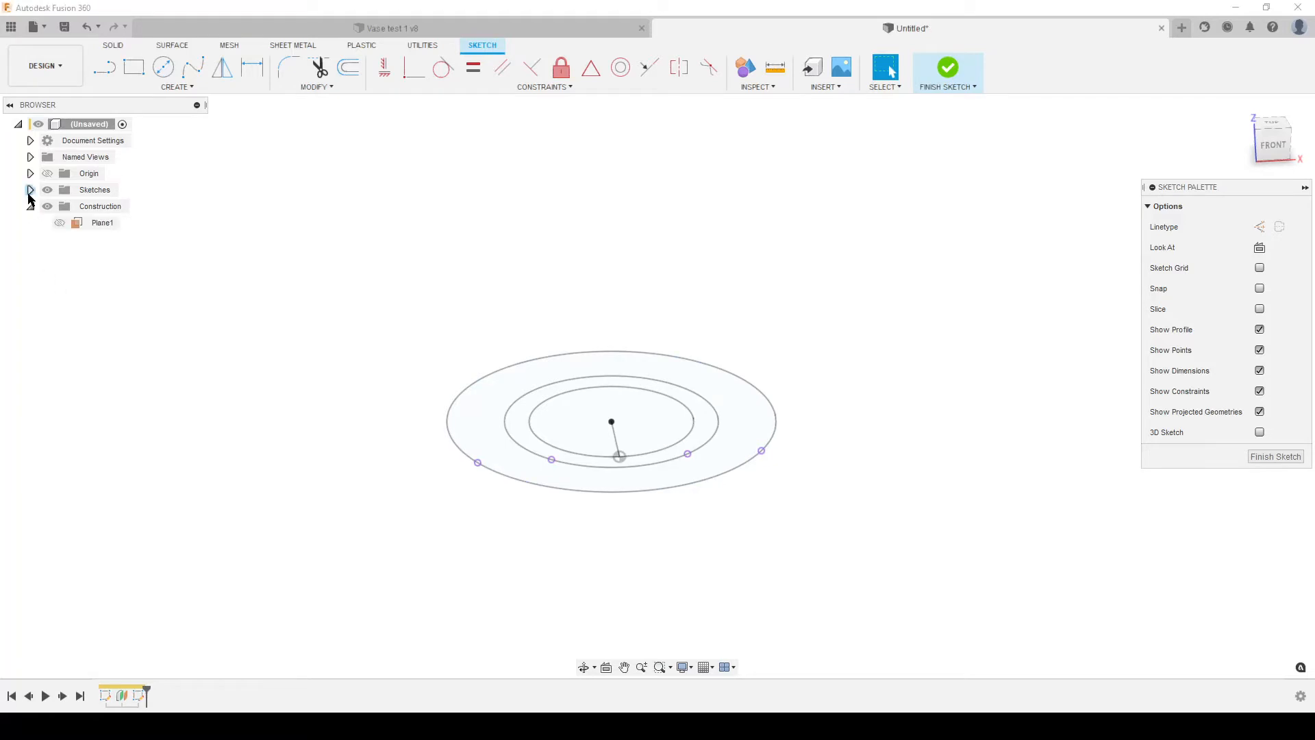
left_click(28, 189)
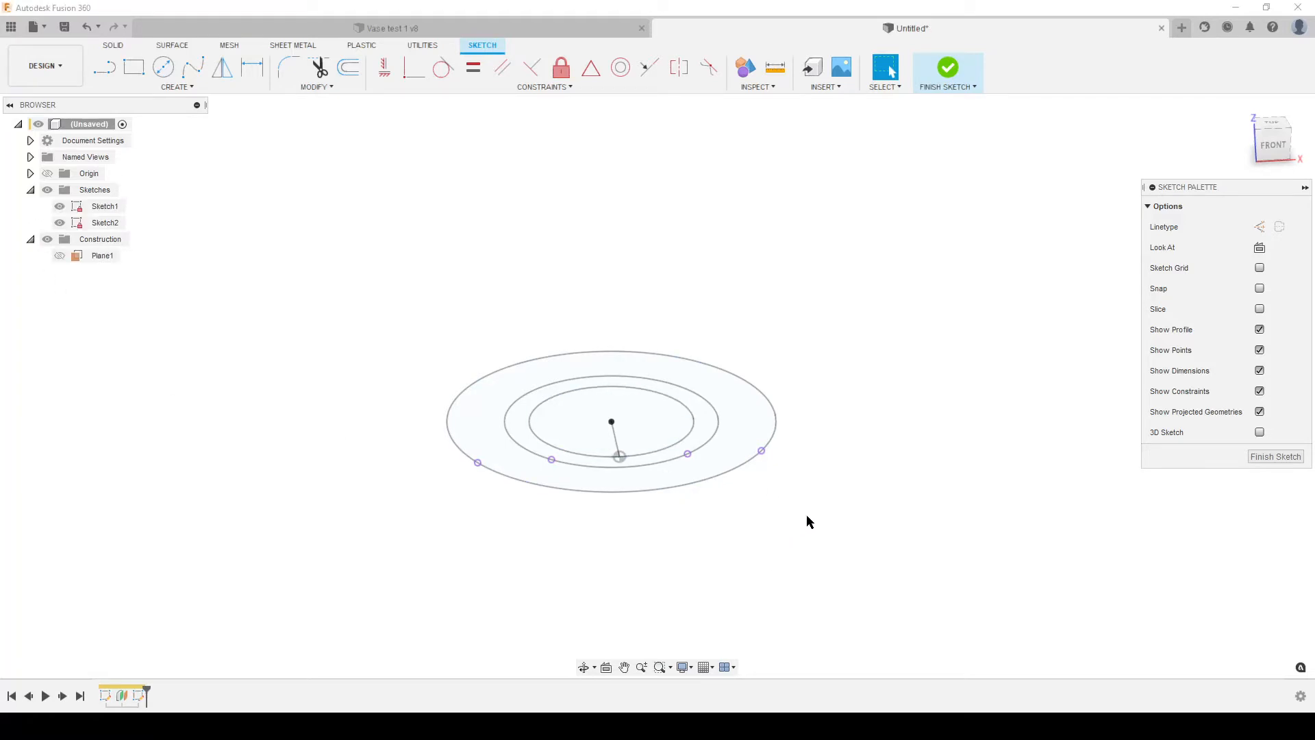
mouse_move(818, 552)
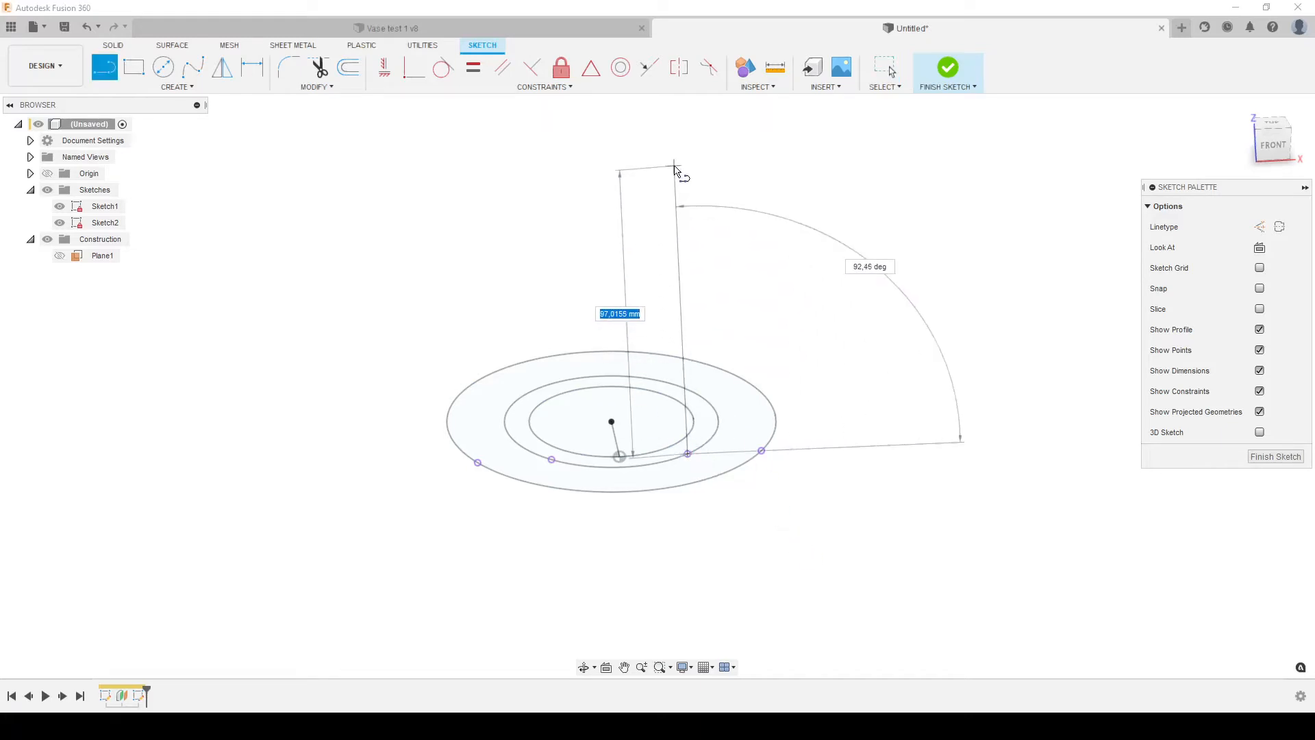
Step: Draw a 120 mm vertical construction line and a slanted line to its top, then finish Sketch2
left_click_drag(675, 167, 688, 155)
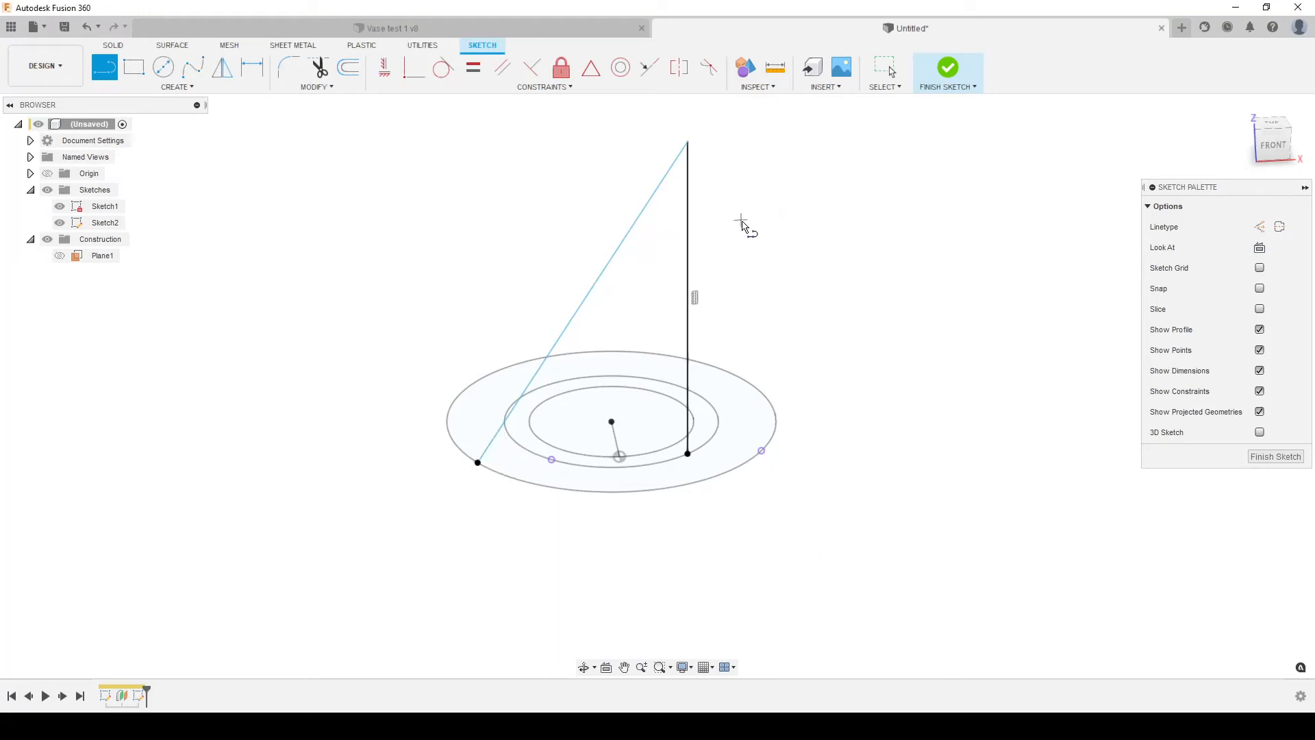
left_click(686, 293)
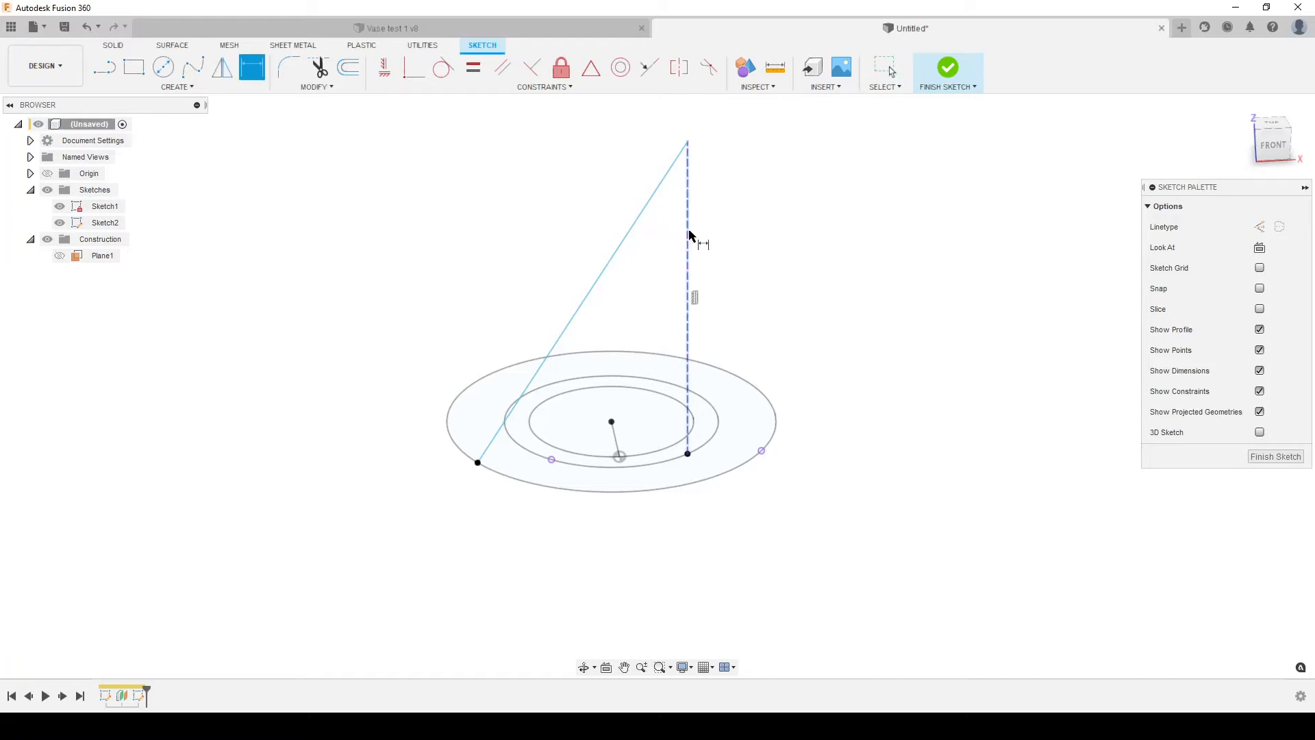
type("120.00")
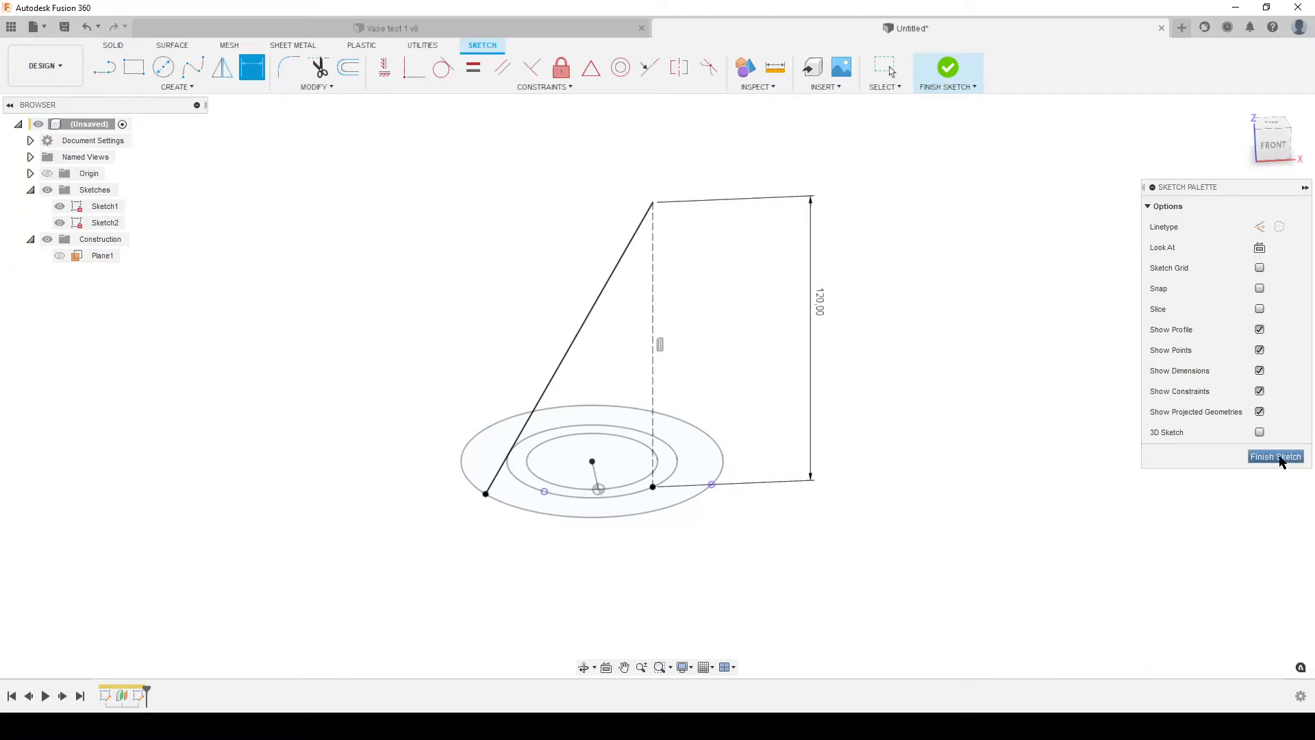
left_click(1274, 456)
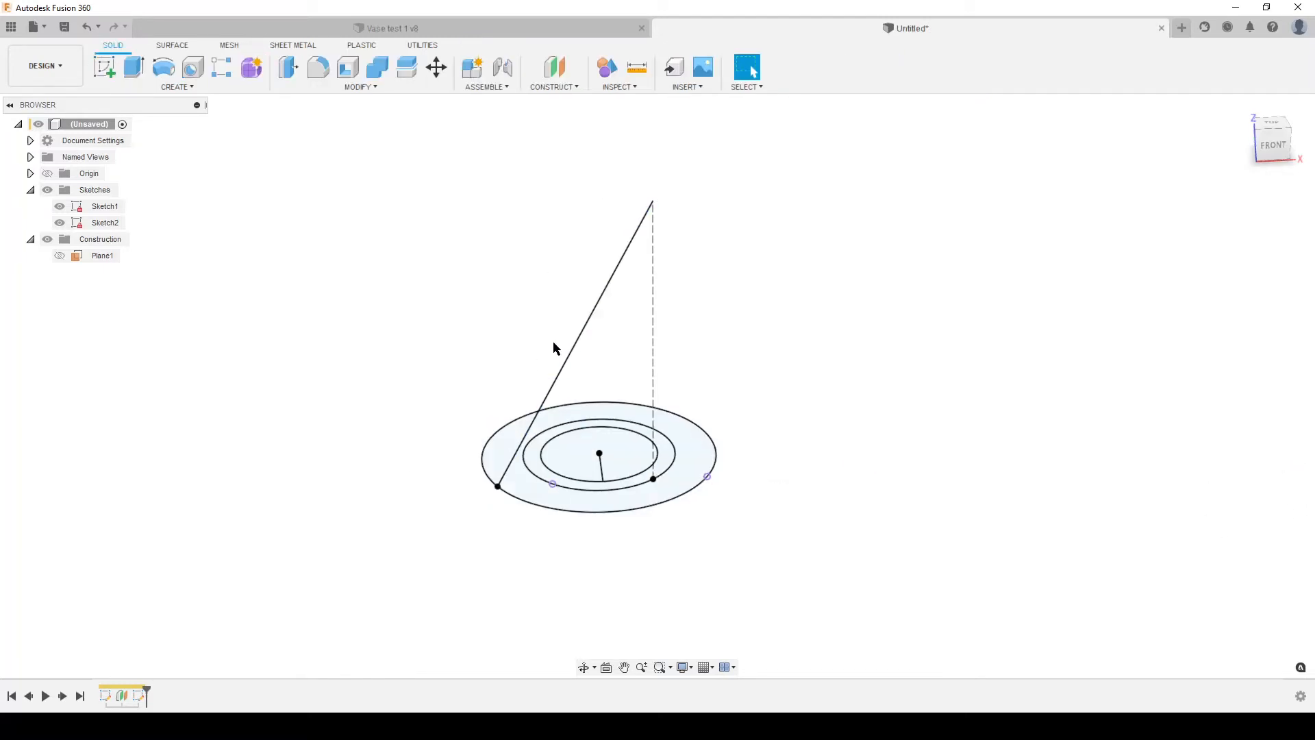
Step: Sweep the slanted line around the circle as a surface to form the hyperboloid wall
left_click(524, 443)
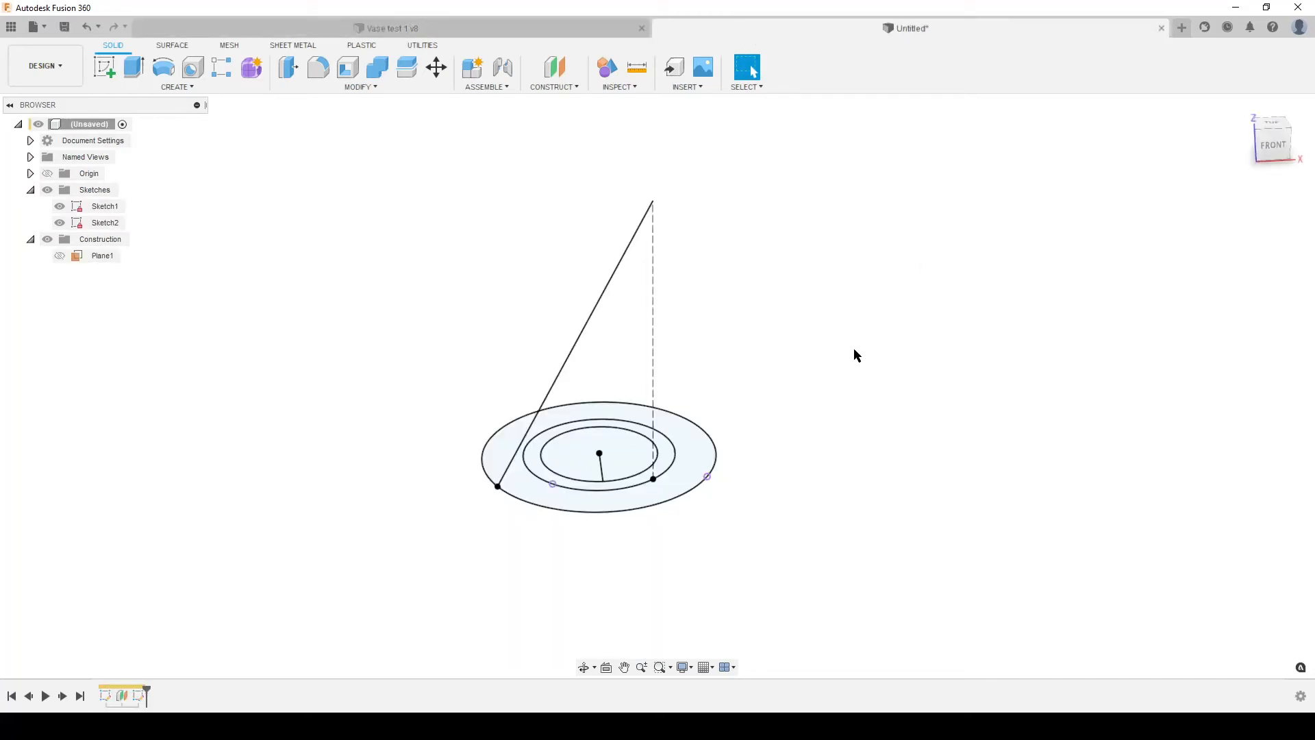
mouse_move(857, 341)
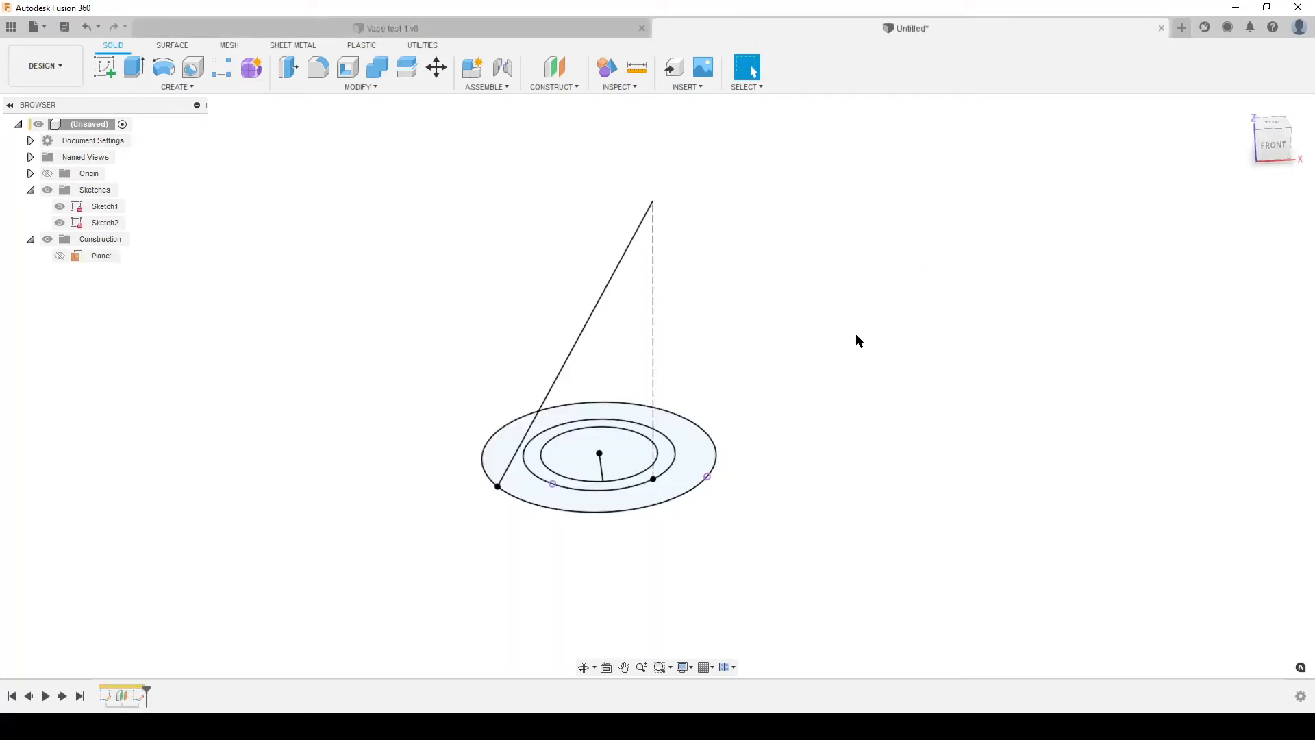
left_click(173, 45)
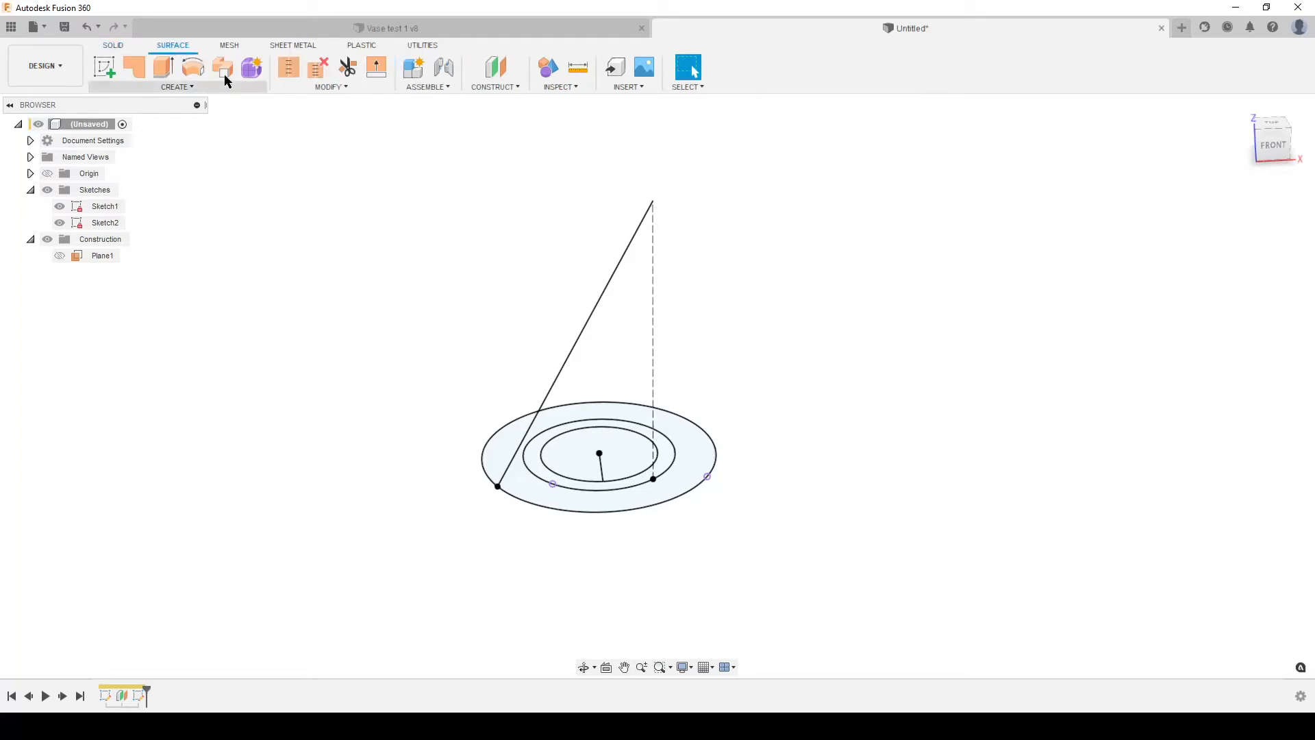
left_click(222, 67)
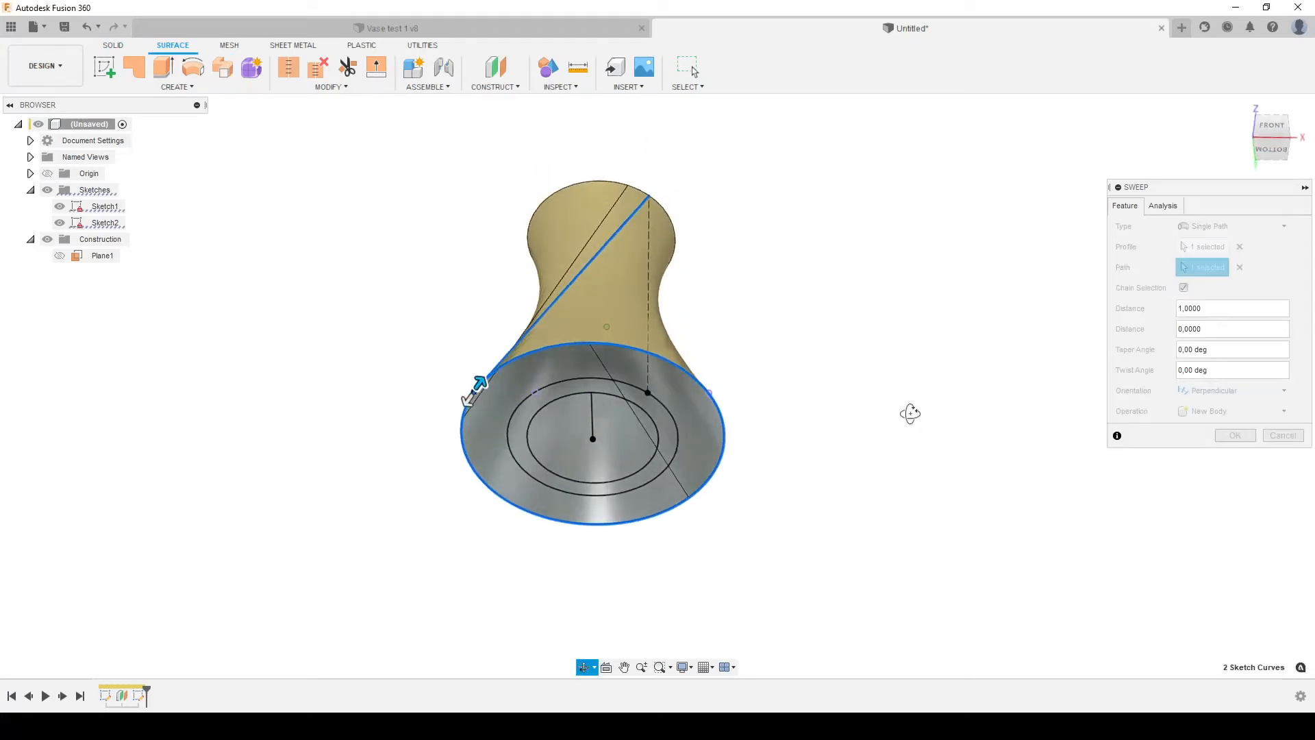
left_click(1235, 434)
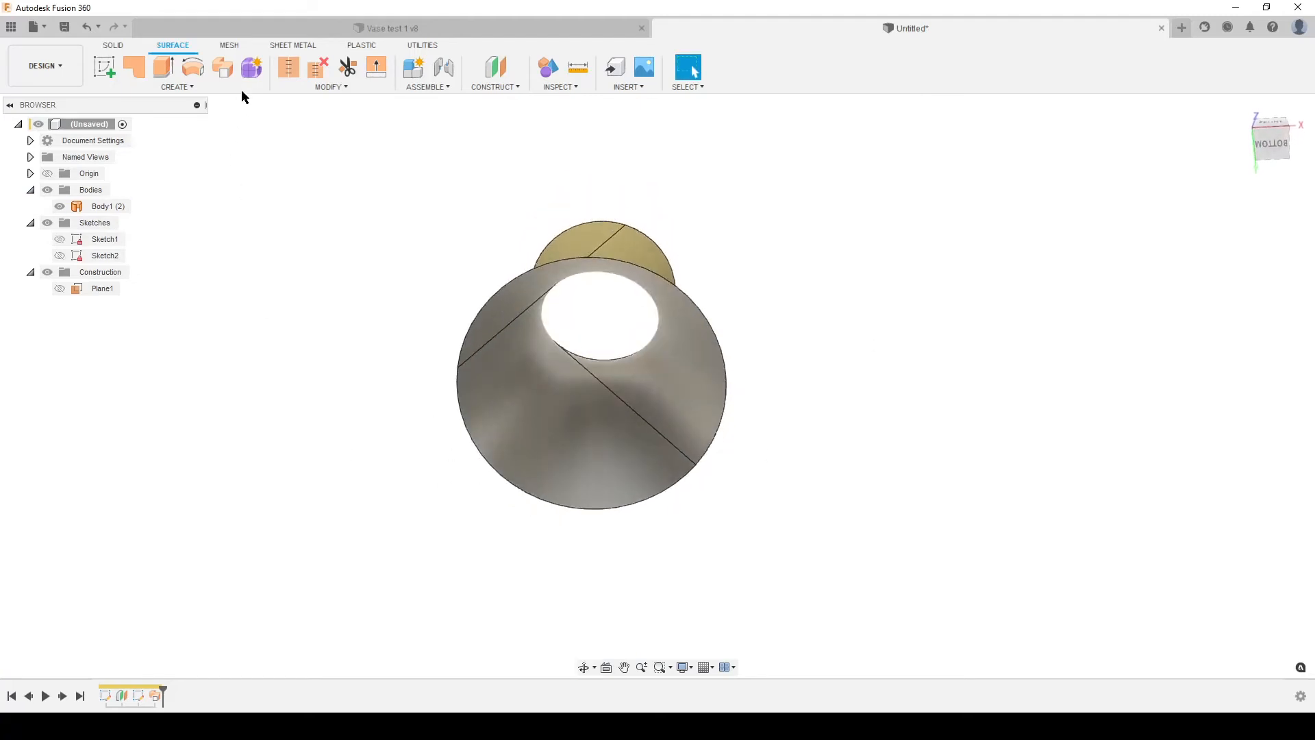
Step: Patch the open bottom, stitch it to the wall as one body, and fillet the base edge 5 mm
left_click(288, 66)
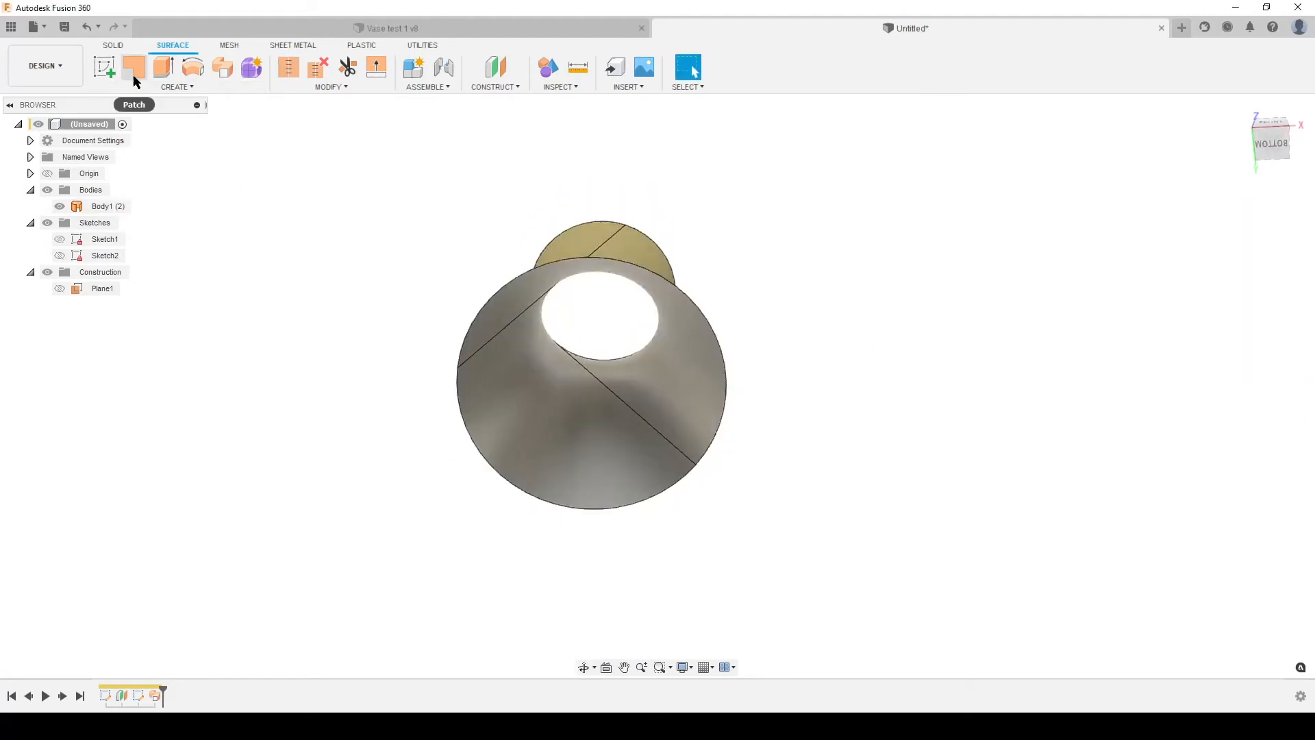
left_click(133, 67)
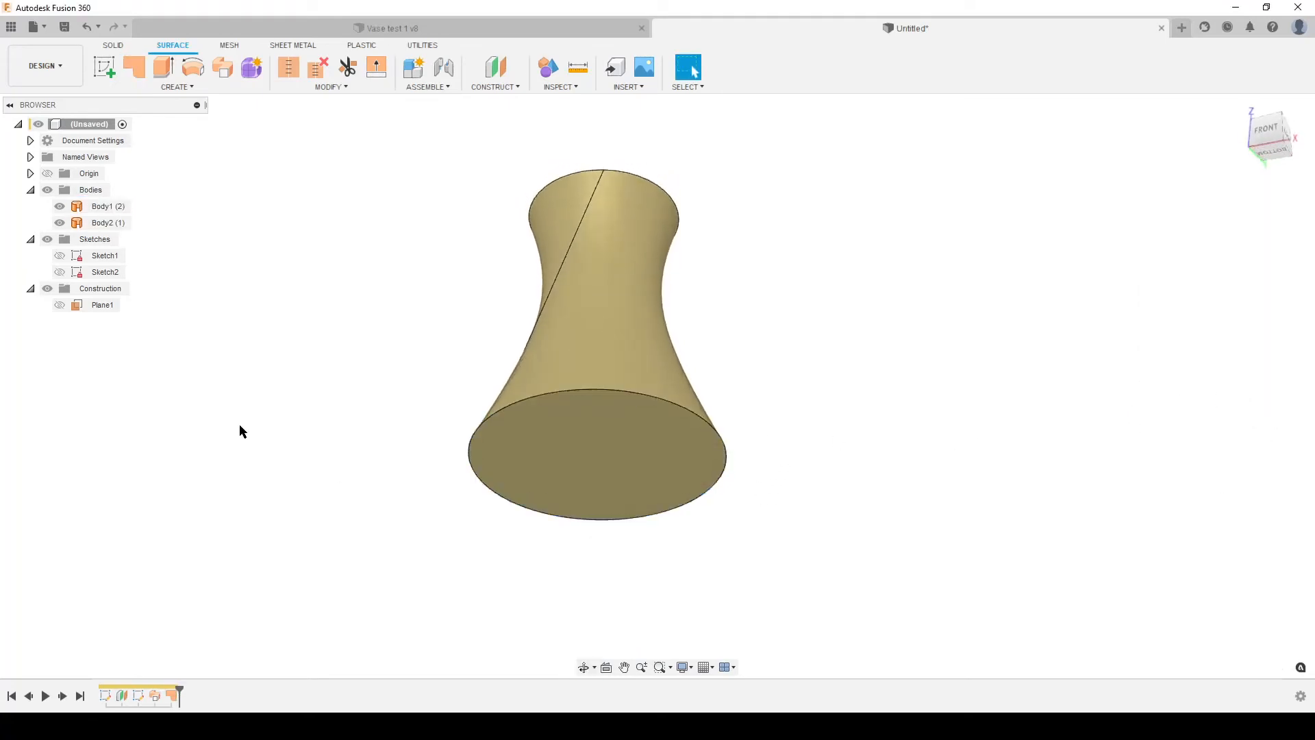
left_click(287, 66)
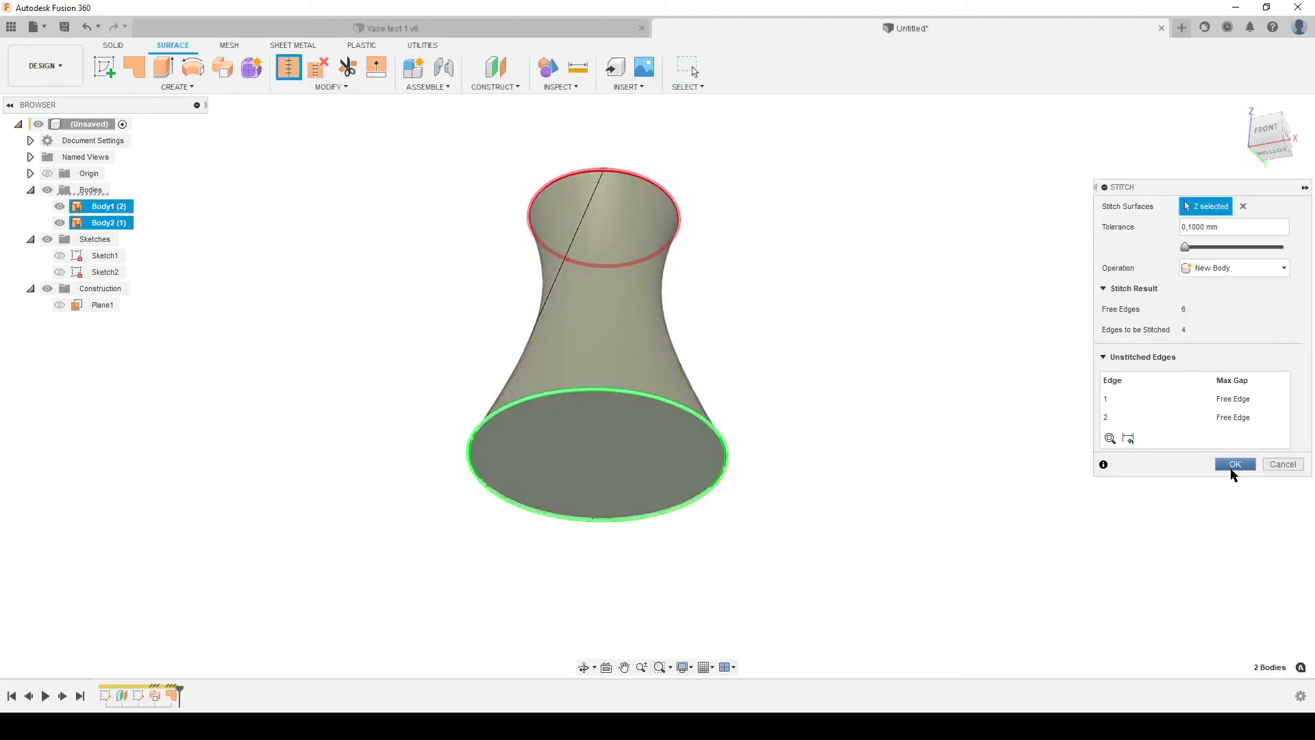
left_click(1234, 465)
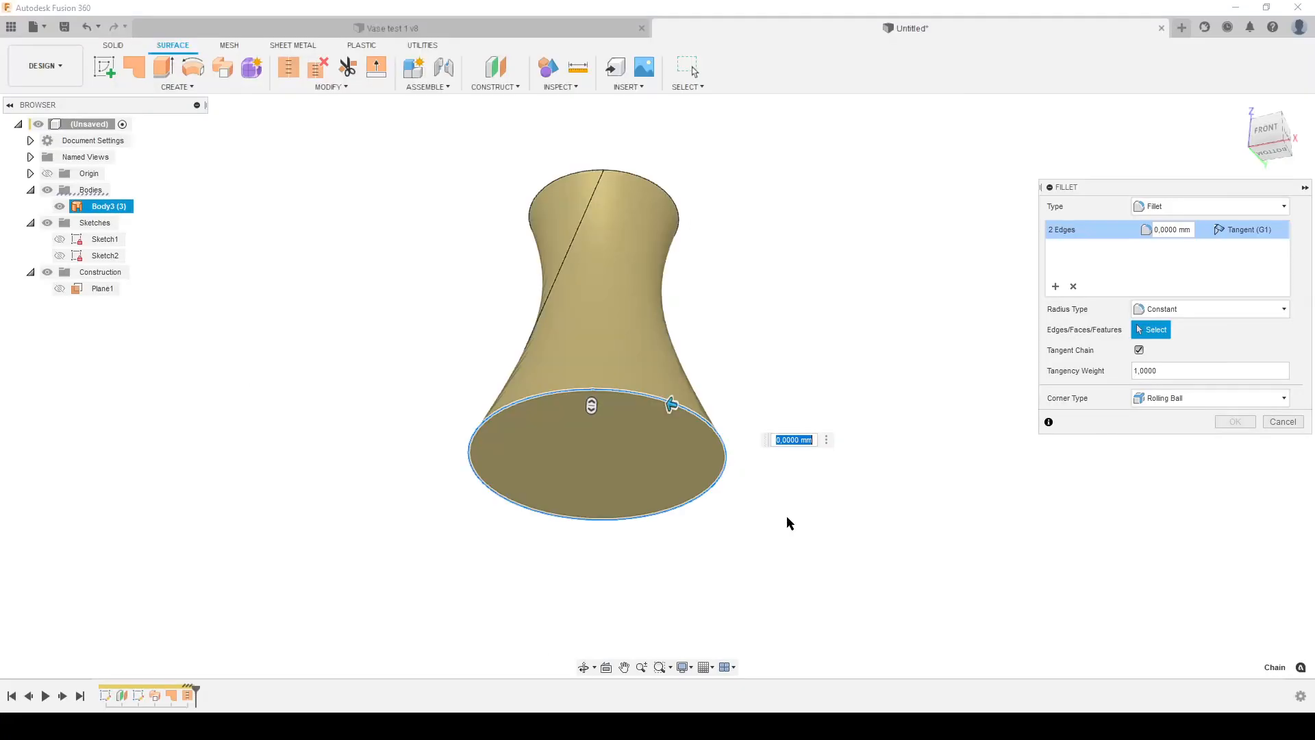
type("5")
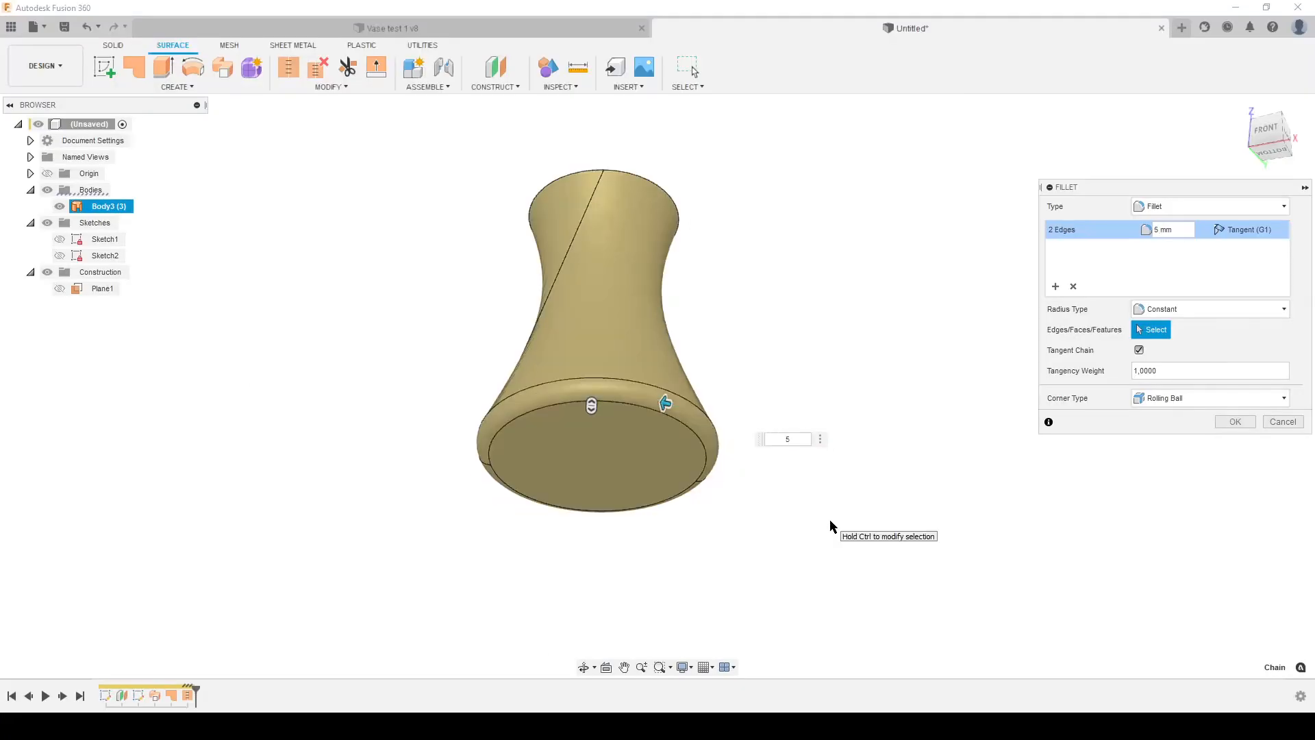
left_click(1235, 421)
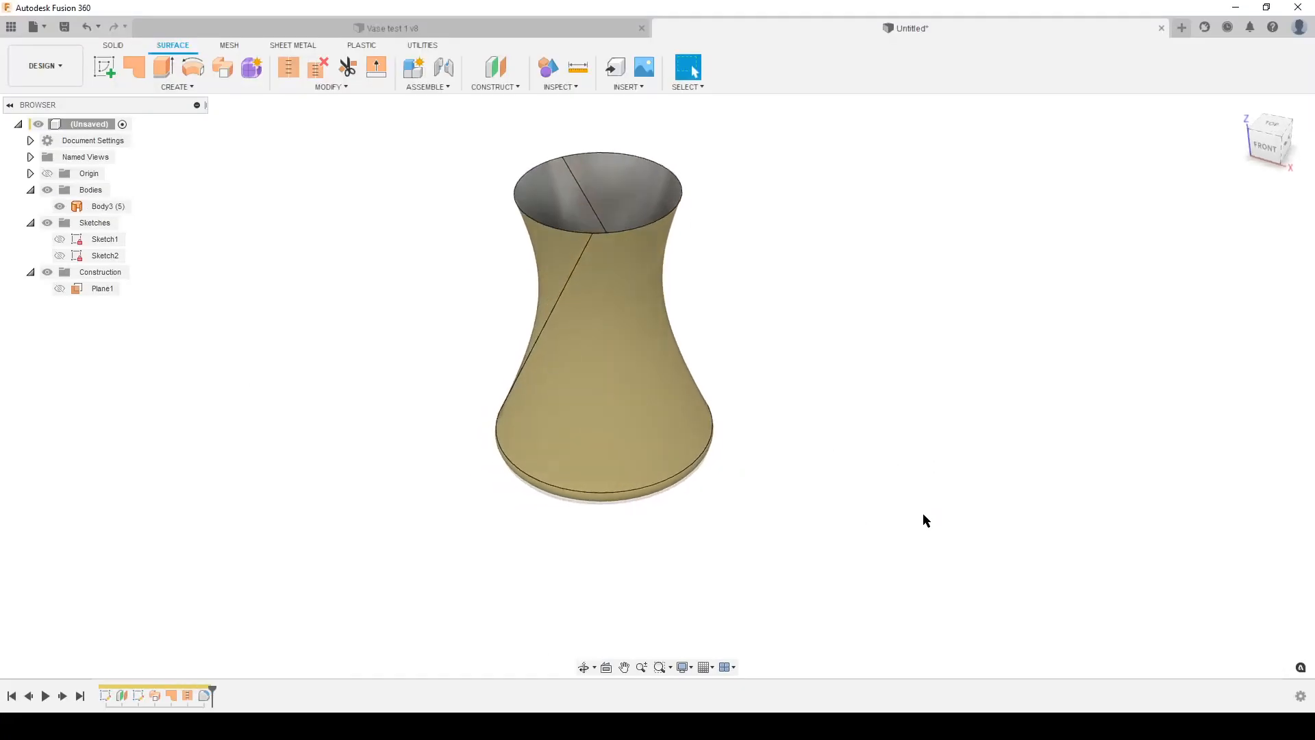
Step: Thicken the vase face 2 mm to one side as a new solid body
right_click(914, 512)
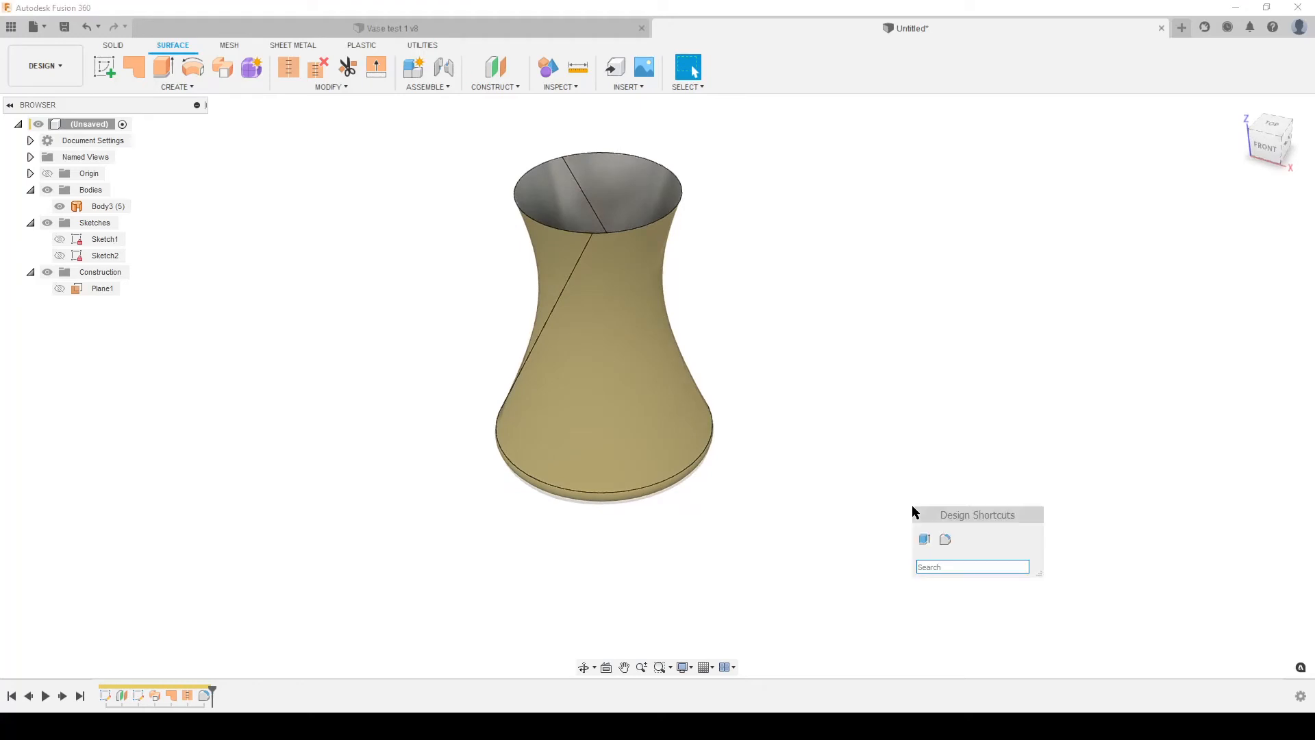
type("thic")
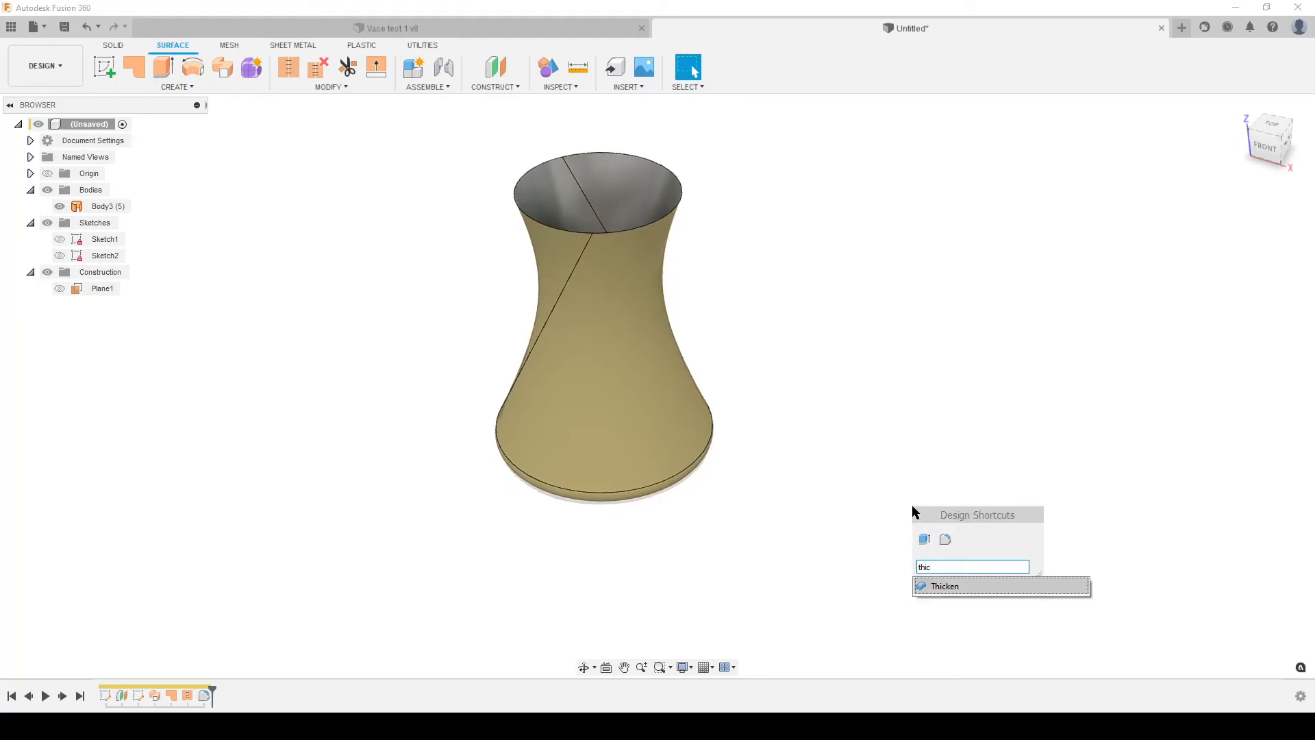
mouse_move(964, 577)
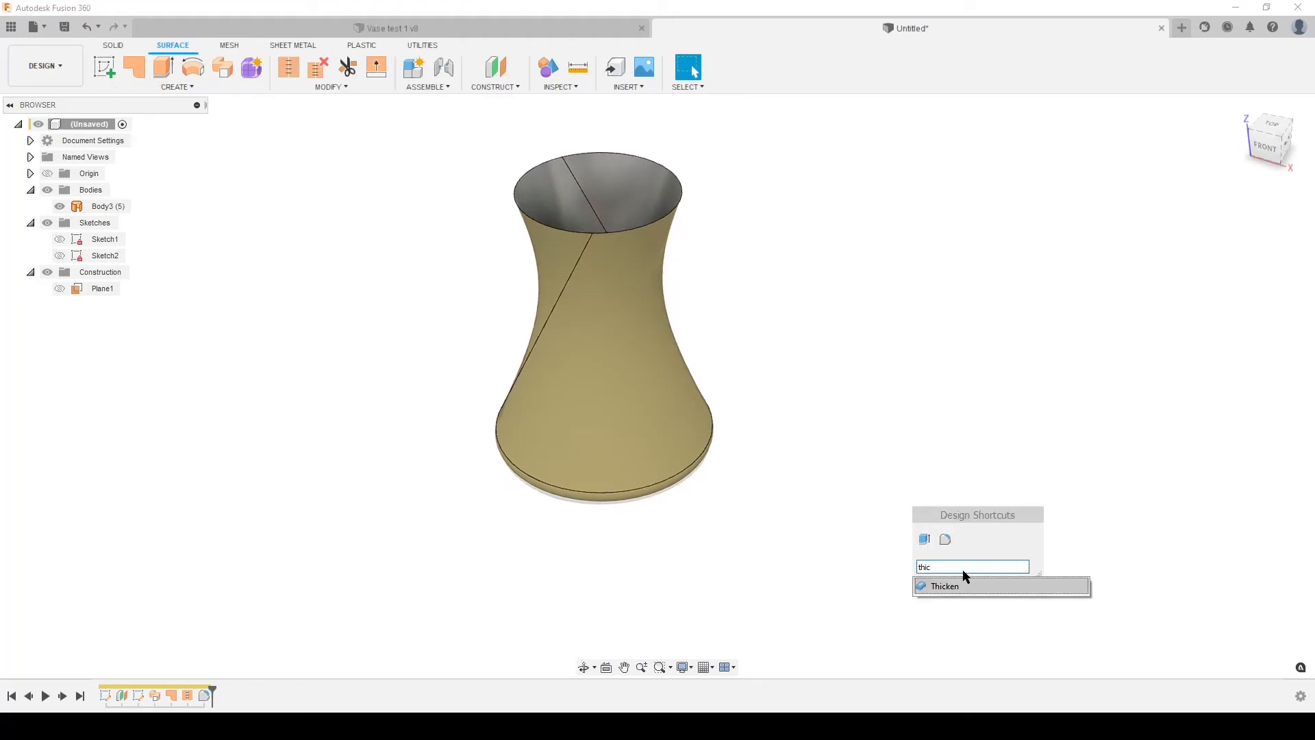
left_click(945, 585)
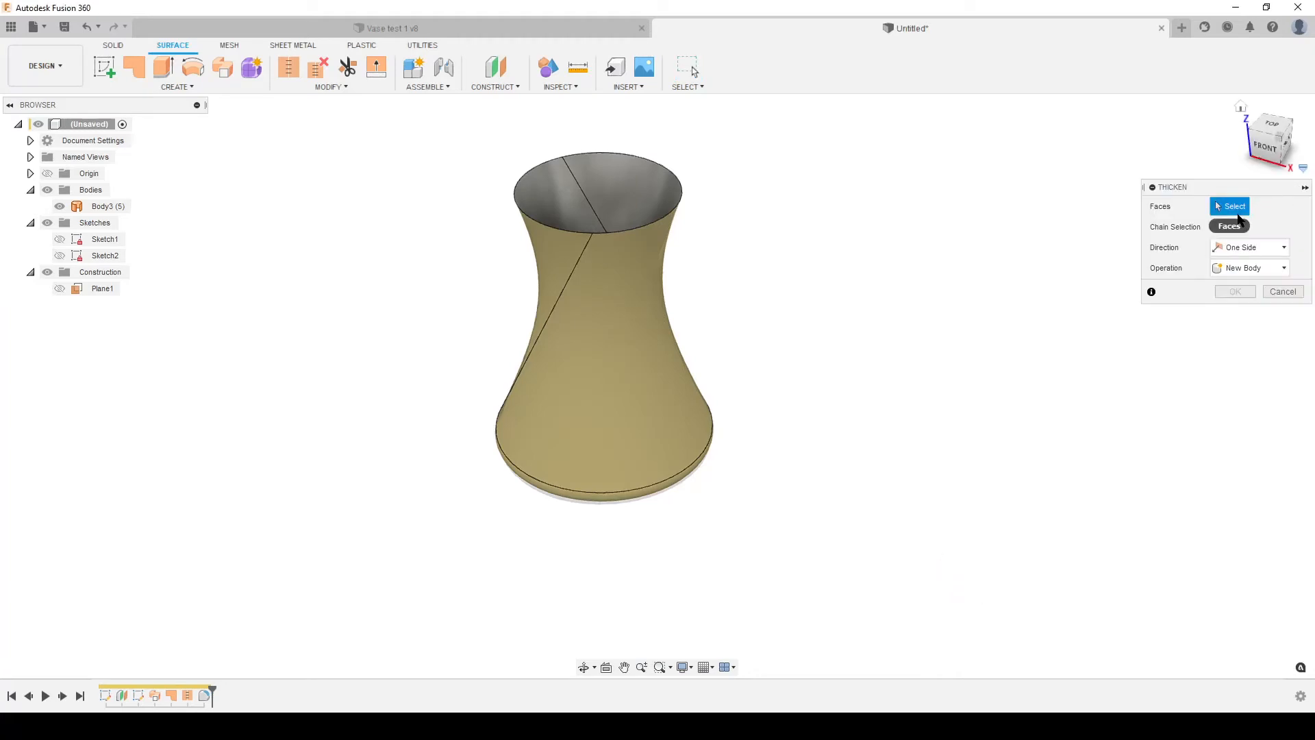
left_click(604, 336)
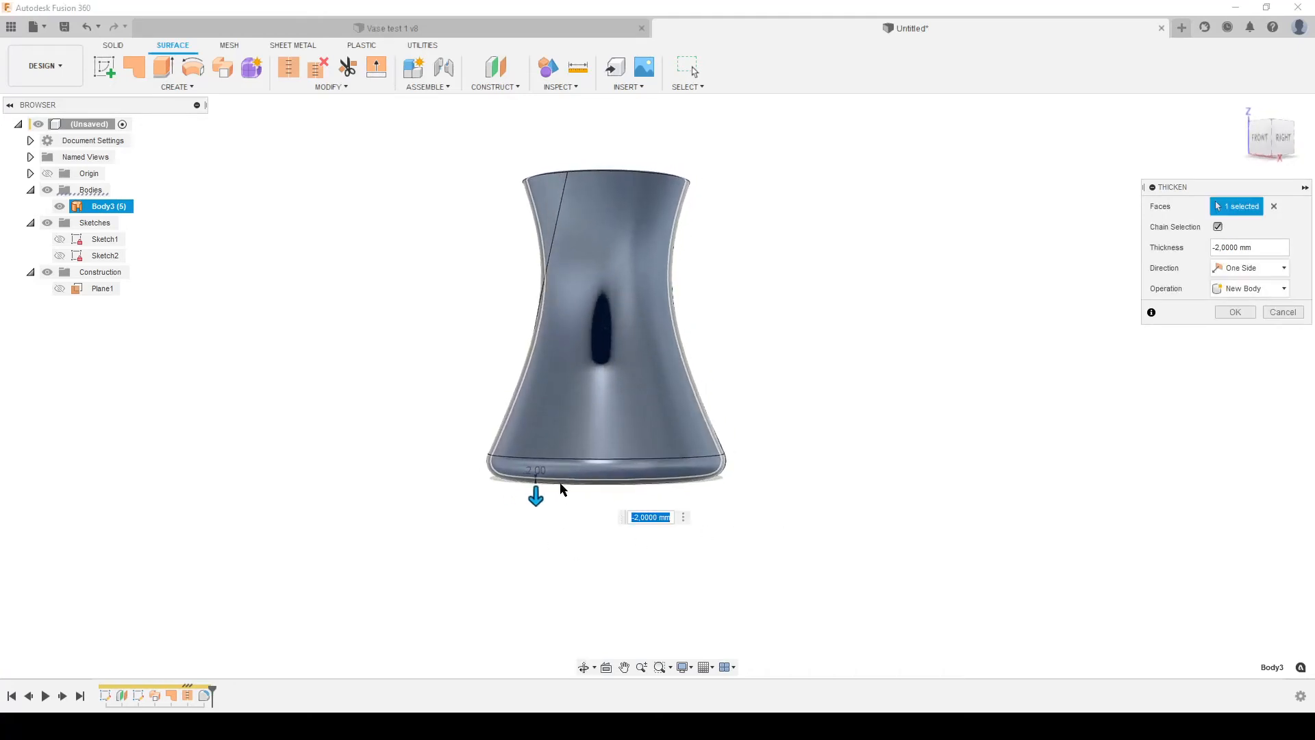
mouse_move(850, 483)
type("2")
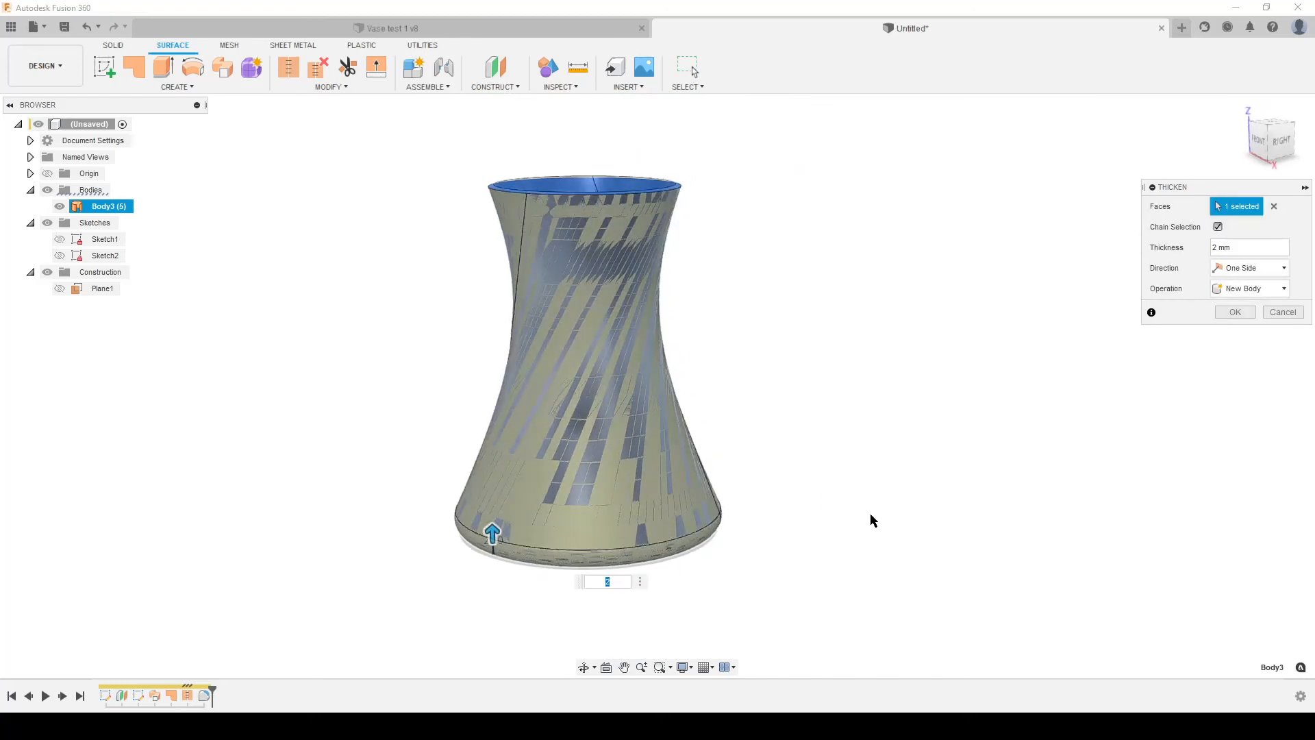
mouse_move(468, 186)
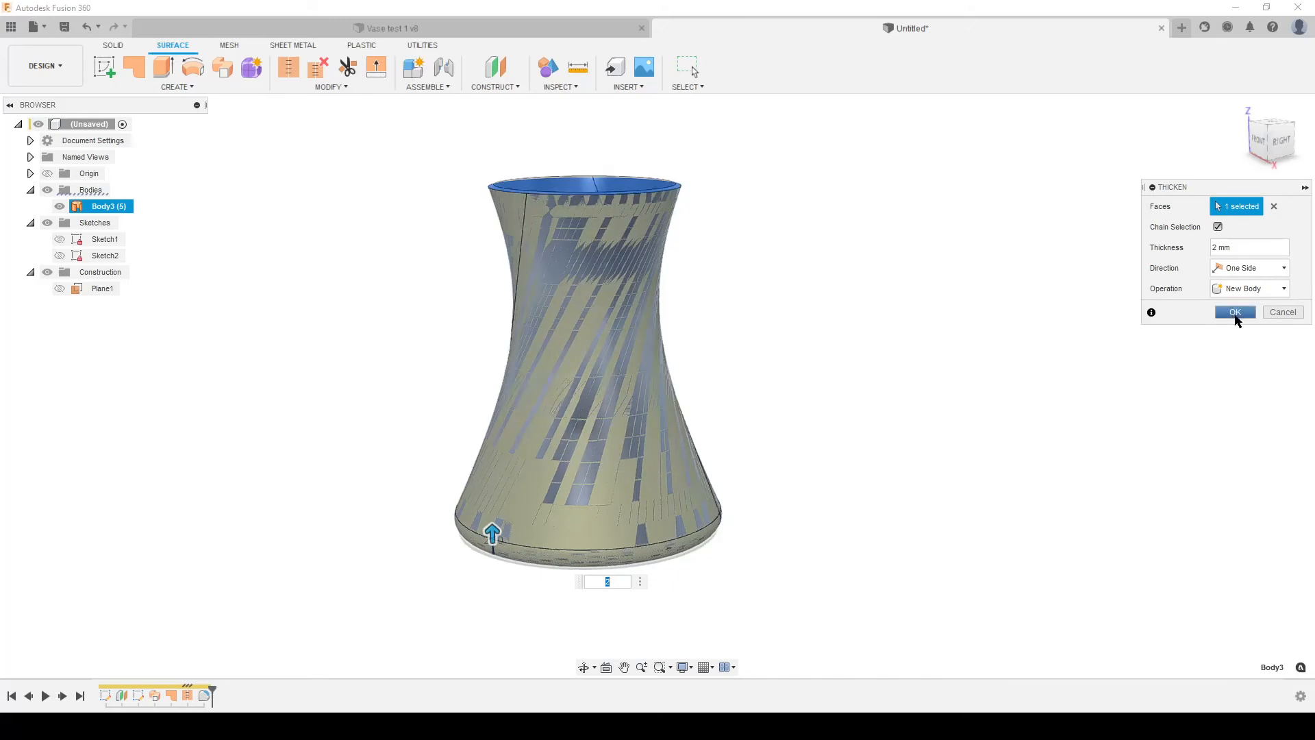
left_click(1235, 312)
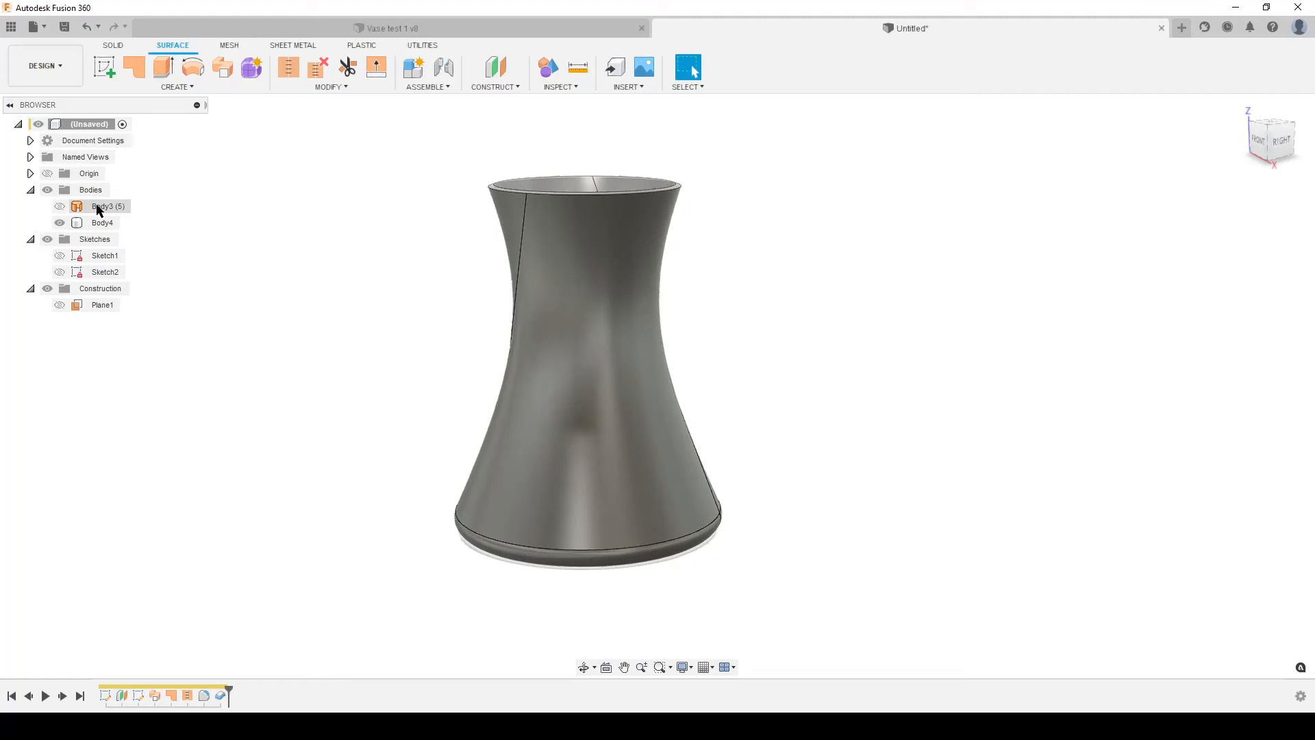
Step: Remove the original surface Body3 and fillet Body4's top rim edge
right_click(100, 207)
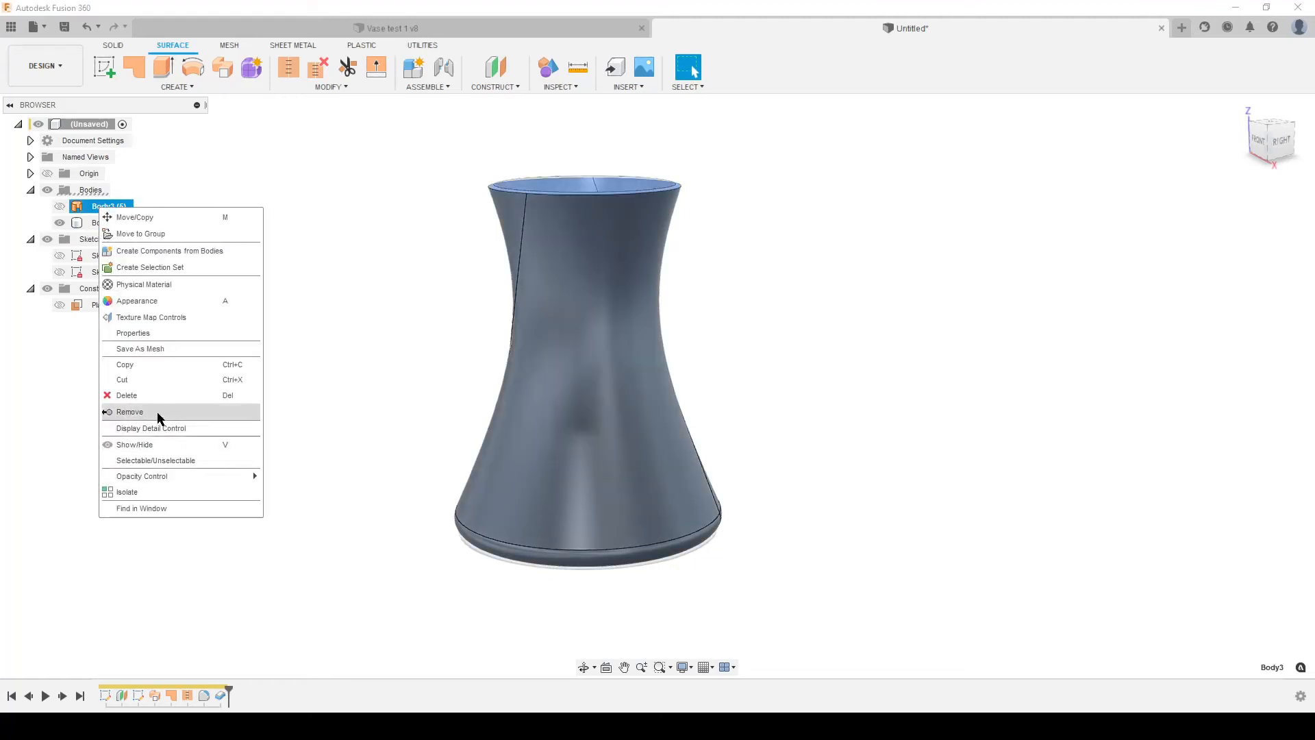
left_click(130, 411)
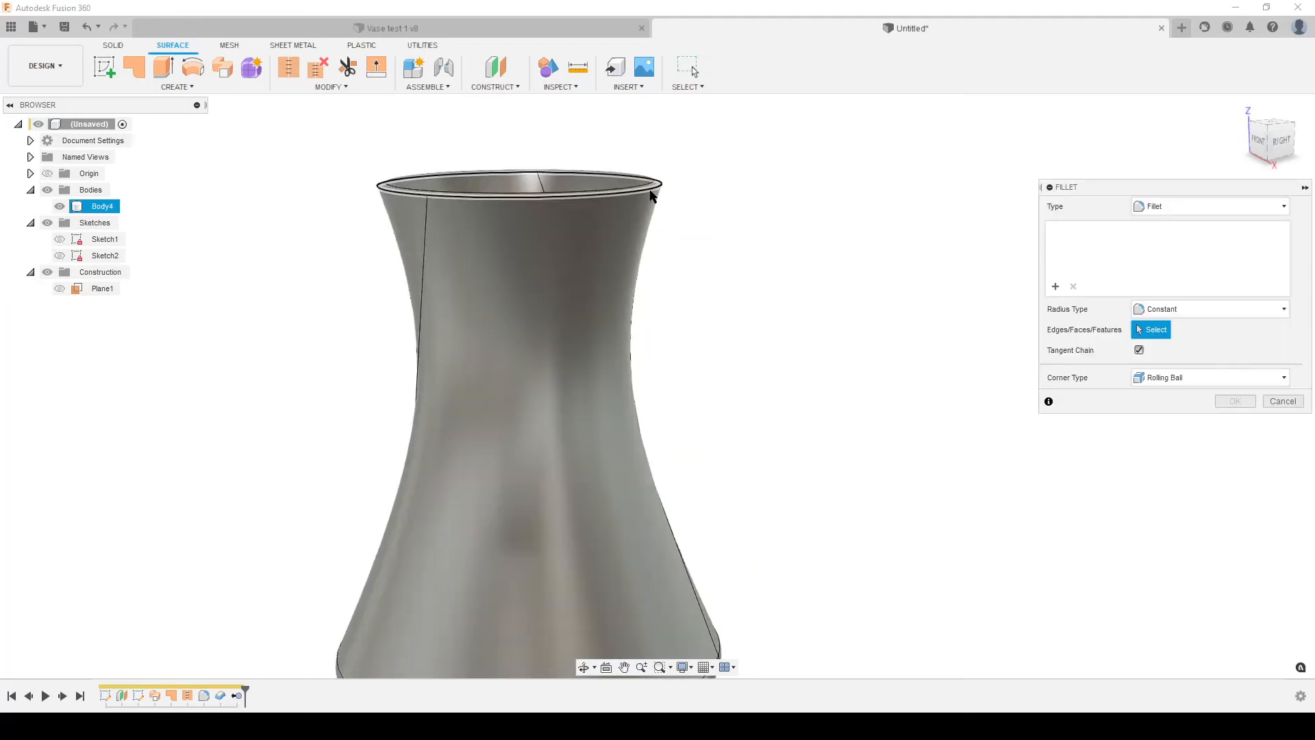
left_click(655, 193)
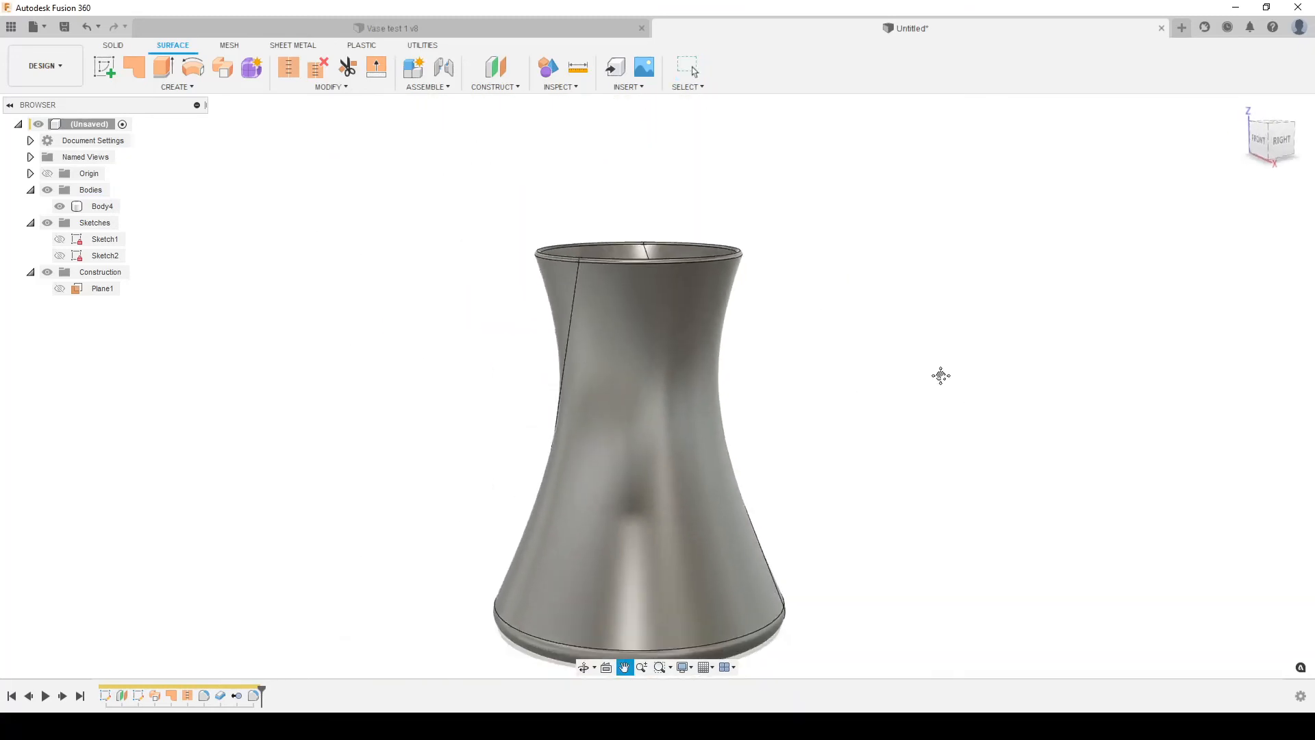
left_click(101, 207)
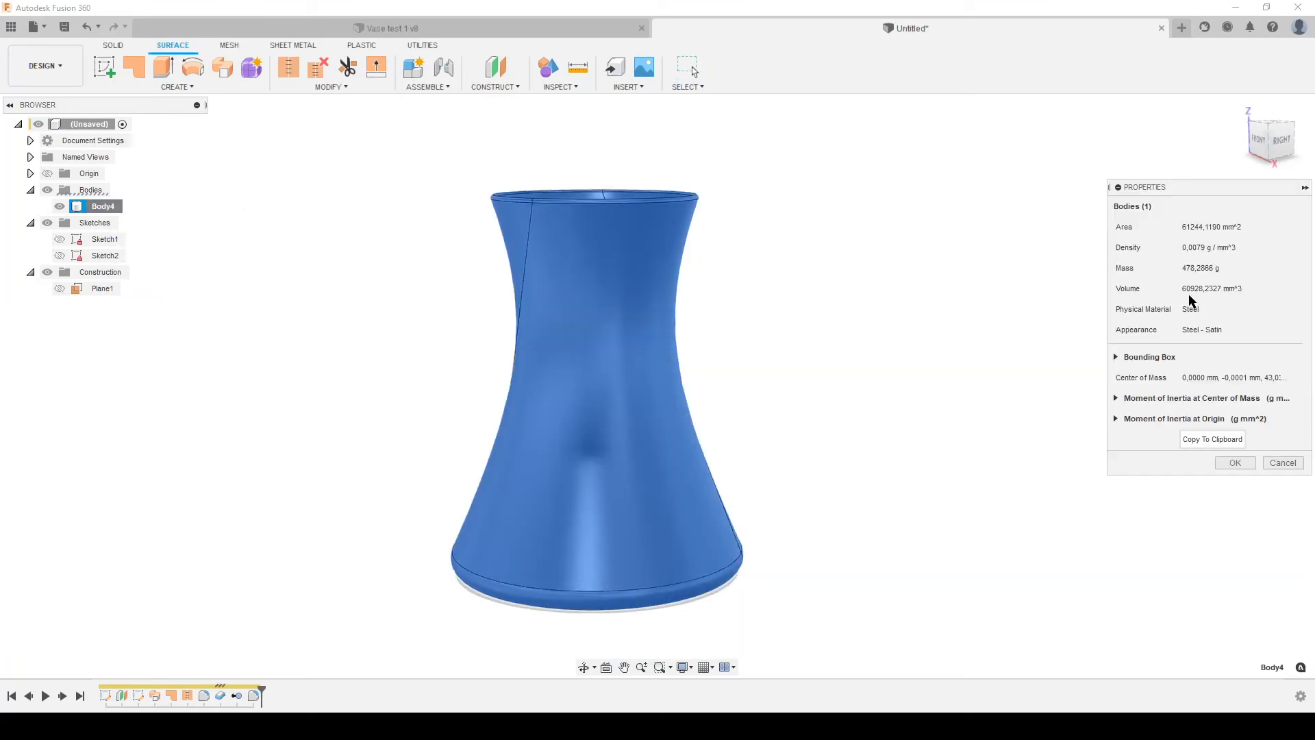
mouse_move(1225, 292)
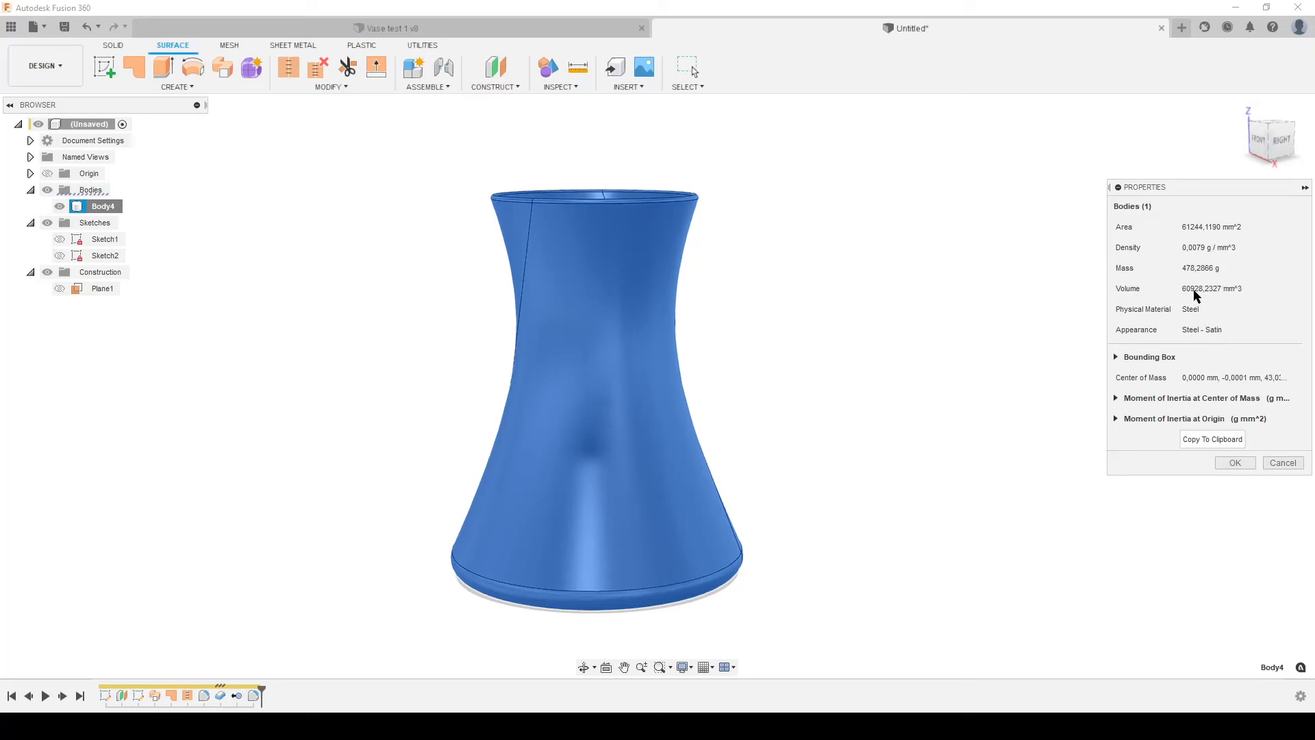
mouse_move(561, 174)
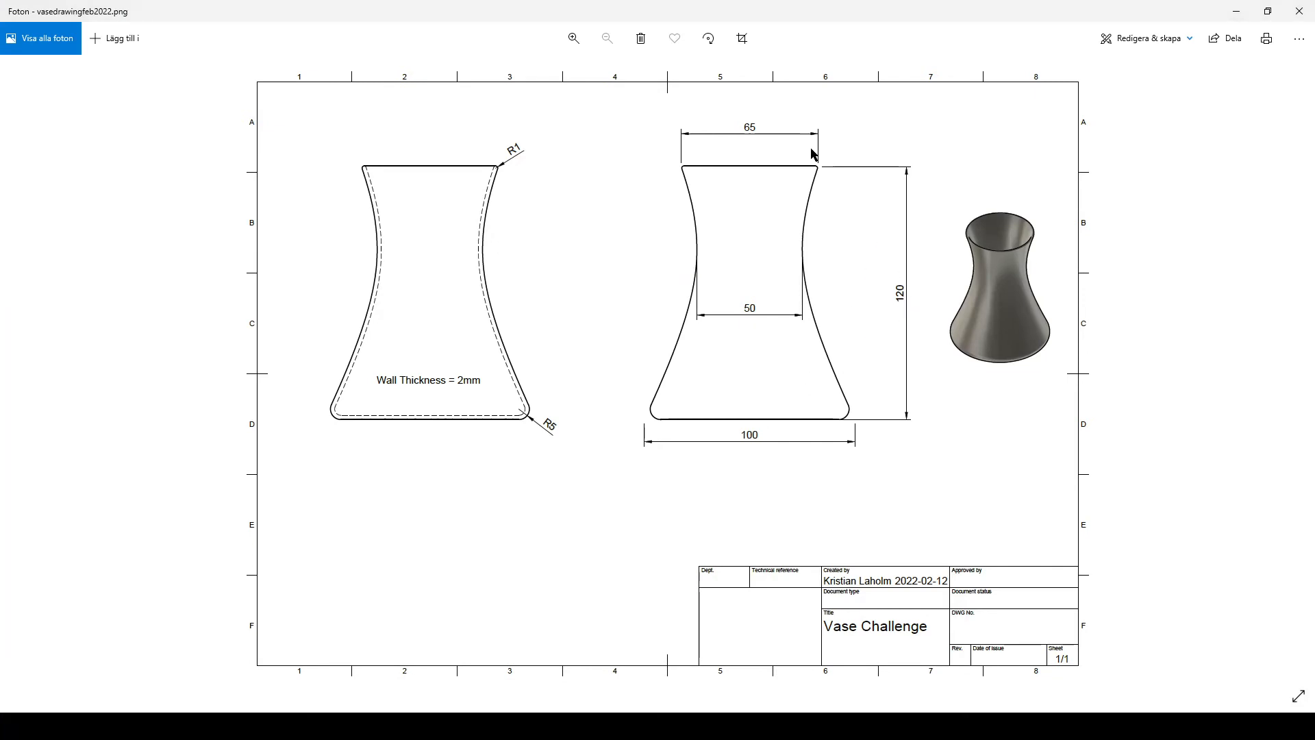
mouse_move(698, 313)
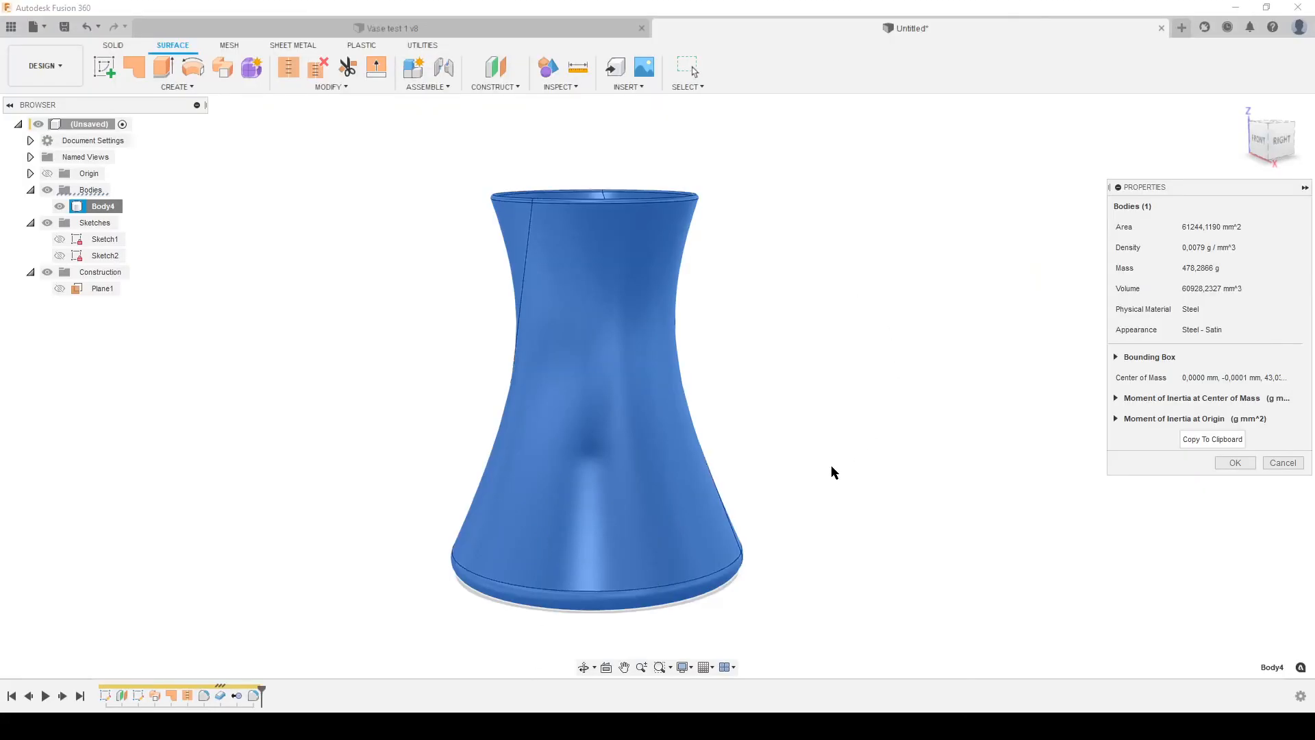
mouse_move(726, 420)
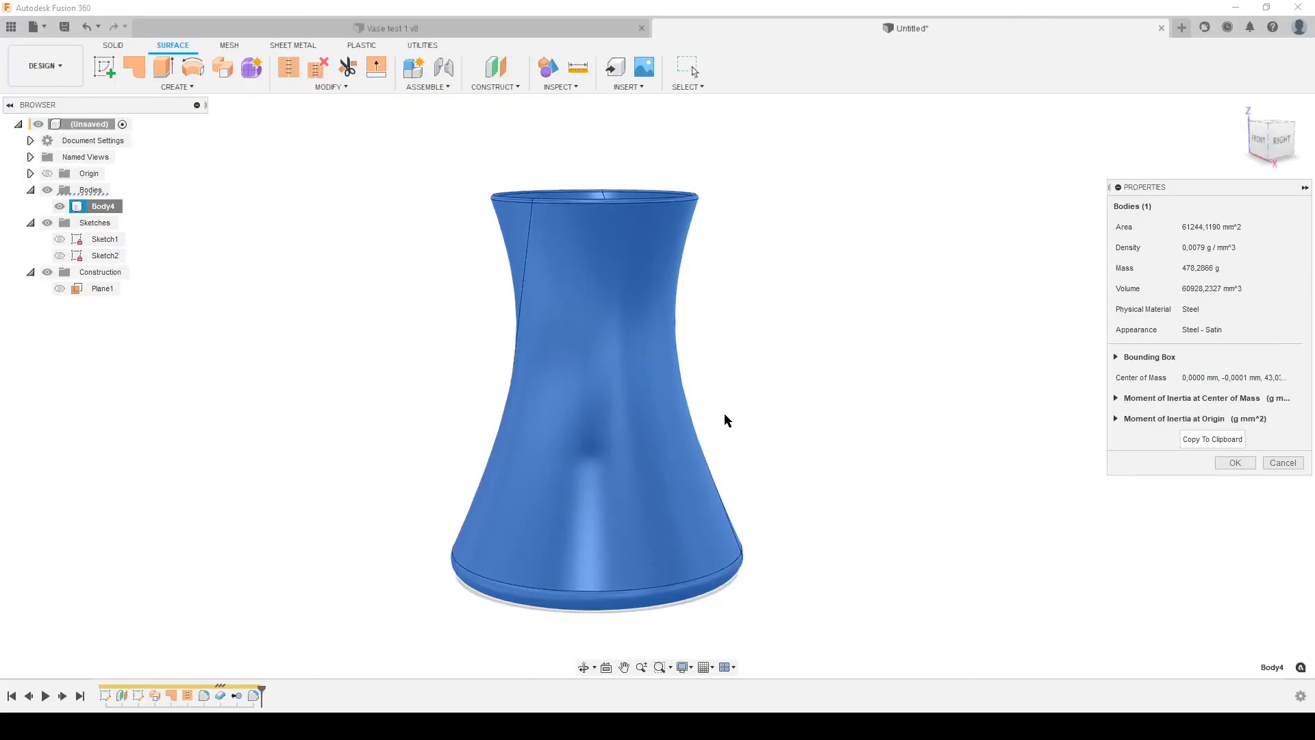
mouse_move(782, 596)
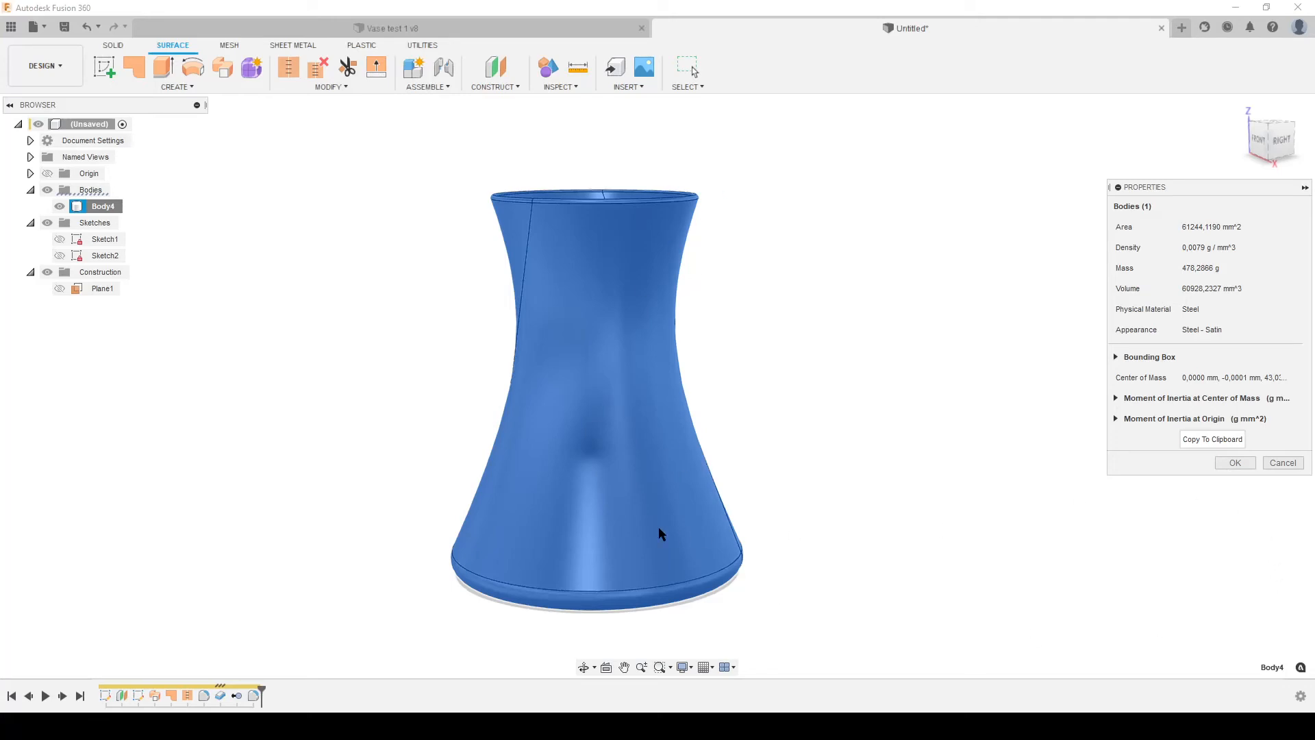
mouse_move(1033, 628)
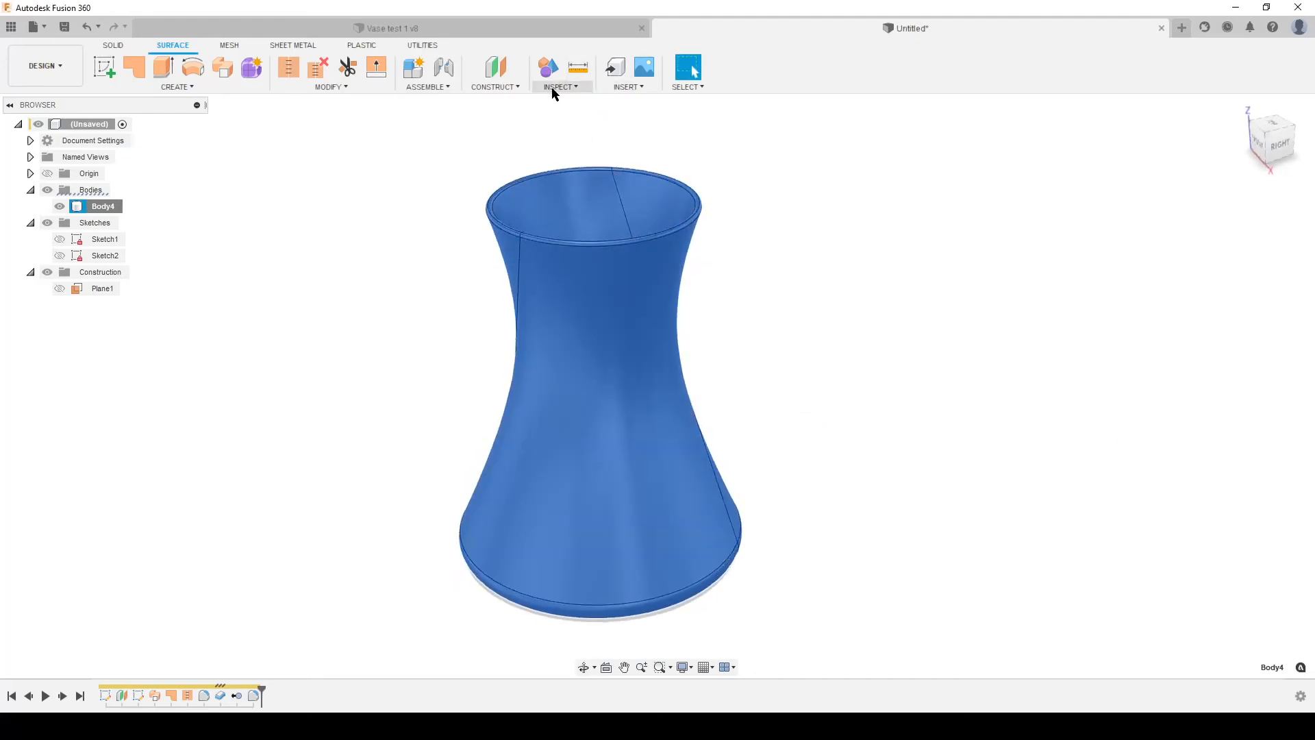
Step: Run a Zebra Analysis on Body4 and adjust the stripe opacity to judge surface smoothness
left_click(561, 86)
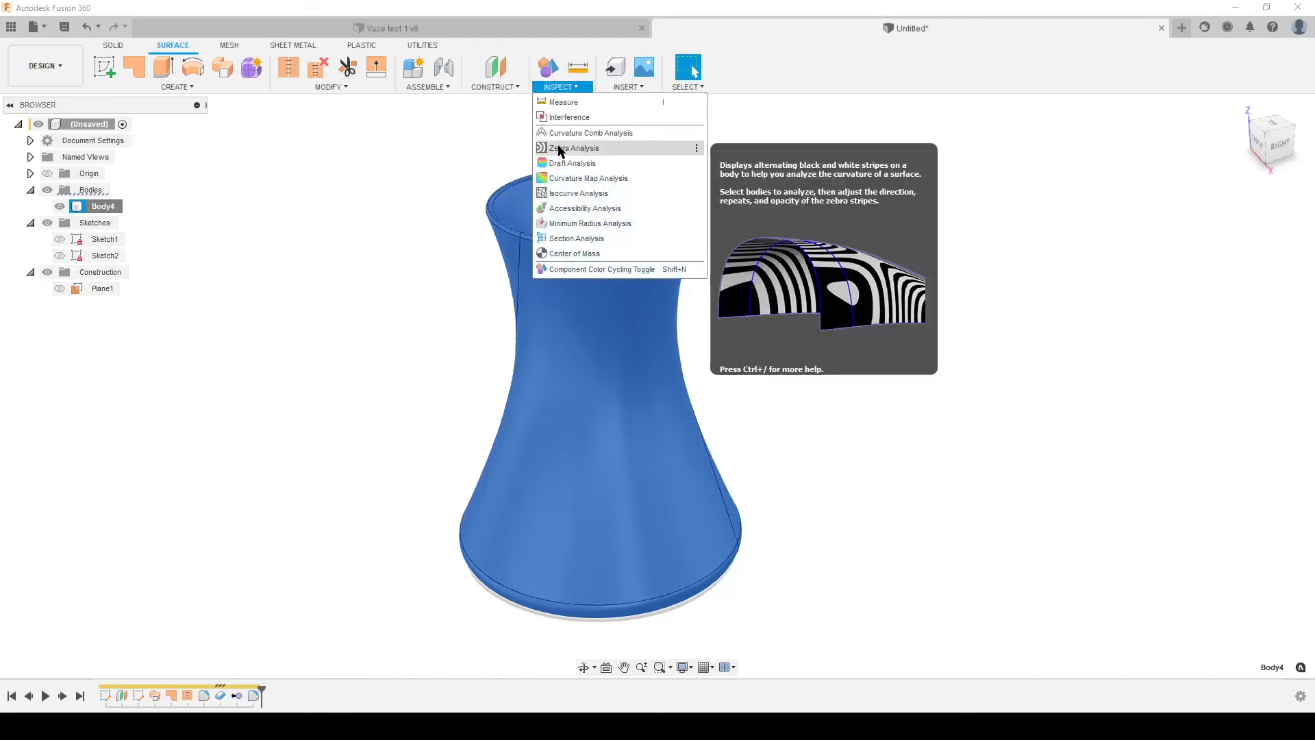
left_click(576, 148)
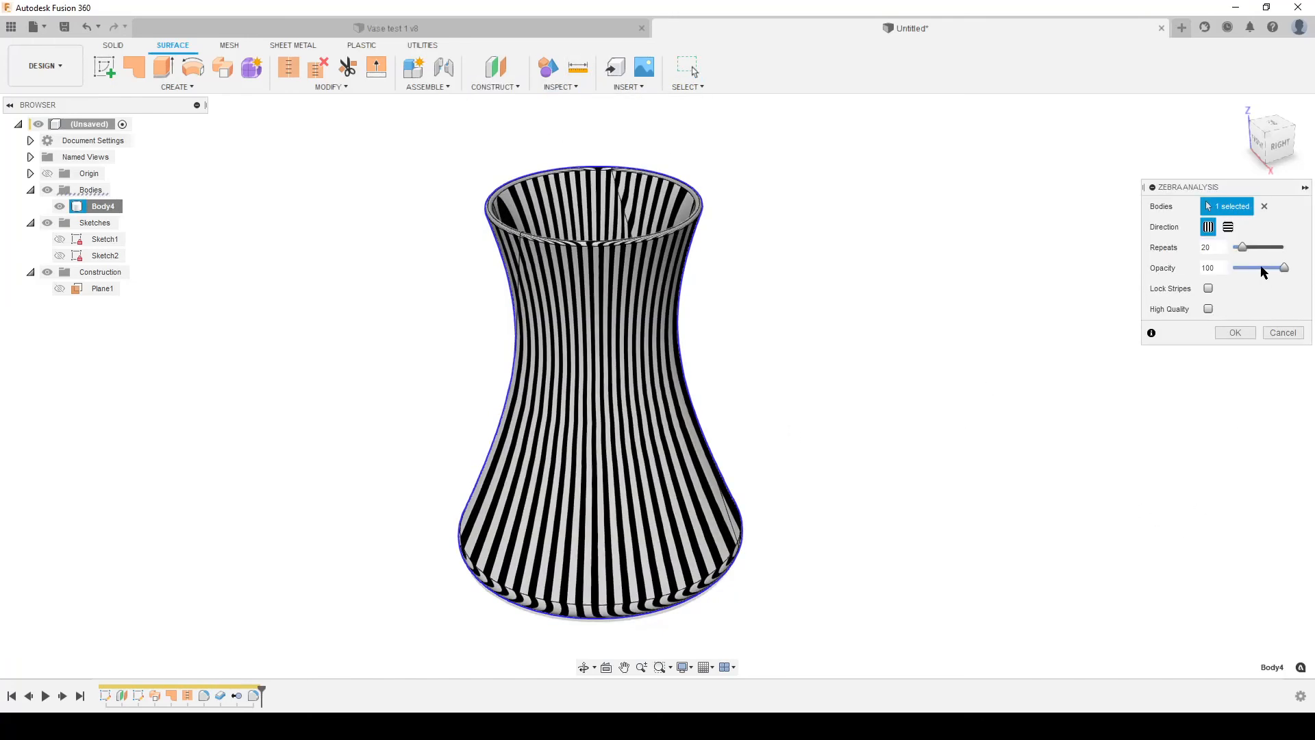
left_click(1227, 226)
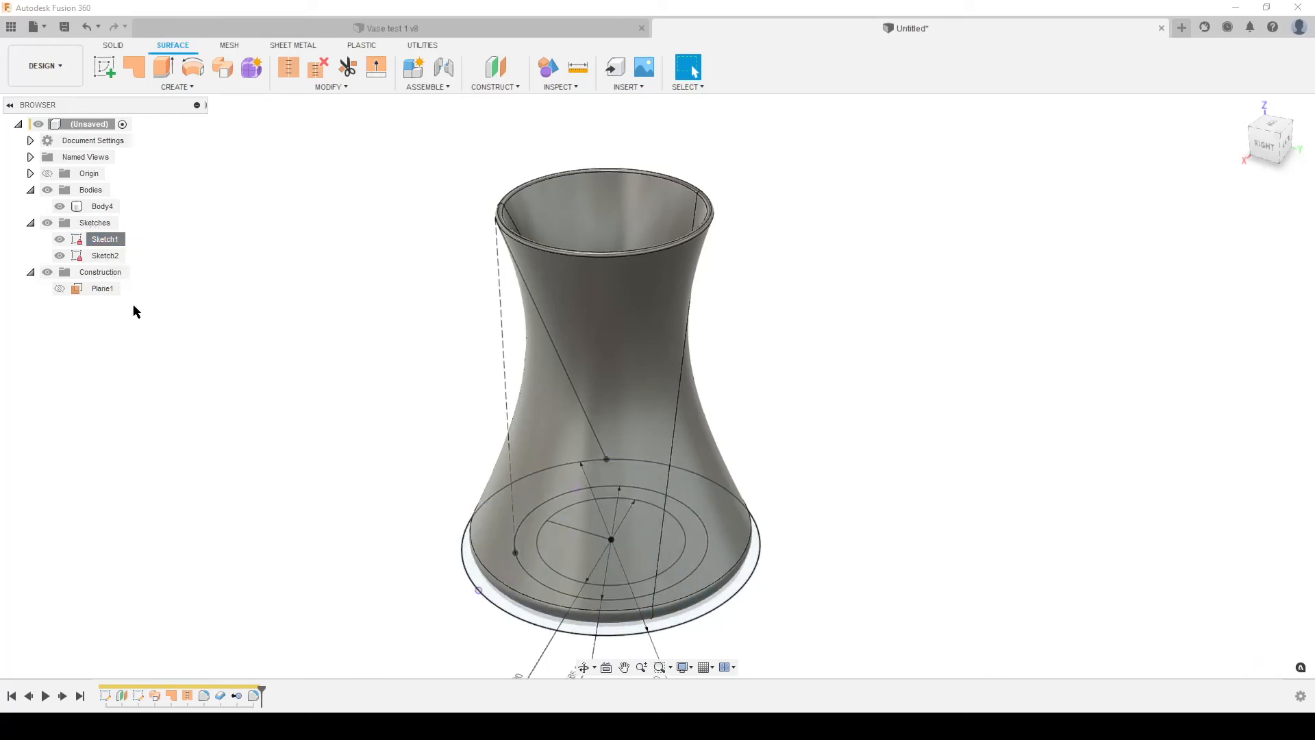
Step: Show Sketch2, shrink the Ø50 waist diameter to 40 and change the Ø65 diameter to 60
left_click(105, 254)
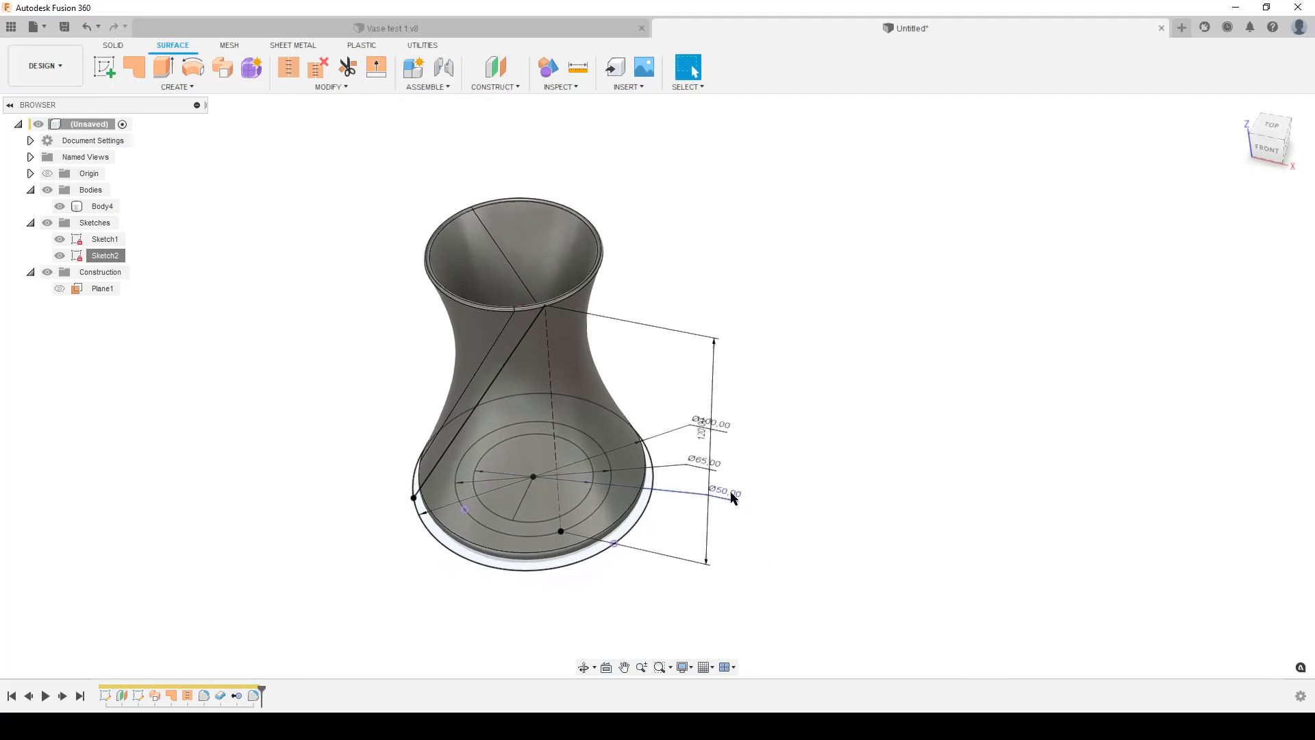
double_click(719, 491)
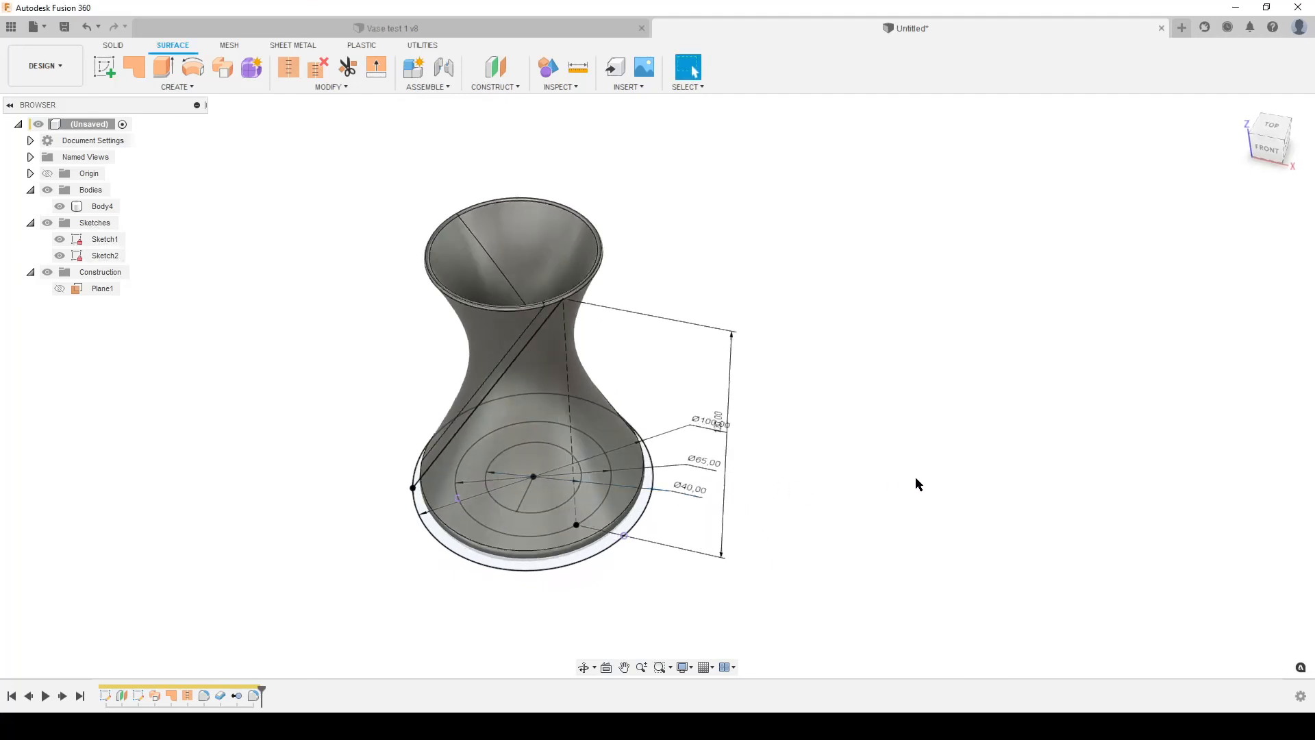
double_click(704, 461)
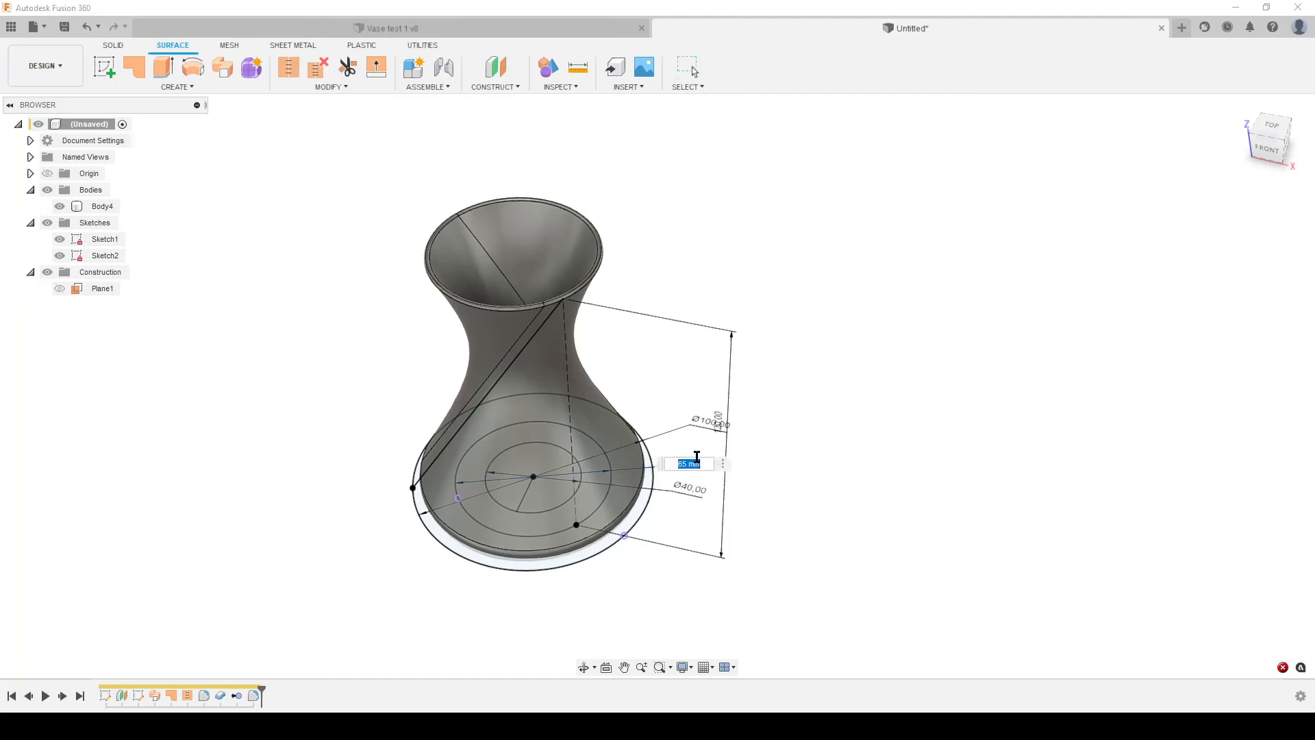
type("60")
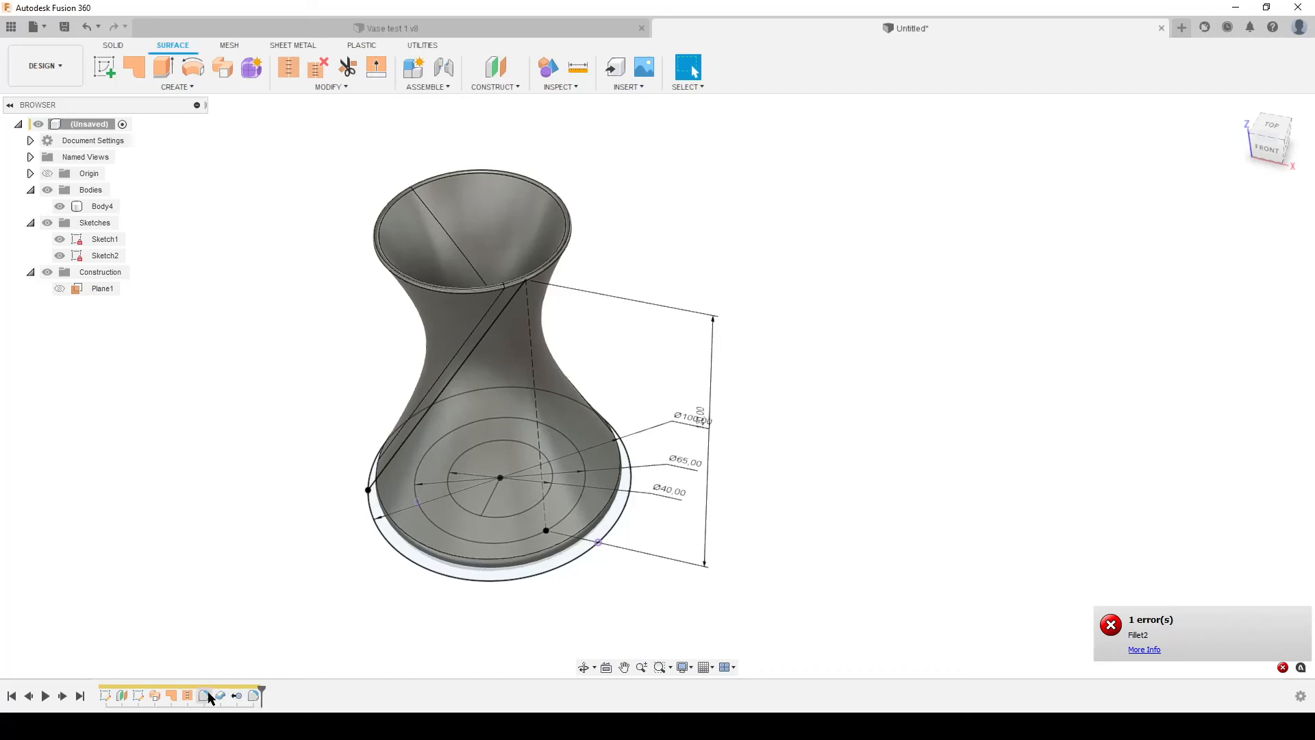
Step: Handle the failing Fillet2 feature and re-edit the sketch diameters so the 40 mm-waist vase rebuilds cleanly
right_click(253, 696)
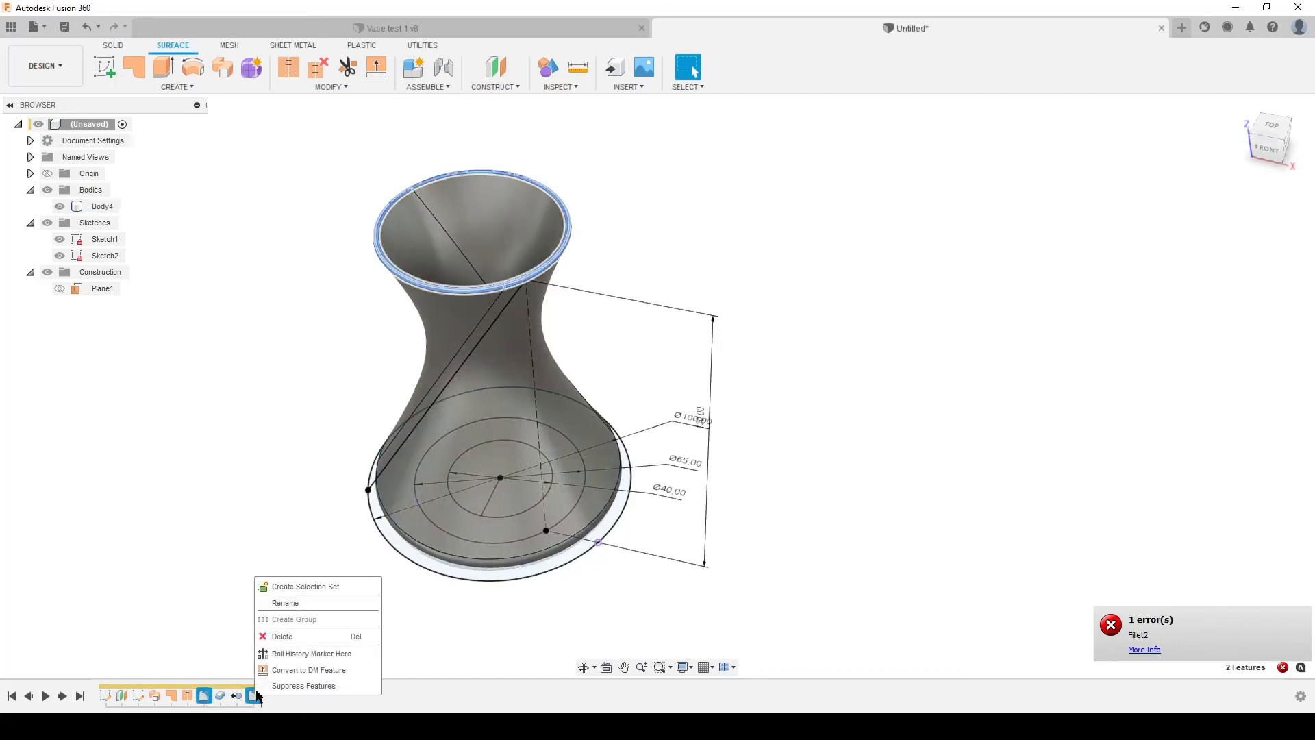
mouse_move(411, 670)
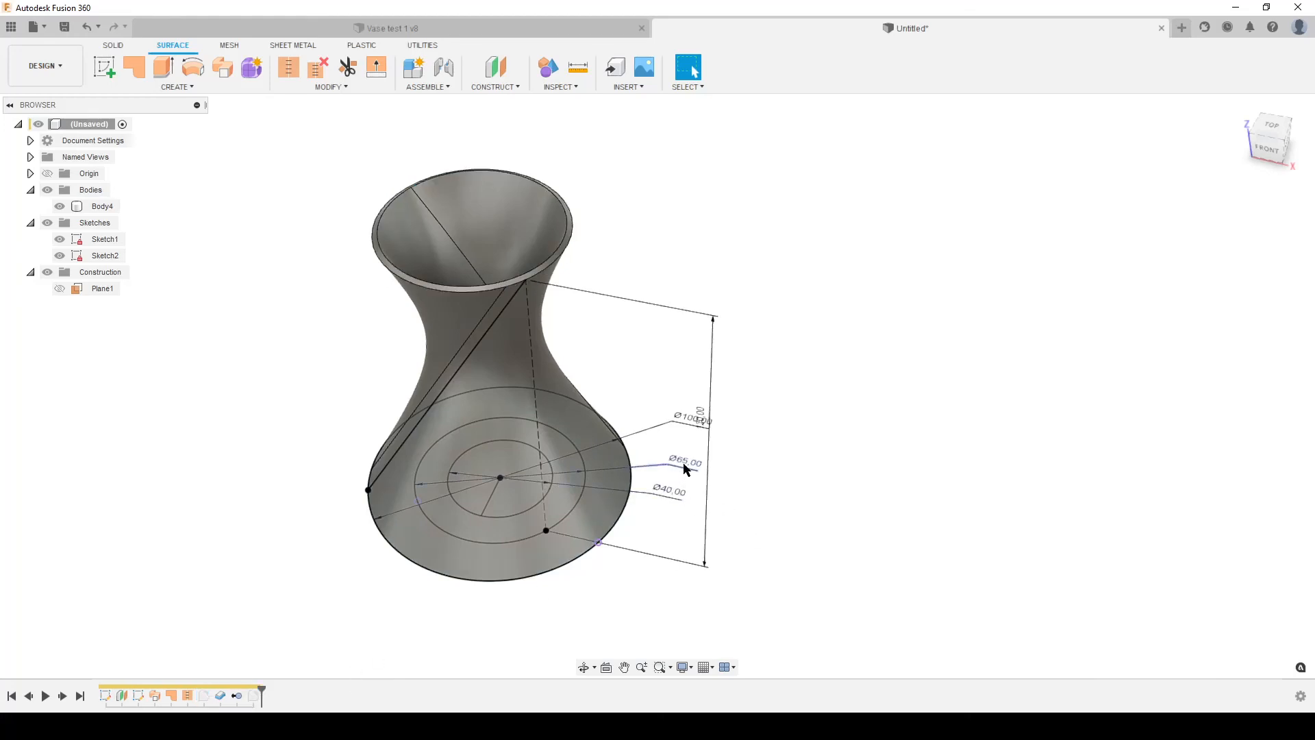
double_click(682, 463)
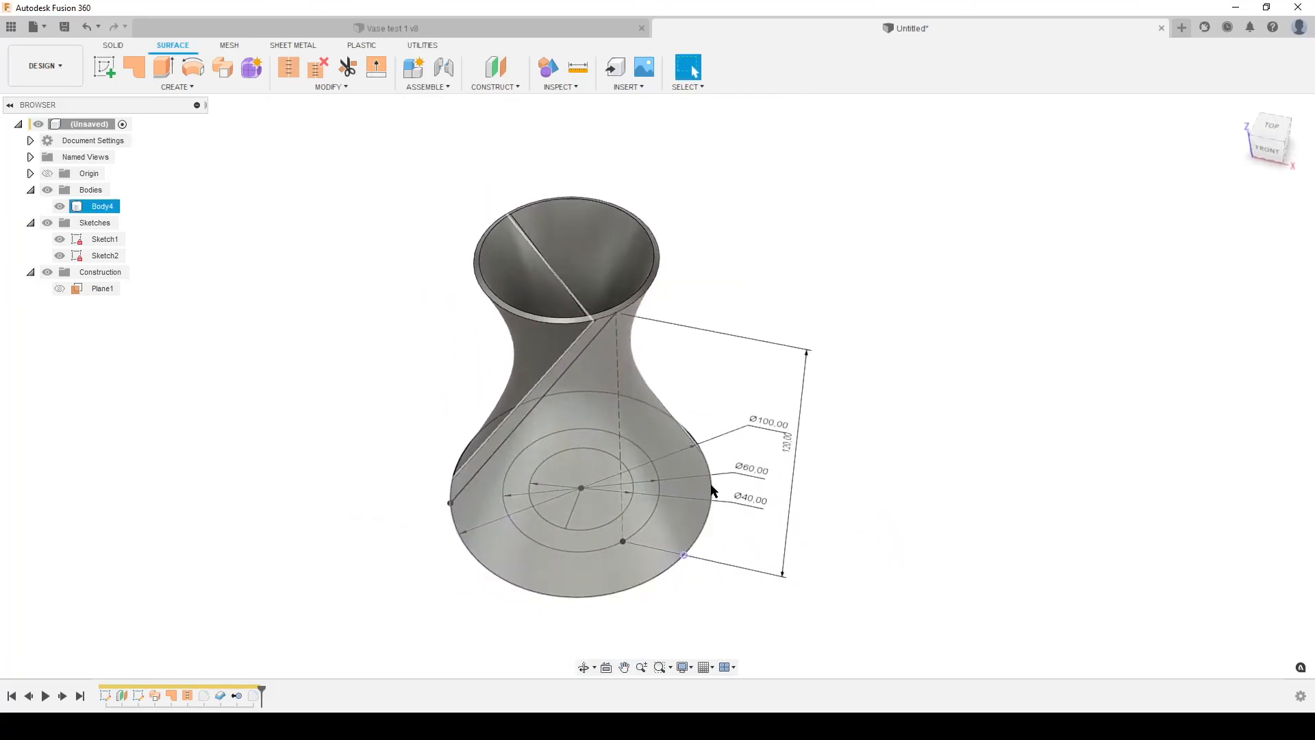
double_click(762, 421)
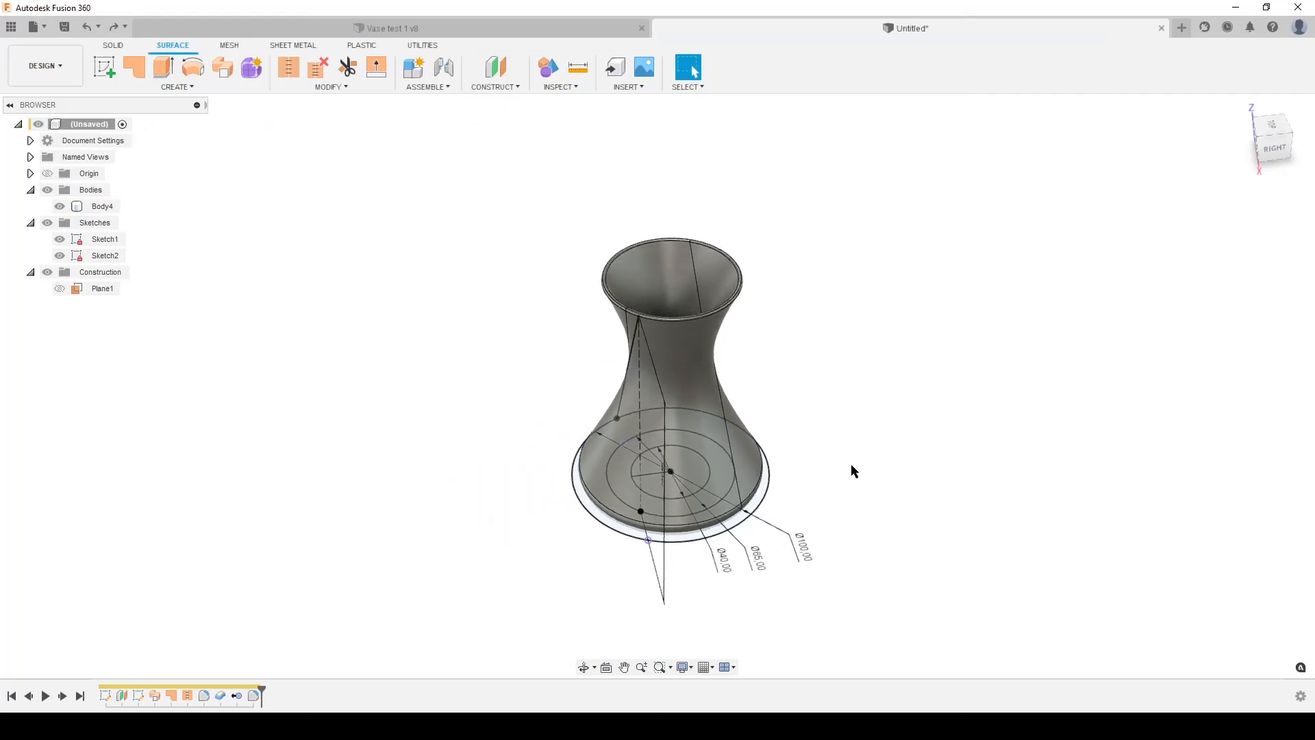
left_click_drag(851, 470, 847, 341)
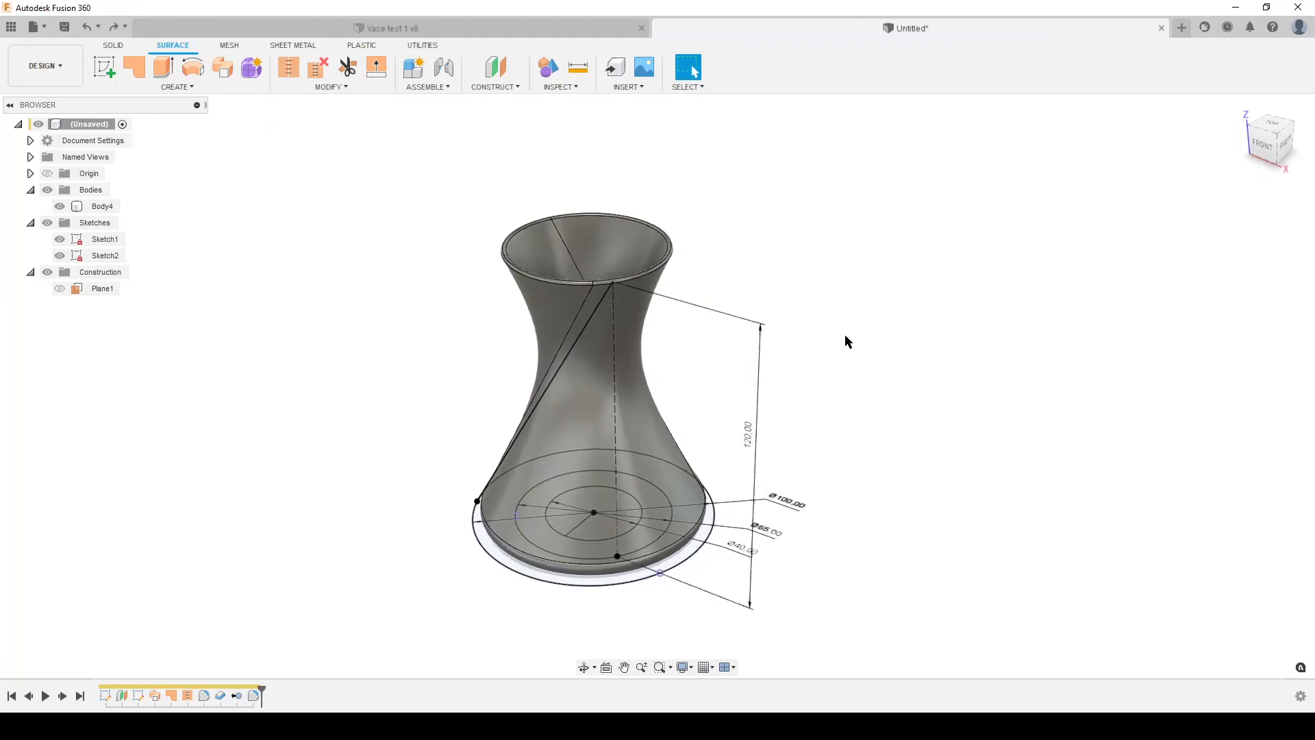